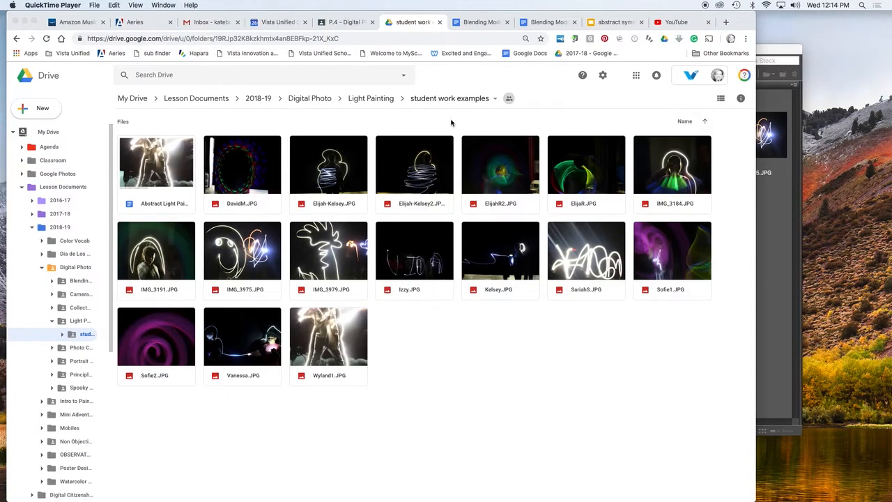
{"action": "mouse_move", "coordinate": [447, 148]}
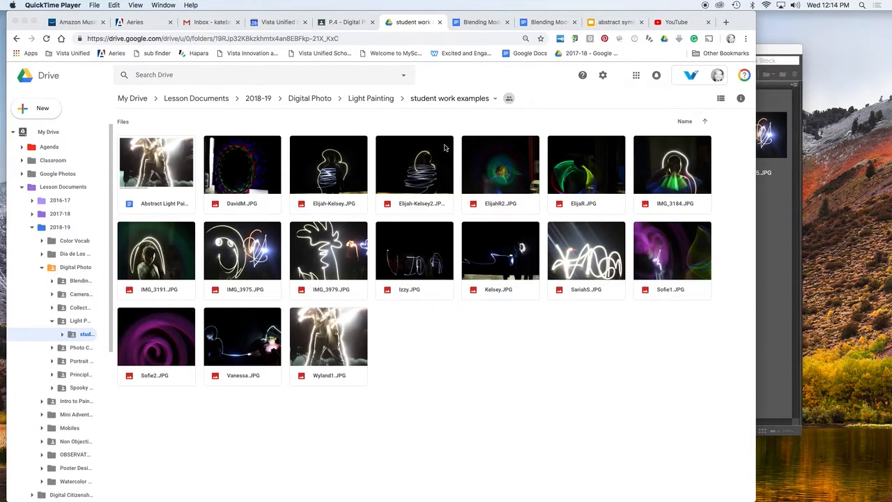
{"action": "mouse_move", "coordinate": [421, 177]}
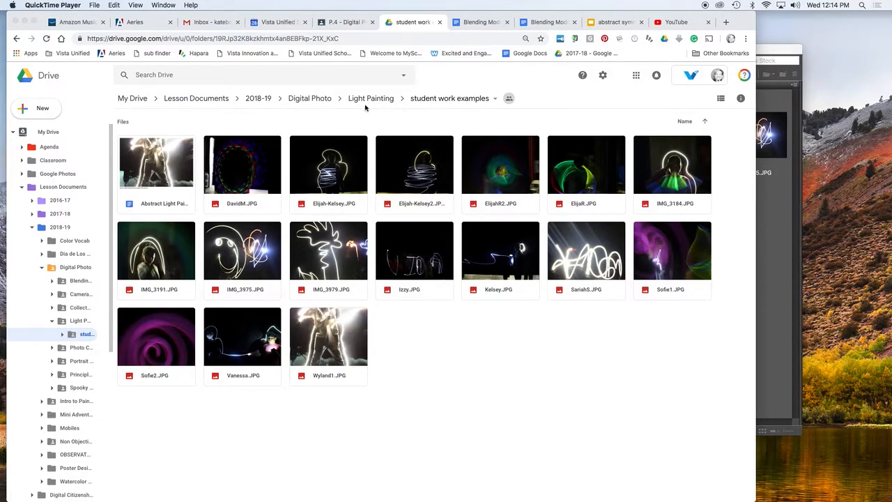
{"action": "mouse_move", "coordinate": [398, 112]}
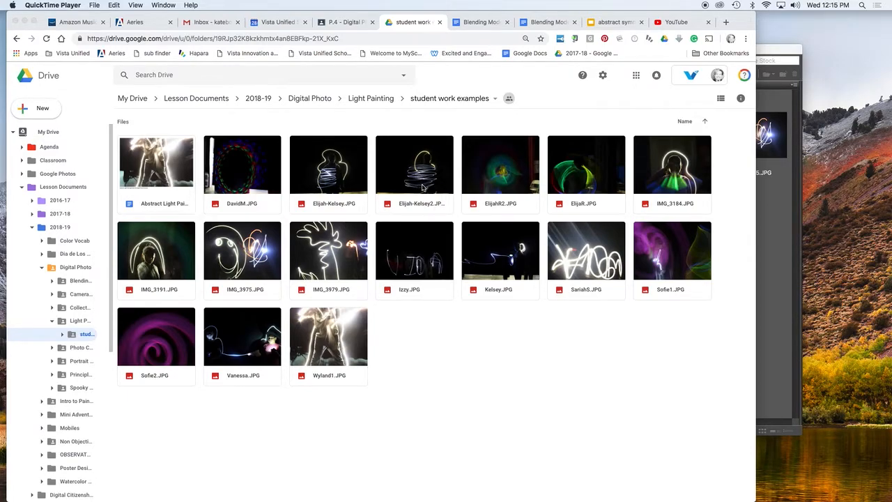
- Preview the Sofie2.JPG pink swirl photo in Drive and download it to the computer
{"action": "left_click", "coordinate": [157, 336]}
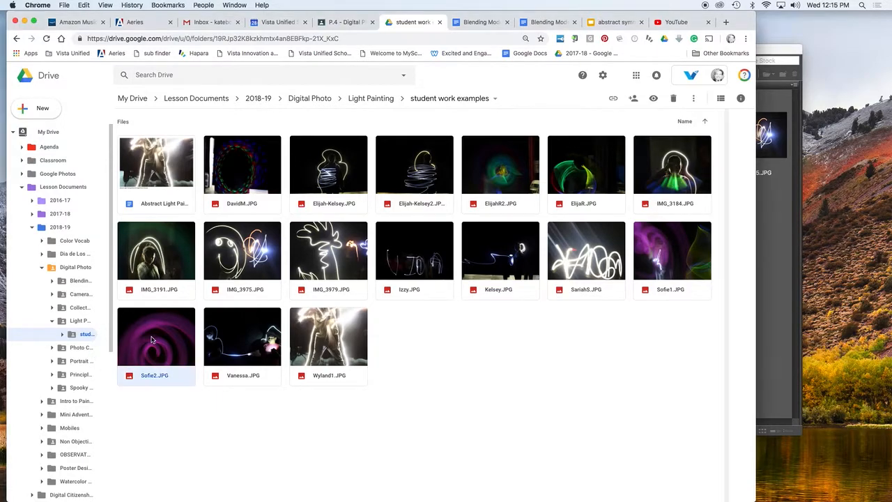
{"action": "double_click", "coordinate": [156, 336]}
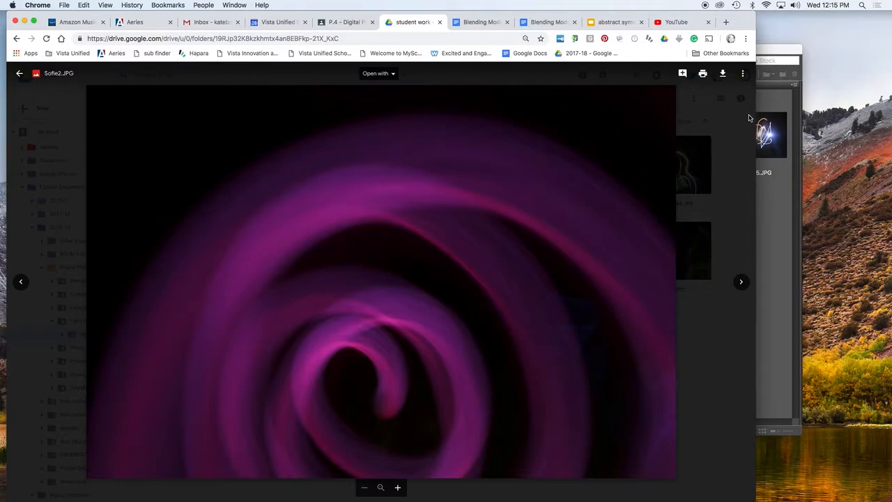
{"action": "mouse_move", "coordinate": [722, 74]}
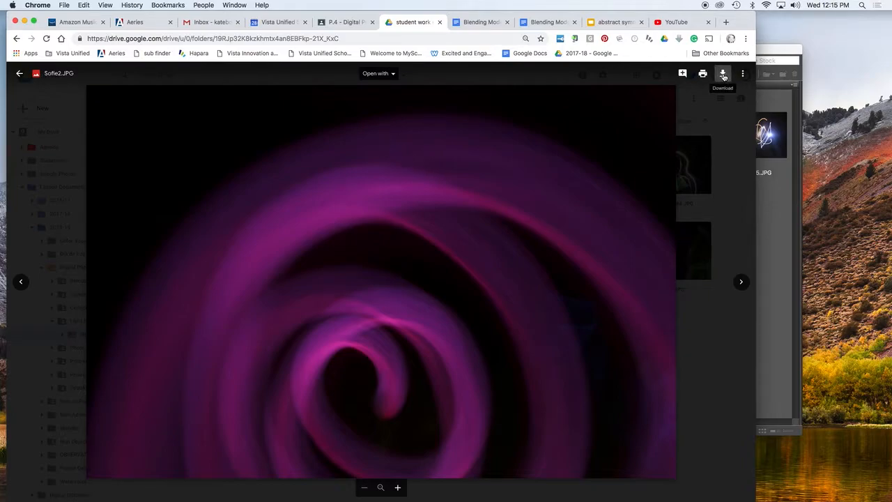
{"action": "left_click", "coordinate": [722, 72]}
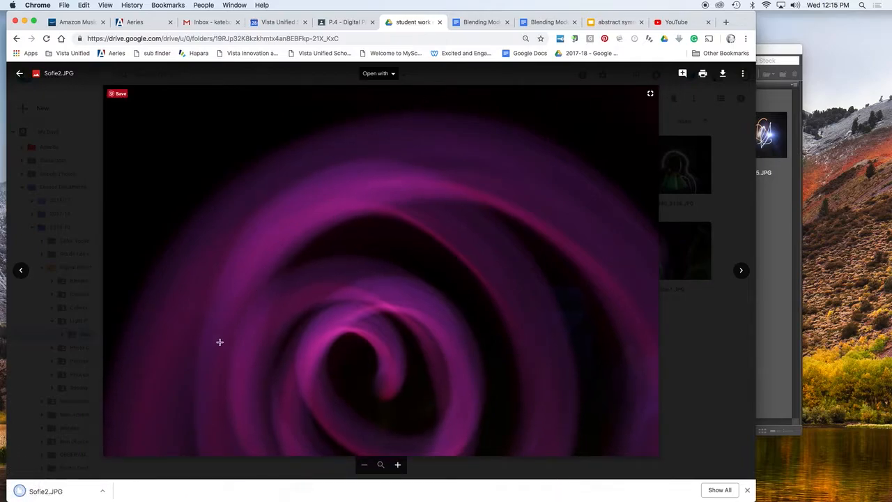
{"action": "left_click", "coordinate": [45, 491]}
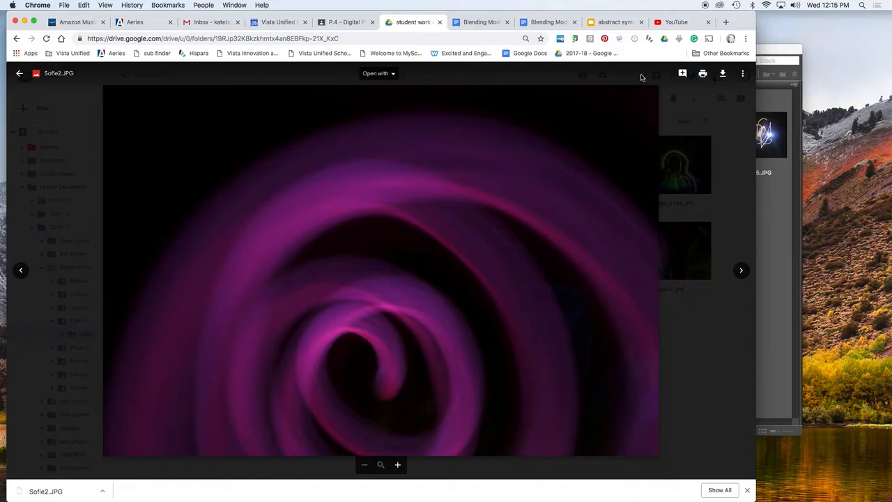
{"action": "mouse_move", "coordinate": [555, 214]}
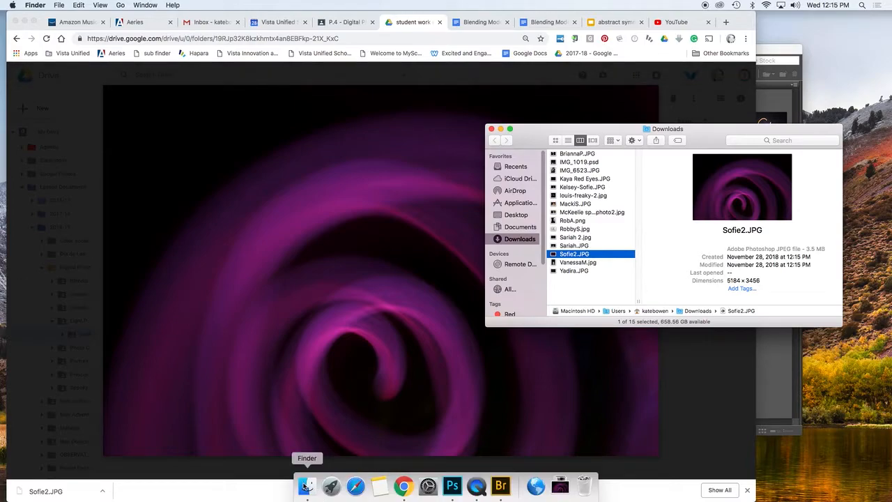
- Move Sofie2.JPG from Downloads into the Desktop Bowen folder, then return to Photoshop
{"action": "right_click", "coordinate": [307, 485]}
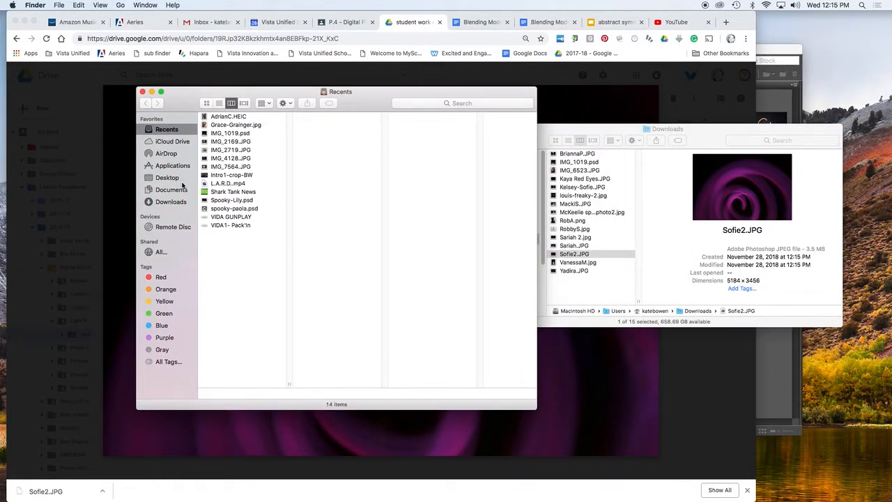
{"action": "left_click", "coordinate": [172, 190]}
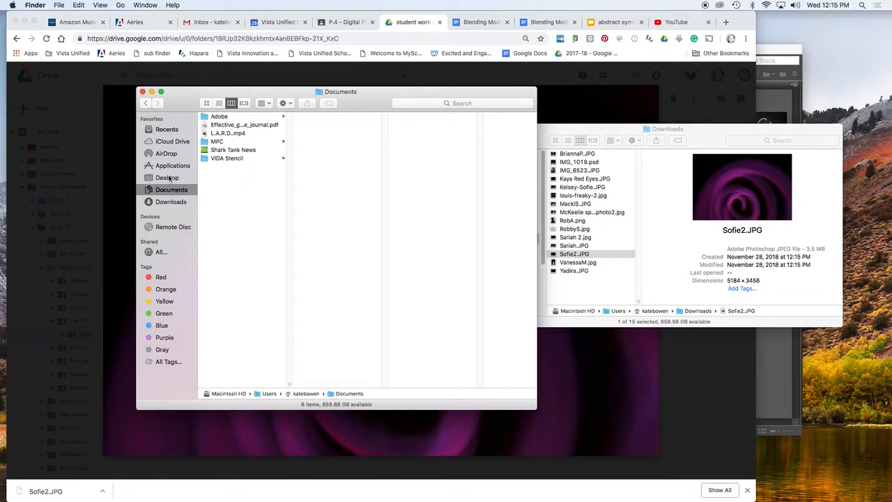
{"action": "left_click", "coordinate": [167, 177]}
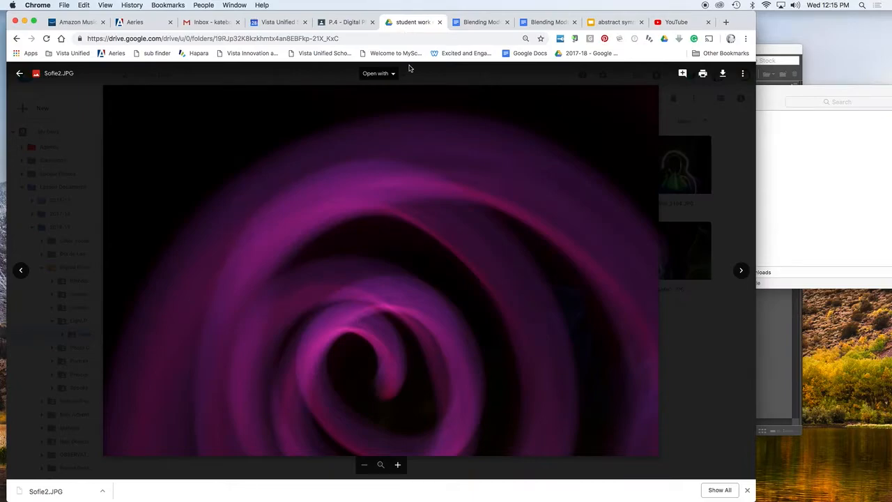
{"action": "left_click", "coordinate": [38, 5]}
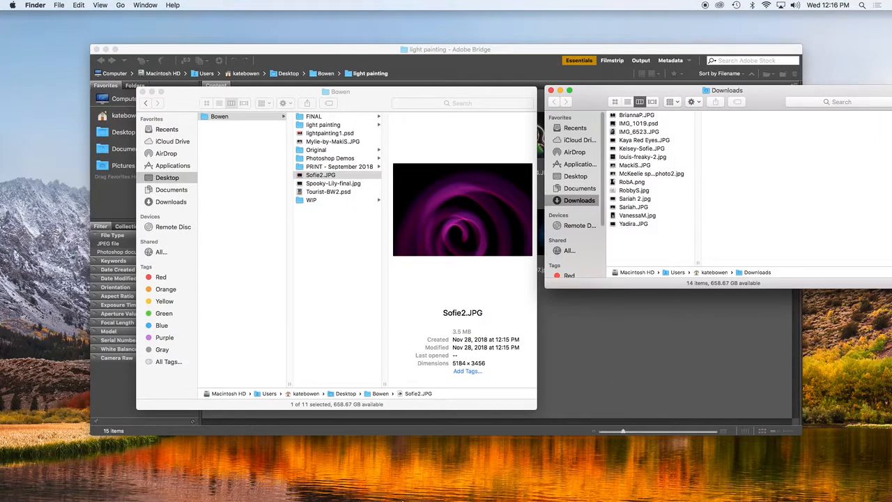
{"action": "left_click", "coordinate": [451, 485]}
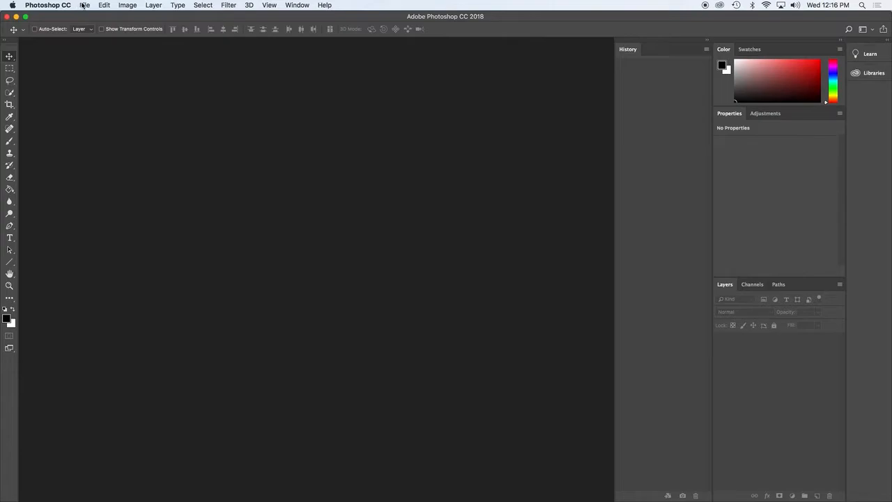
- Open Sofie2.JPG from Desktop > Bowen via File > Open
{"action": "left_click", "coordinate": [84, 6]}
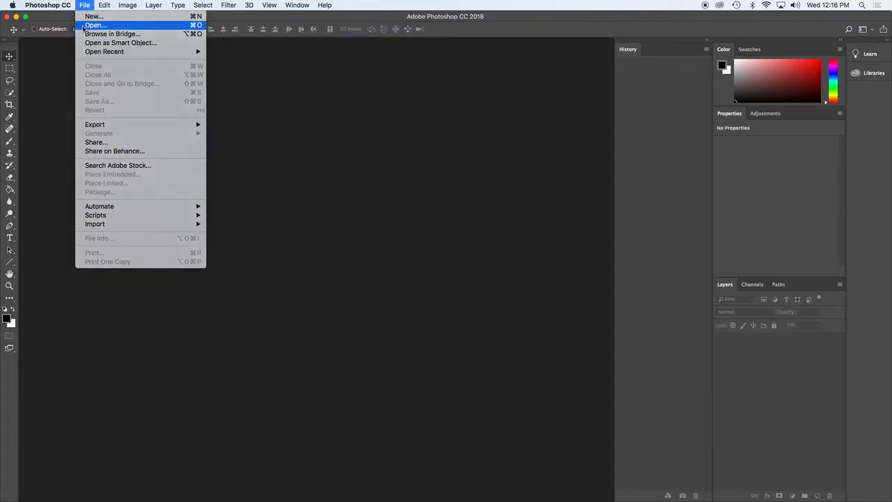
{"action": "left_click", "coordinate": [95, 25]}
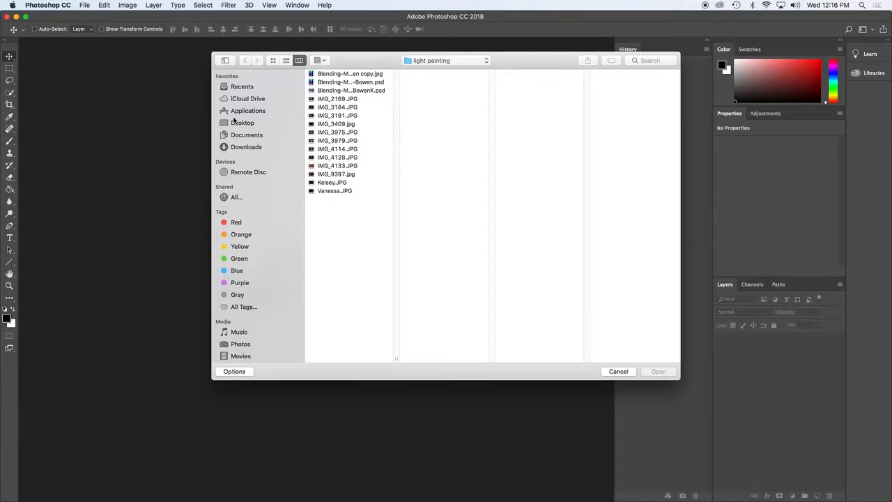
{"action": "left_click", "coordinate": [242, 123]}
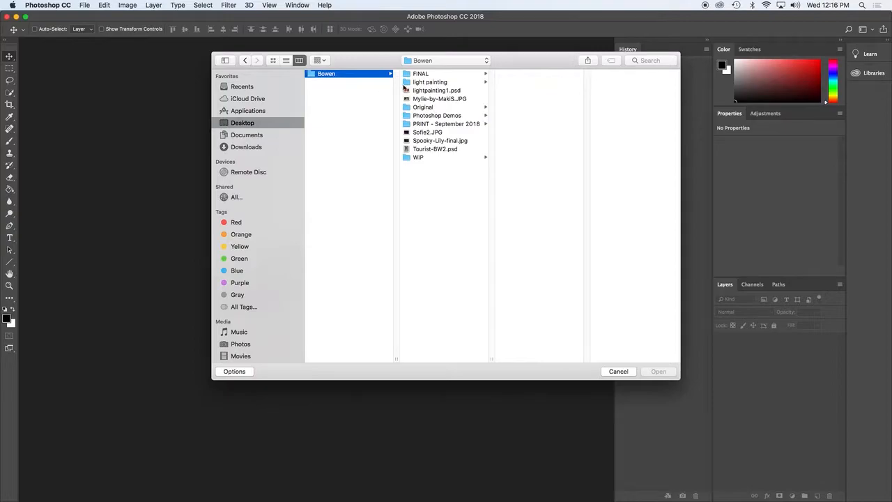
{"action": "left_click", "coordinate": [427, 131]}
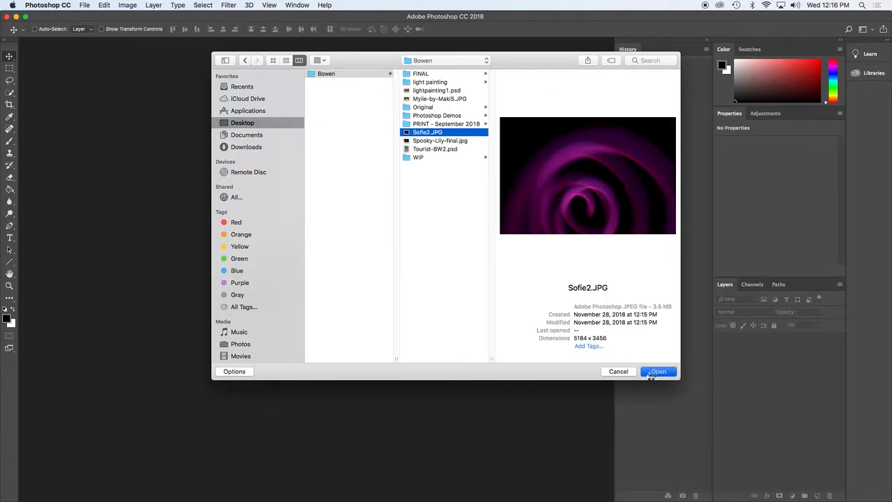
{"action": "left_click", "coordinate": [658, 371]}
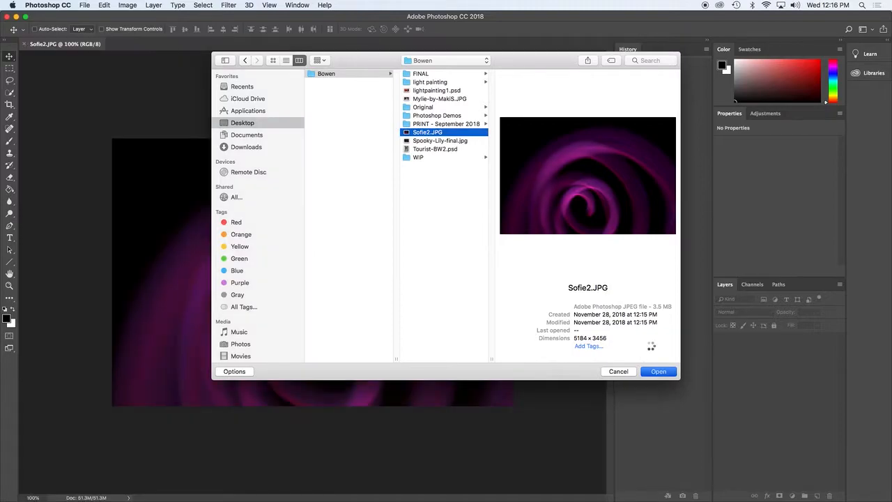
- Finish opening Sofie2.JPG so the pink swirl appears as the Background layer
{"action": "left_click", "coordinate": [658, 371]}
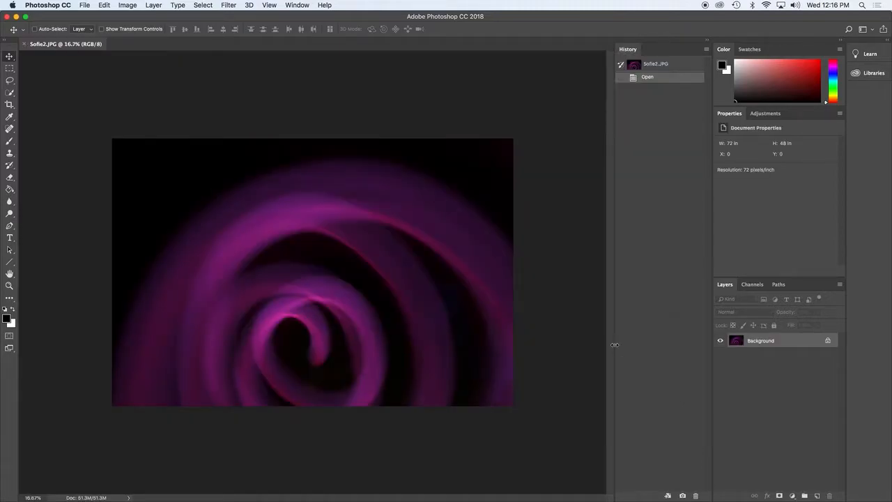
{"action": "mouse_move", "coordinate": [615, 347]}
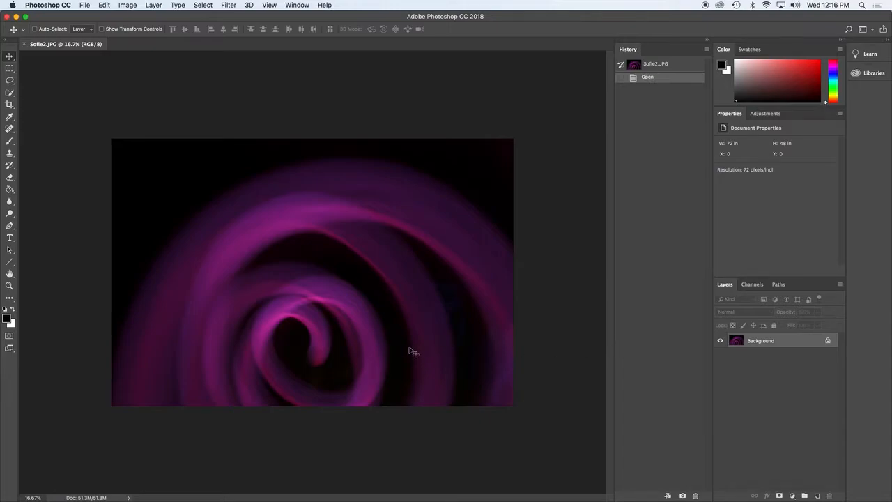
{"action": "mouse_move", "coordinate": [508, 272]}
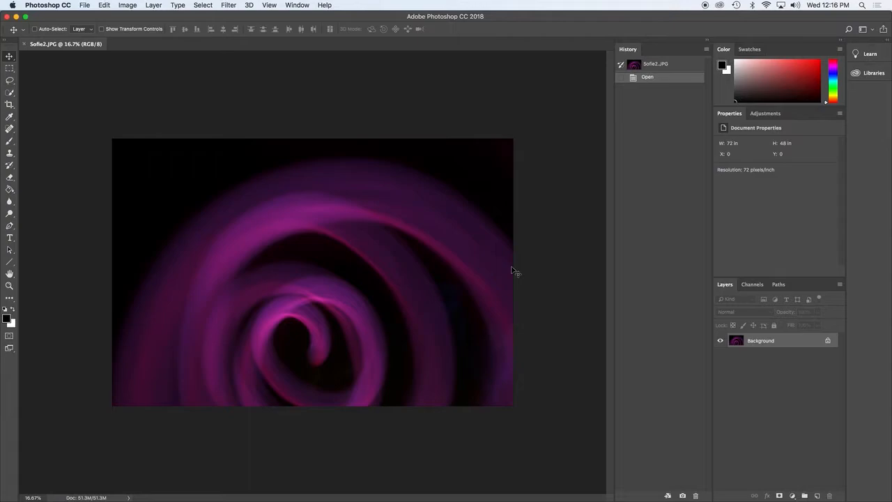
{"action": "mouse_move", "coordinate": [83, 495]}
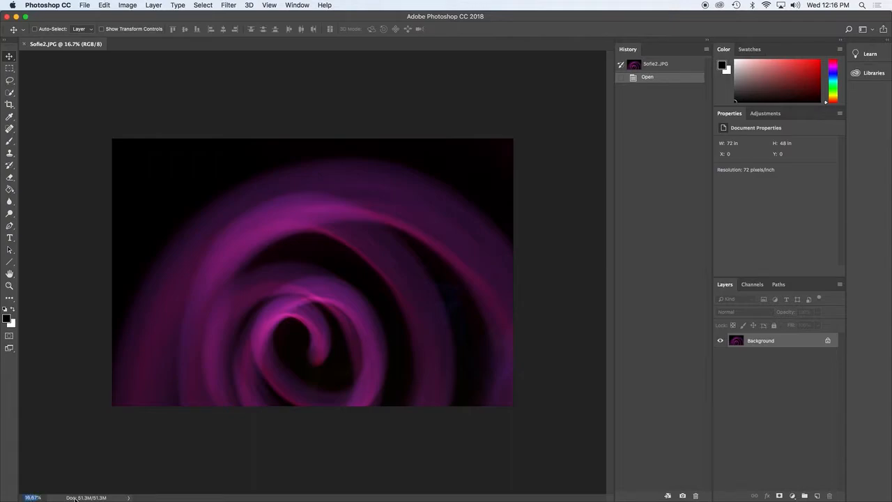
{"action": "mouse_move", "coordinate": [58, 463]}
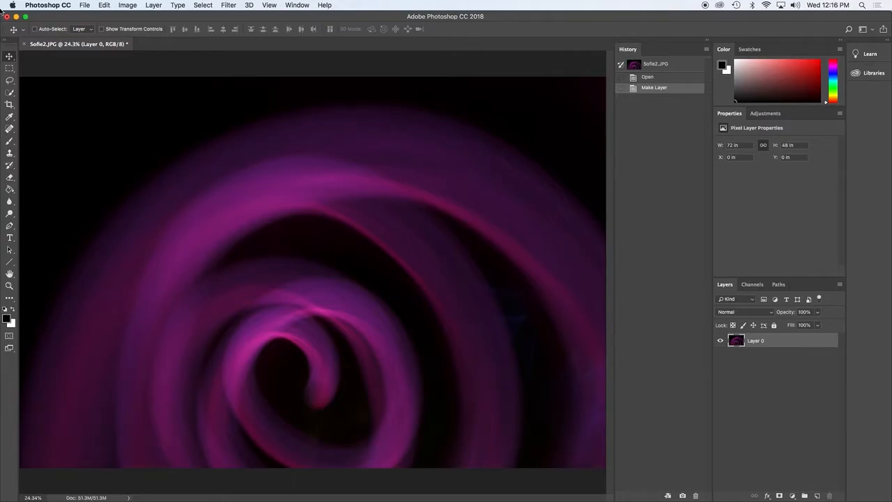
- Free Transform Layer 0 smaller and settle the spiral into the canvas's top-left corner
{"action": "left_click", "coordinate": [103, 6]}
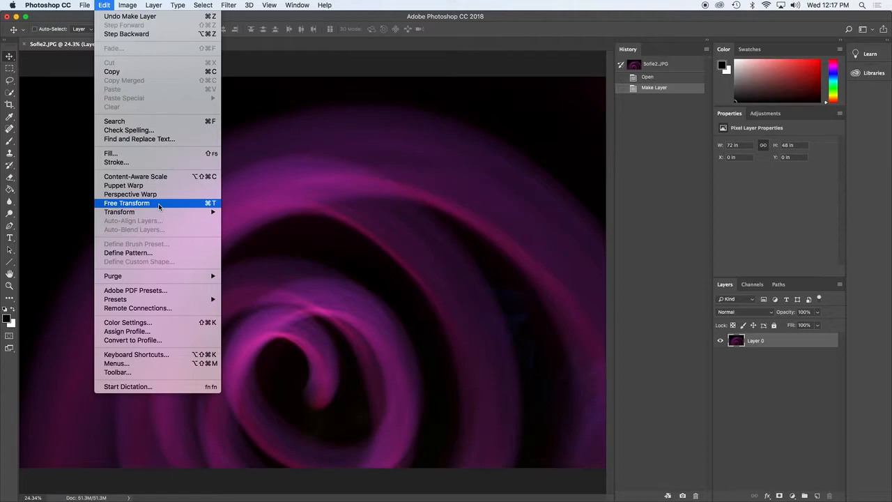
{"action": "left_click", "coordinate": [127, 204]}
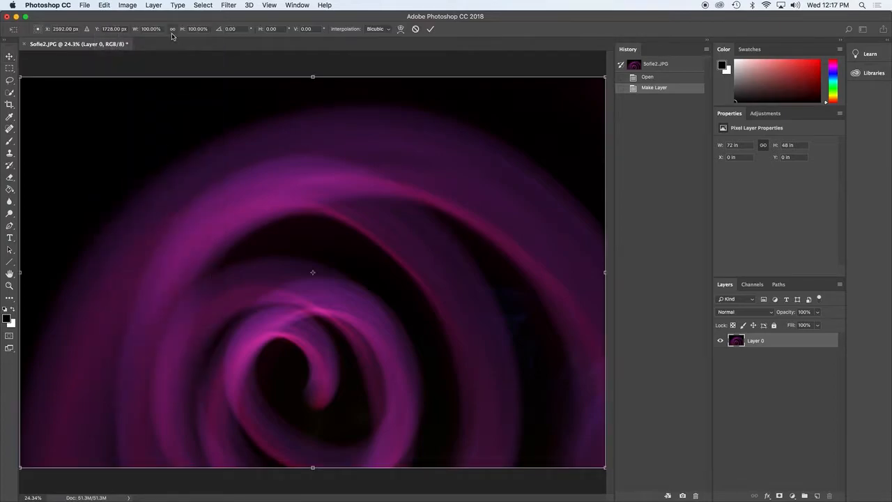
{"action": "mouse_move", "coordinate": [172, 37]}
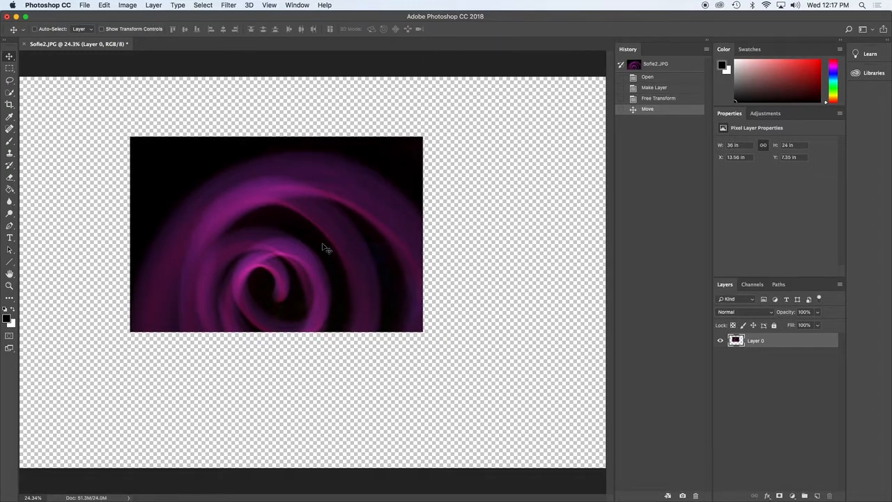
{"action": "left_click_drag", "start_coordinate": [326, 248], "coordinate": [254, 187]}
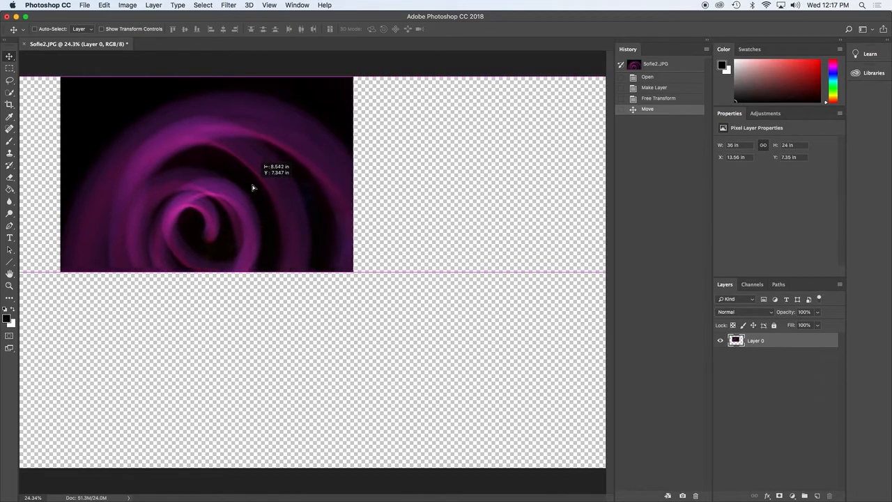
{"action": "left_click_drag", "start_coordinate": [254, 187], "coordinate": [218, 187]}
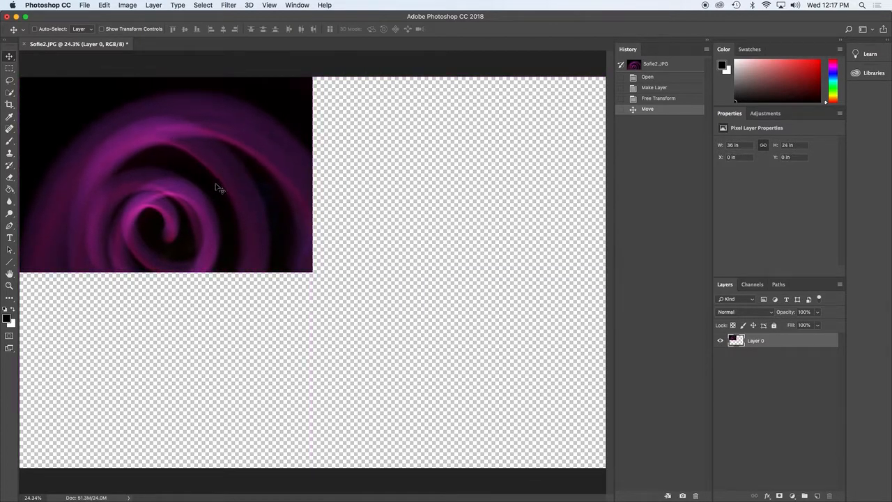
{"action": "mouse_move", "coordinate": [323, 417]}
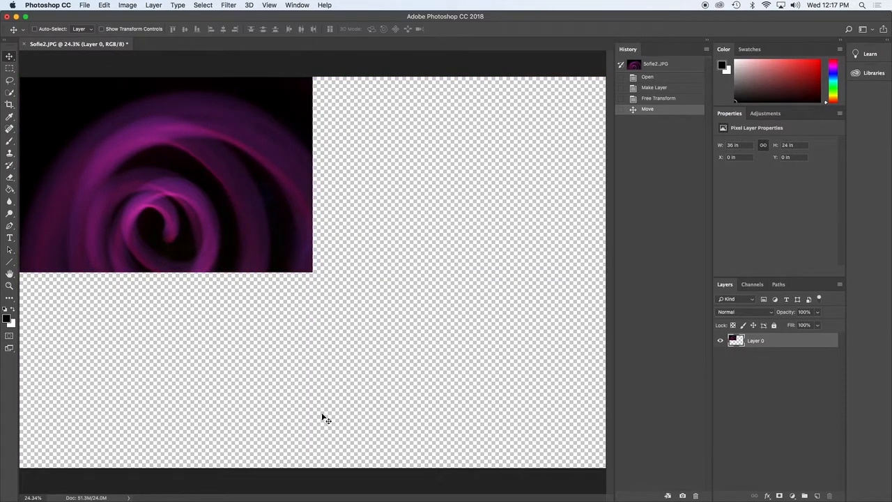
{"action": "mouse_move", "coordinate": [282, 131]}
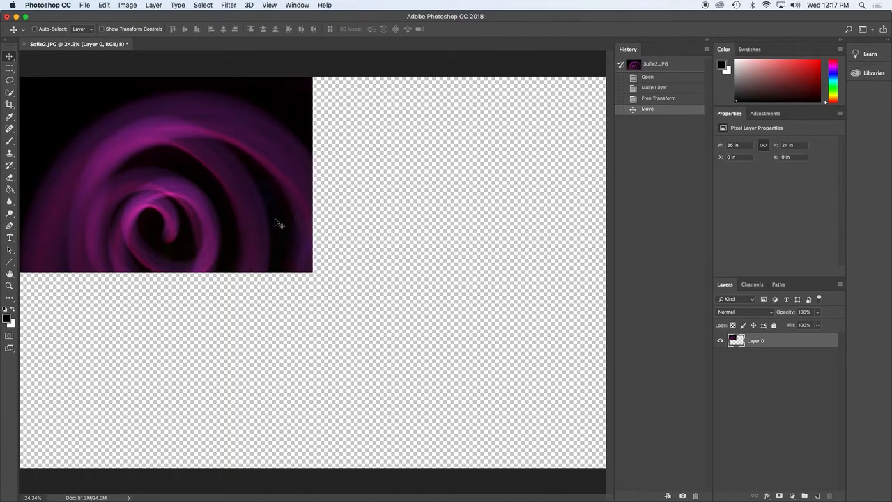
{"action": "mouse_move", "coordinate": [644, 368]}
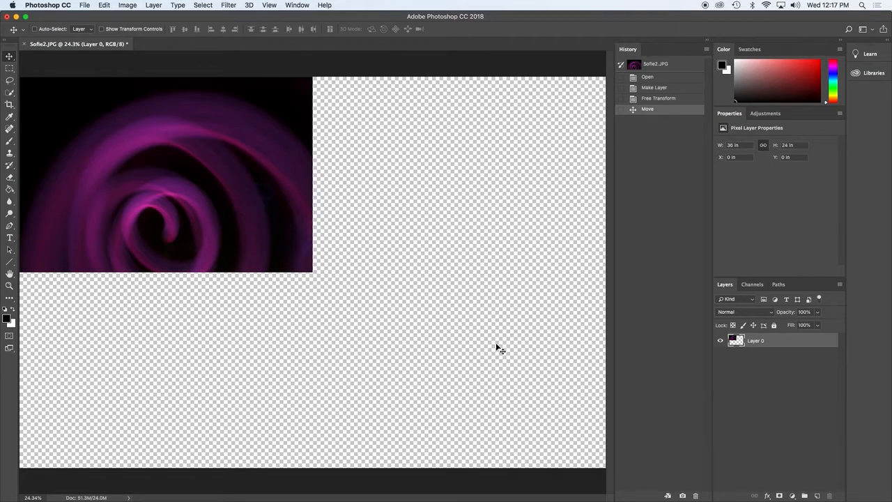
- Duplicate the spiral layer and flip the copy vertically, nudging it into alignment below
{"action": "right_click", "coordinate": [756, 340]}
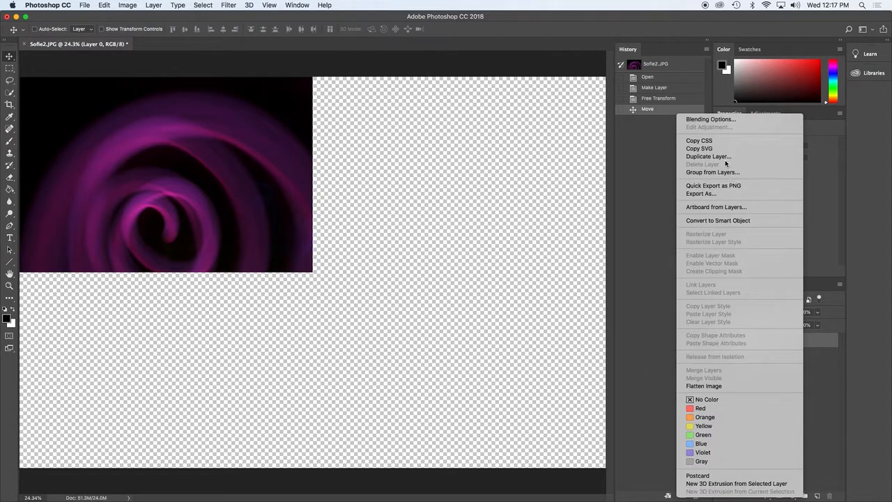
{"action": "mouse_move", "coordinate": [709, 156]}
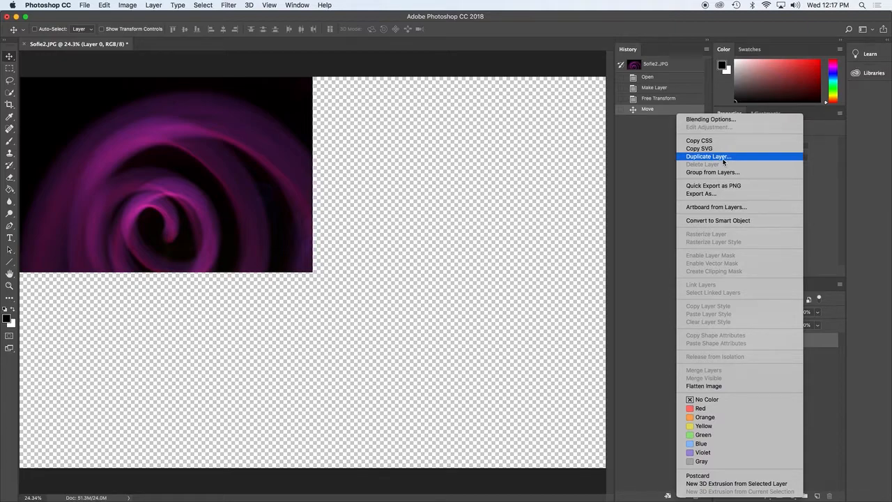
{"action": "left_click", "coordinate": [708, 157]}
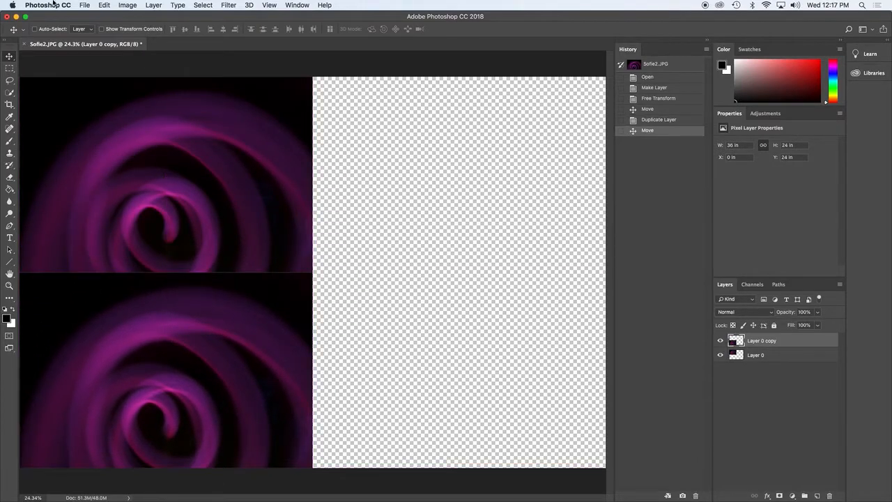
{"action": "left_click", "coordinate": [103, 6]}
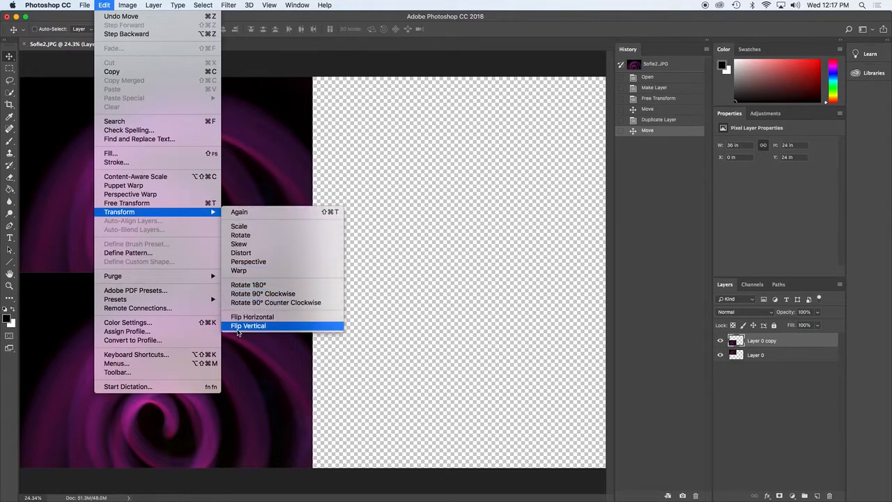
{"action": "left_click", "coordinate": [248, 327]}
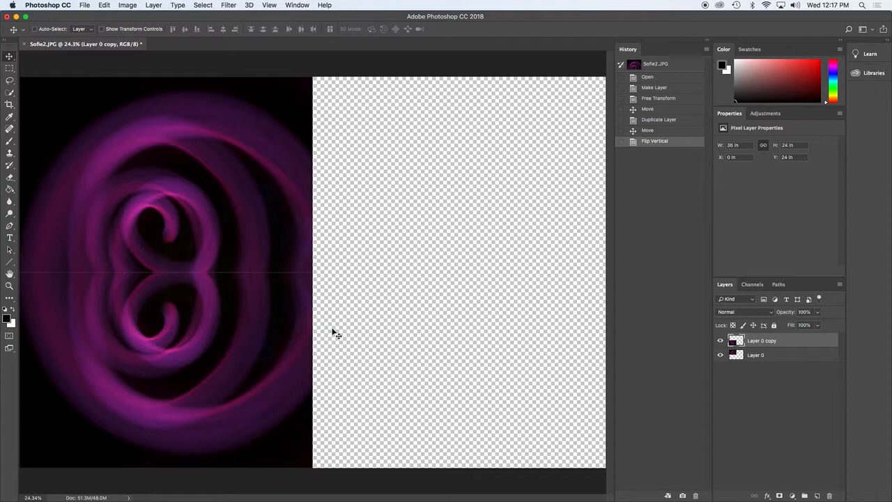
{"action": "key", "text": "Up"}
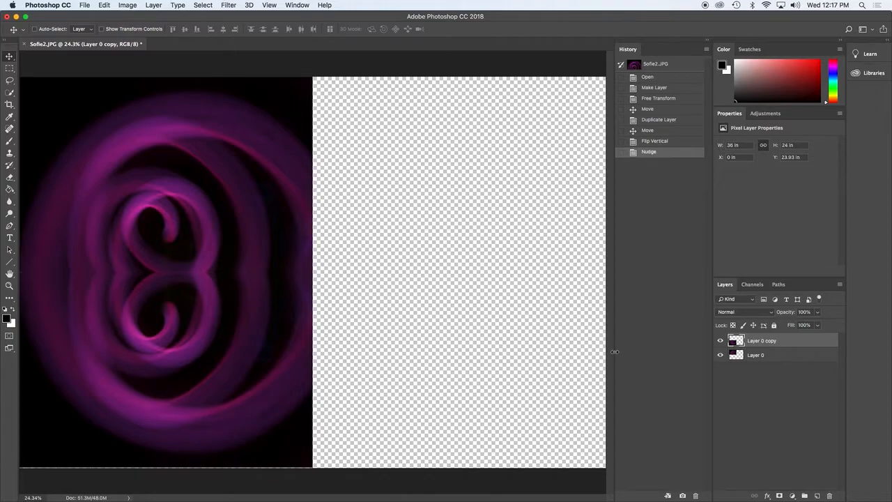
- Select both spiral layers and move the mirrored pair to the canvas's right half
{"action": "left_click", "coordinate": [756, 355]}
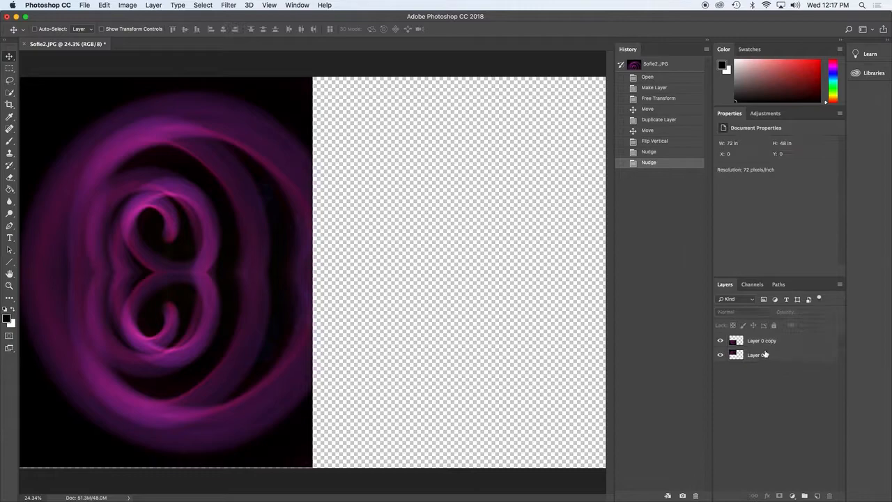
{"action": "left_click", "coordinate": [761, 340]}
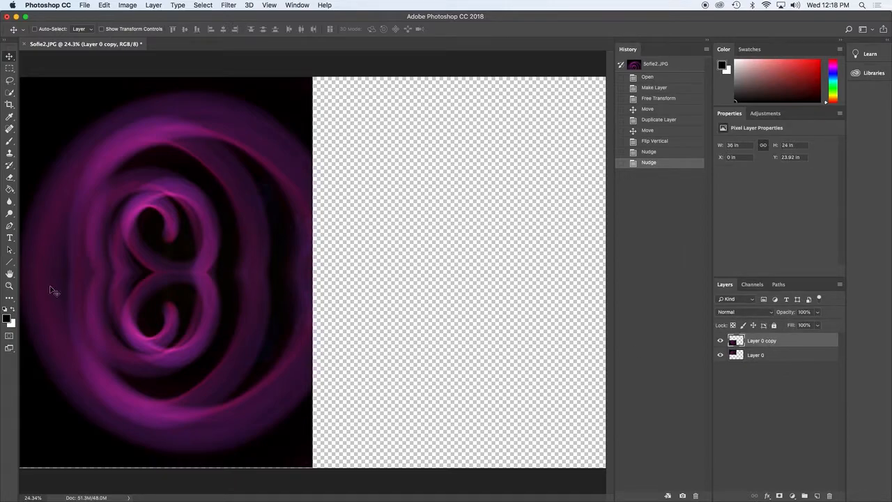
{"action": "mouse_move", "coordinate": [272, 287]}
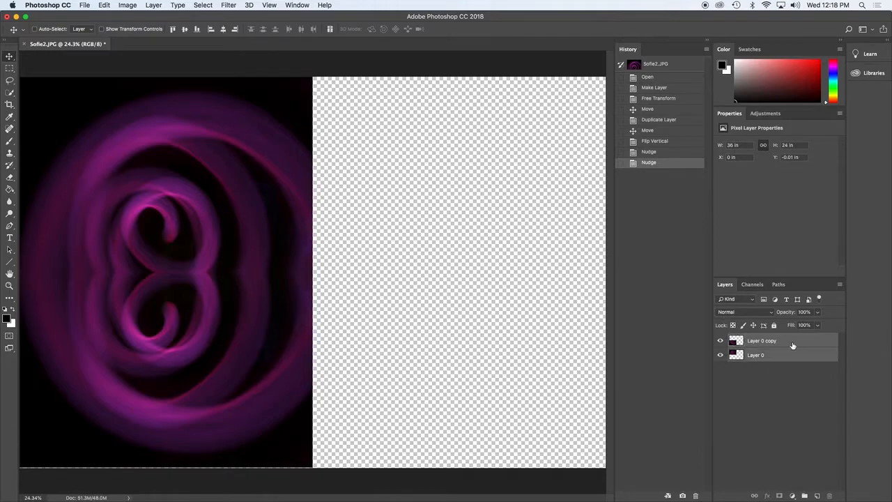
{"action": "mouse_move", "coordinate": [165, 254]}
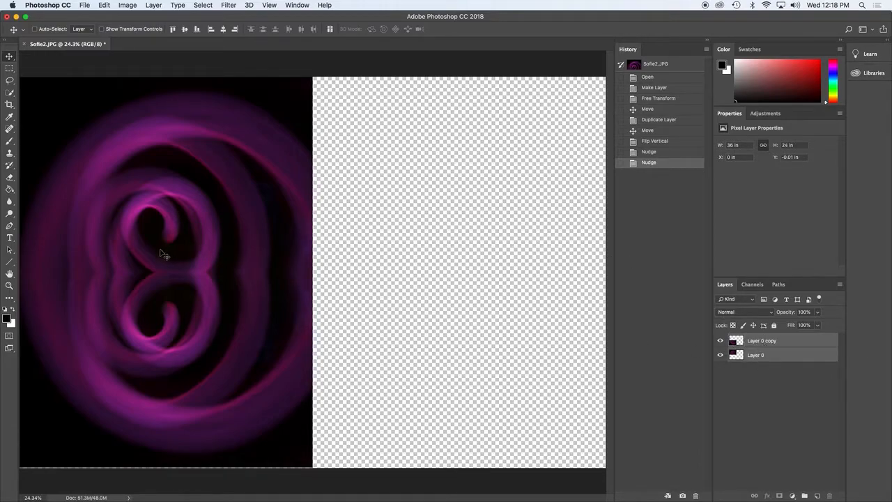
{"action": "left_click_drag", "start_coordinate": [164, 254], "coordinate": [439, 282]}
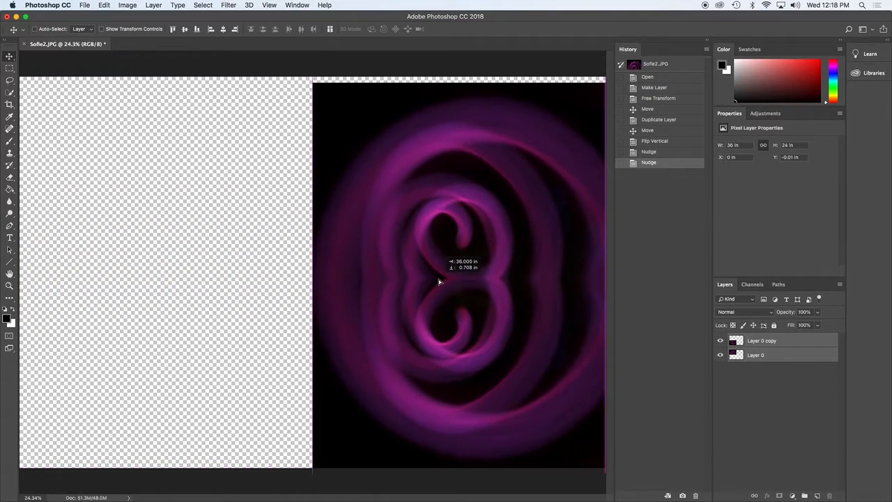
{"action": "left_click_drag", "start_coordinate": [439, 282], "coordinate": [453, 281]}
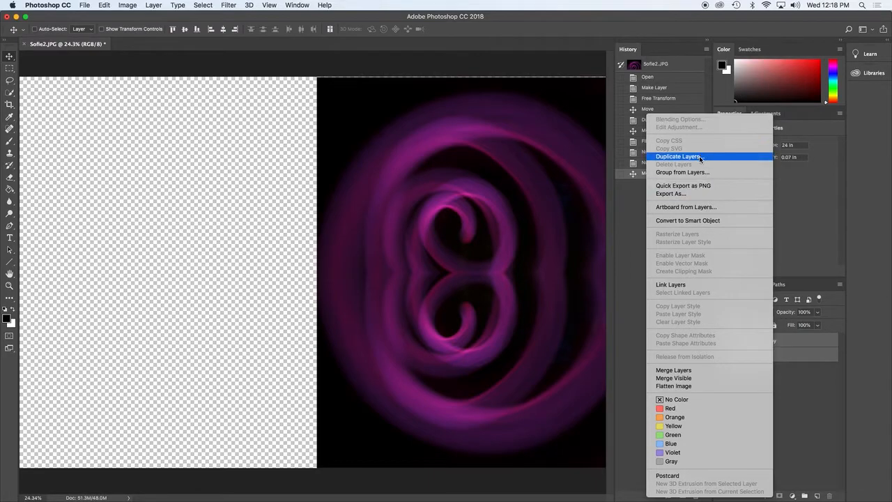
- Duplicate both spiral layers, move the copies to the left half and flip them horizontally
{"action": "left_click", "coordinate": [678, 156]}
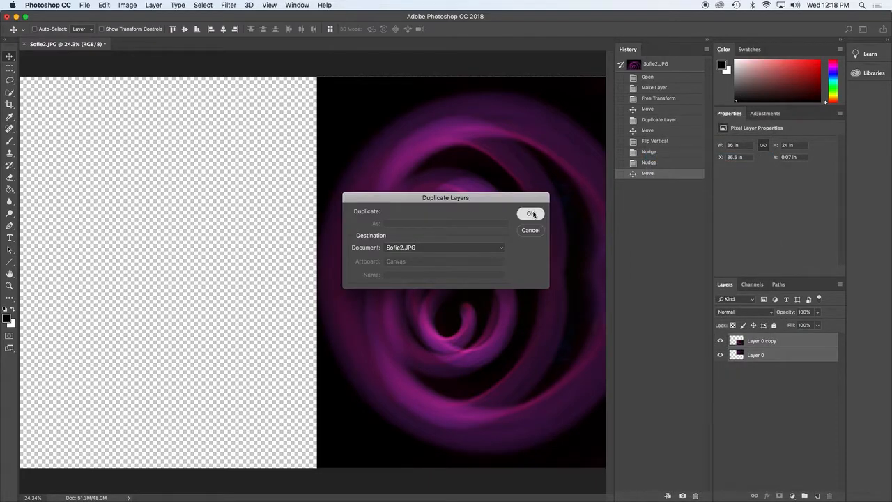
{"action": "left_click", "coordinate": [532, 214]}
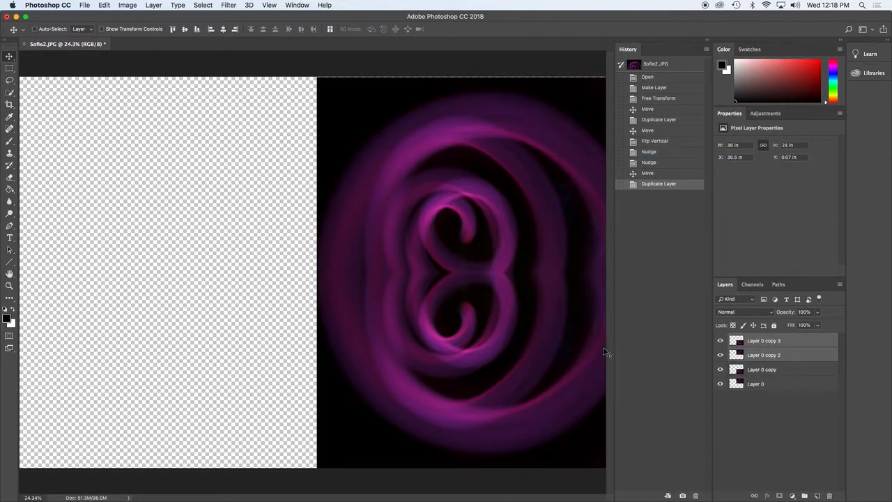
{"action": "left_click_drag", "start_coordinate": [460, 272], "coordinate": [167, 272]}
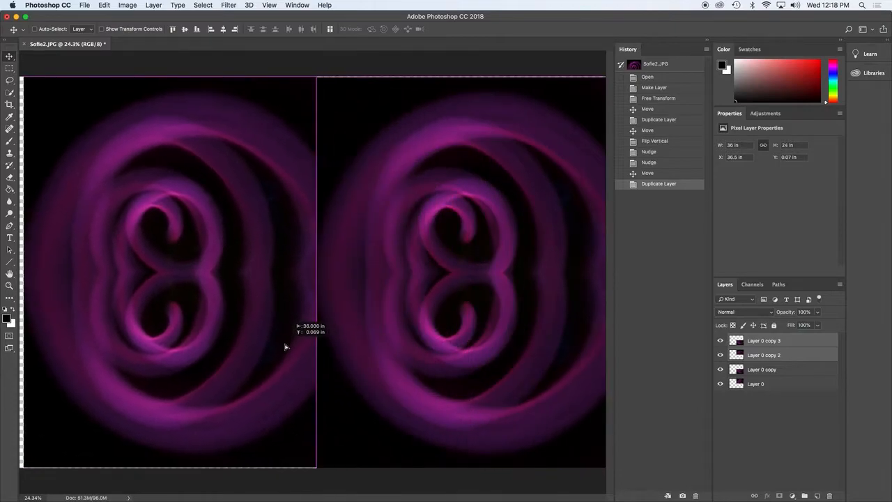
{"action": "left_click_drag", "start_coordinate": [286, 347], "coordinate": [296, 360]}
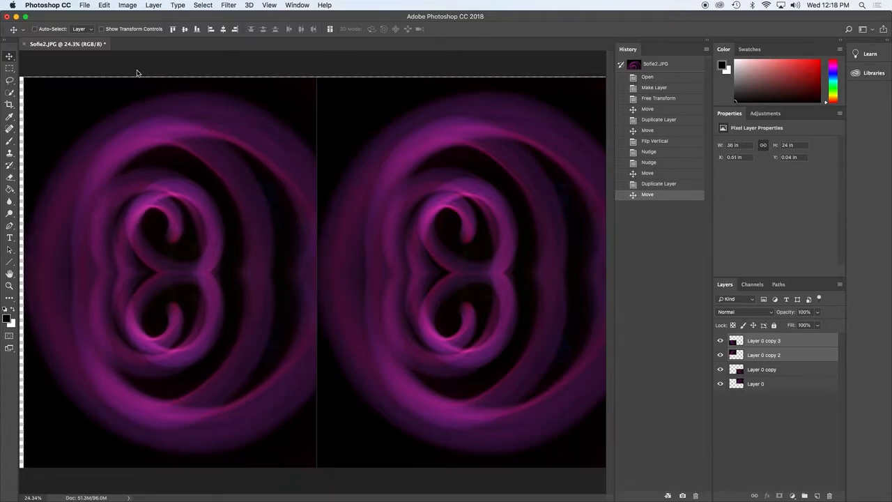
{"action": "left_click", "coordinate": [104, 5]}
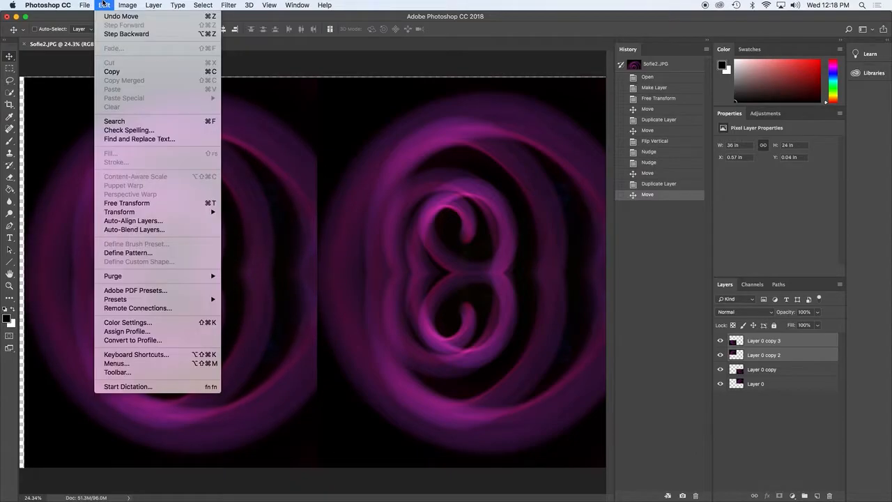
{"action": "mouse_move", "coordinate": [118, 211]}
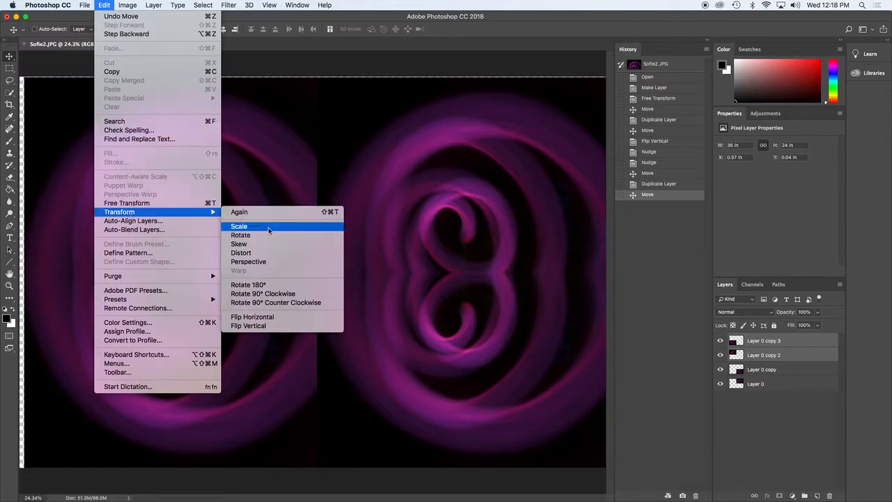
{"action": "mouse_move", "coordinate": [253, 318]}
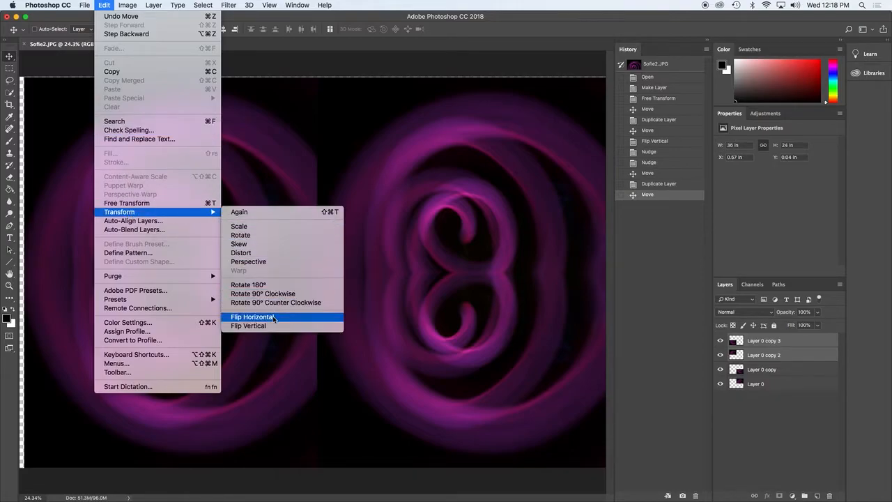
{"action": "left_click", "coordinate": [254, 317]}
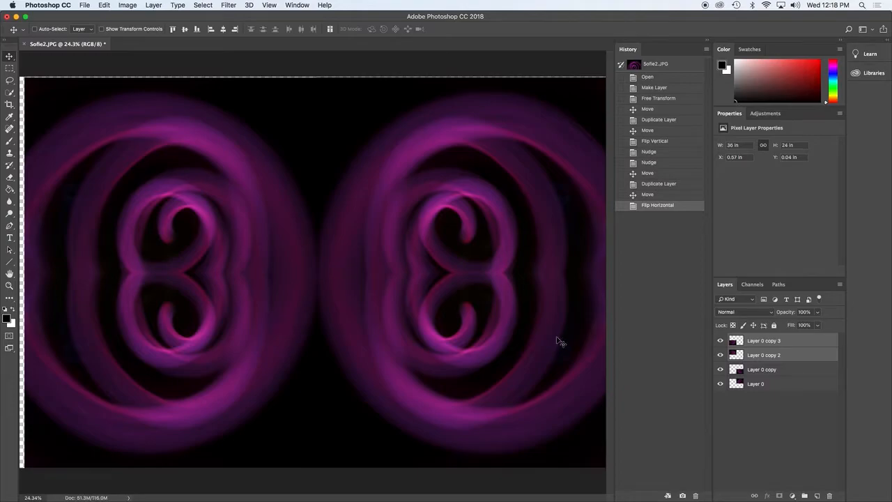
{"action": "mouse_move", "coordinate": [769, 332]}
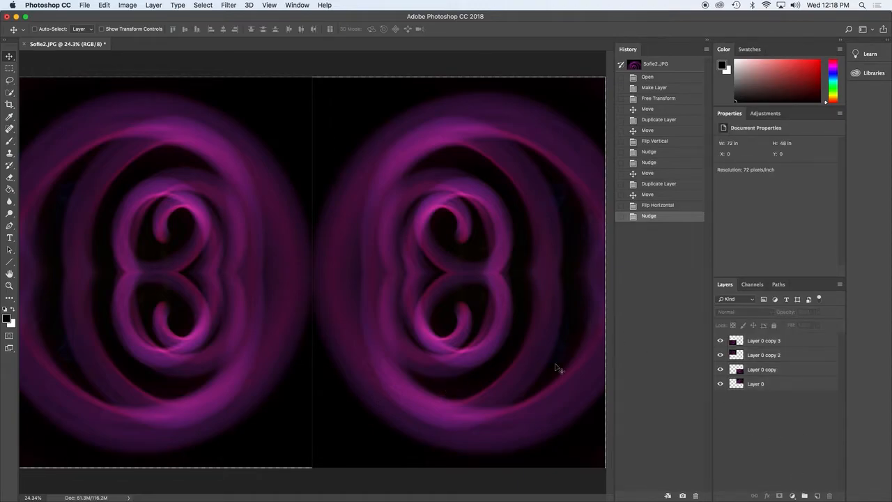
- Align the selected copies' right edges and horizontal centres so the halves meet
{"action": "left_click", "coordinate": [765, 340]}
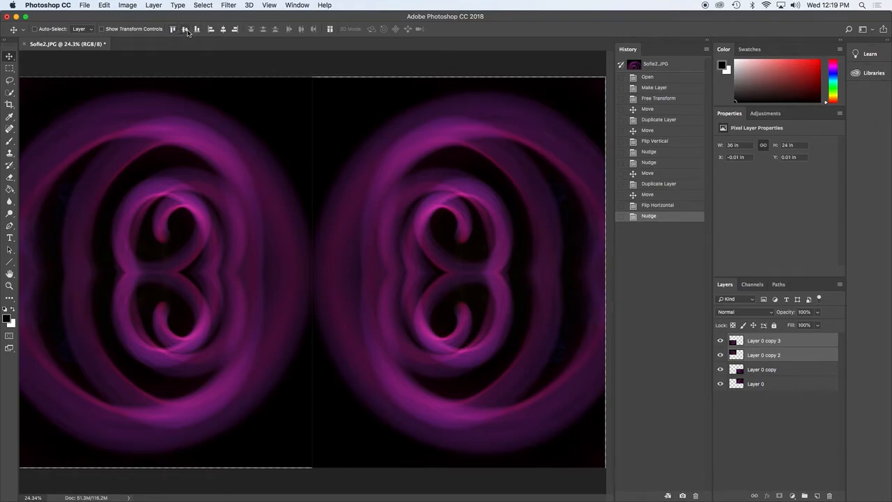
{"action": "left_click", "coordinate": [234, 28]}
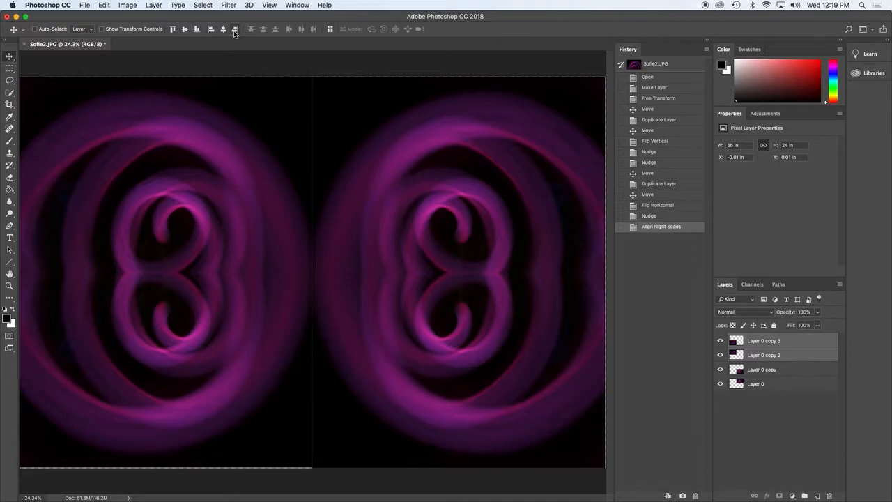
{"action": "left_click", "coordinate": [223, 28]}
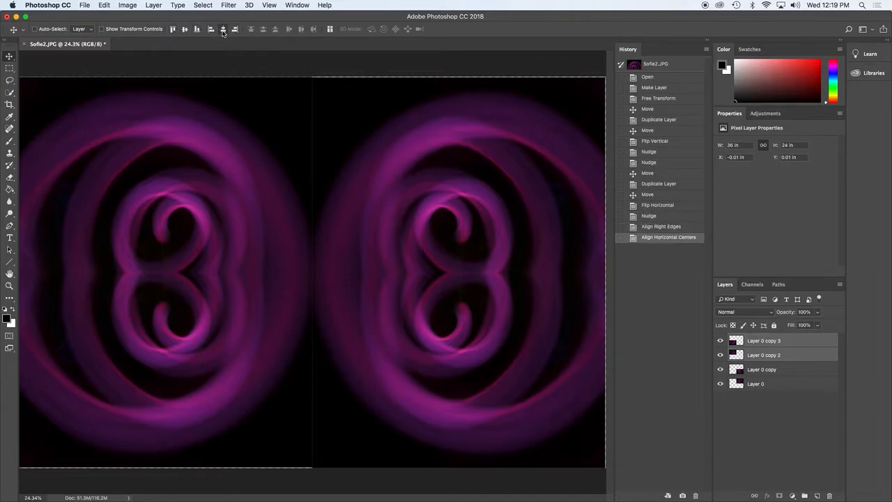
{"action": "left_click", "coordinate": [762, 369]}
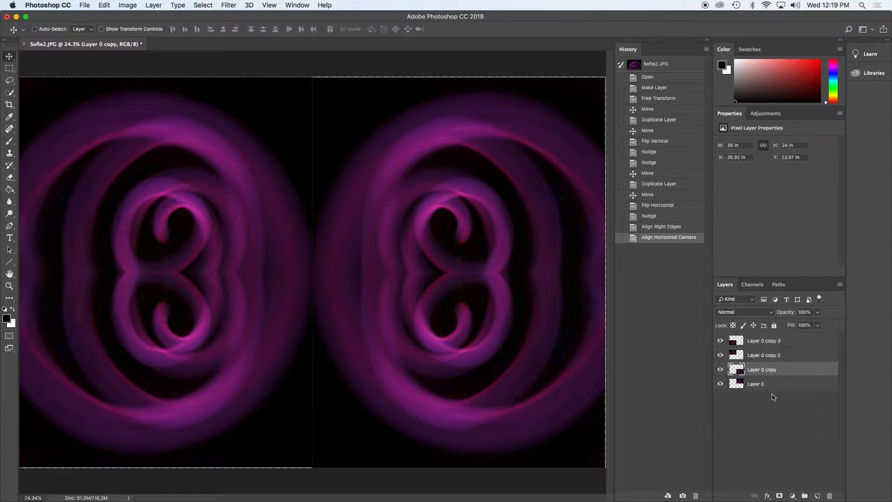
{"action": "left_click", "coordinate": [237, 28]}
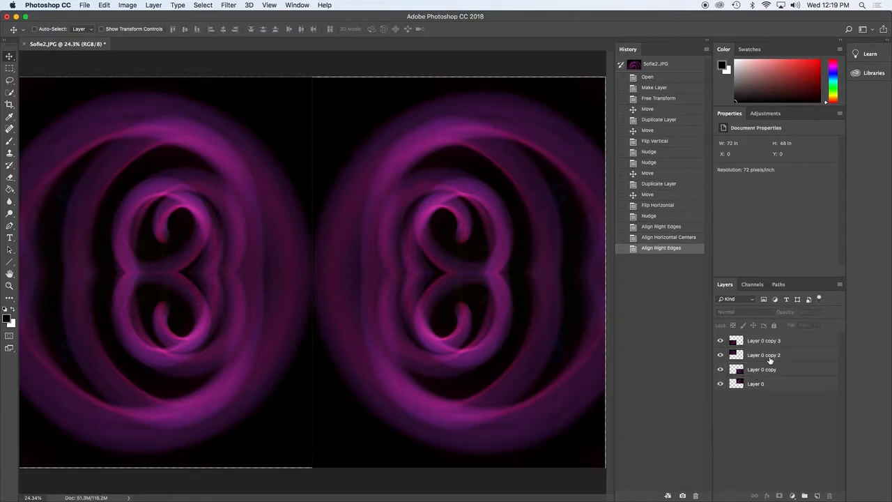
- Align Layer 0 copy 2 and Layer 0 by top edges, then select the remaining copies
{"action": "left_click", "coordinate": [764, 355]}
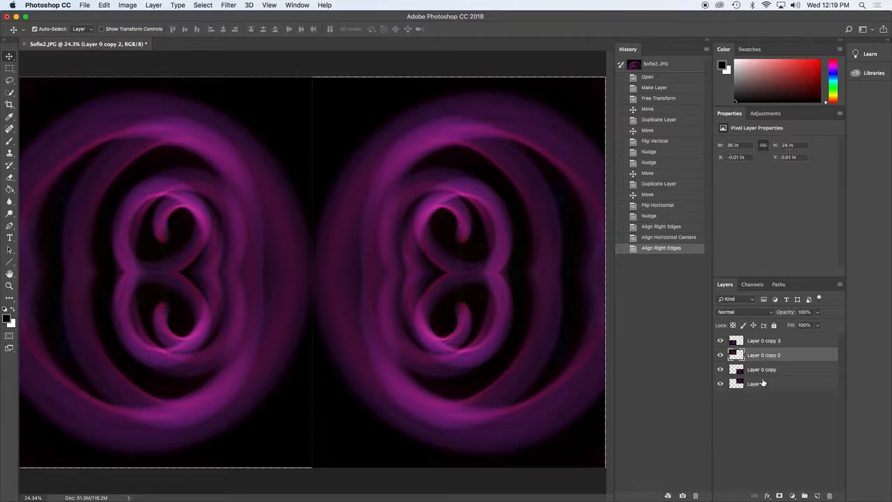
{"action": "left_click", "coordinate": [755, 383]}
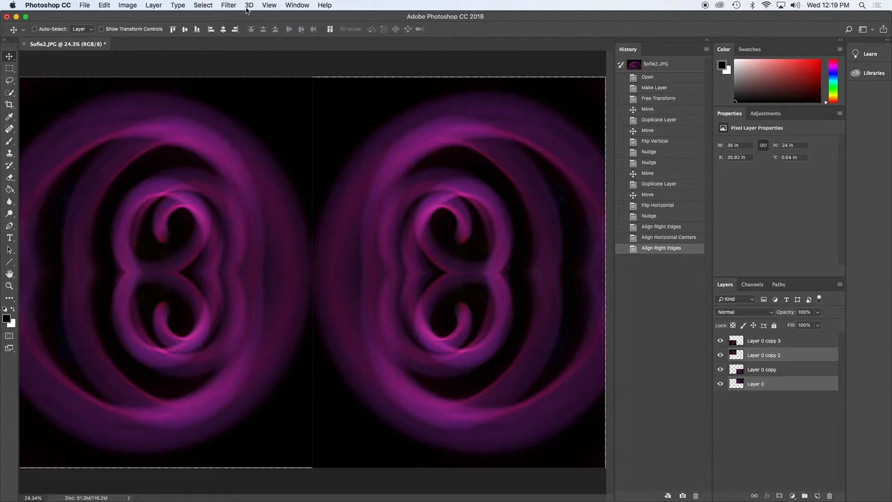
{"action": "left_click", "coordinate": [172, 28]}
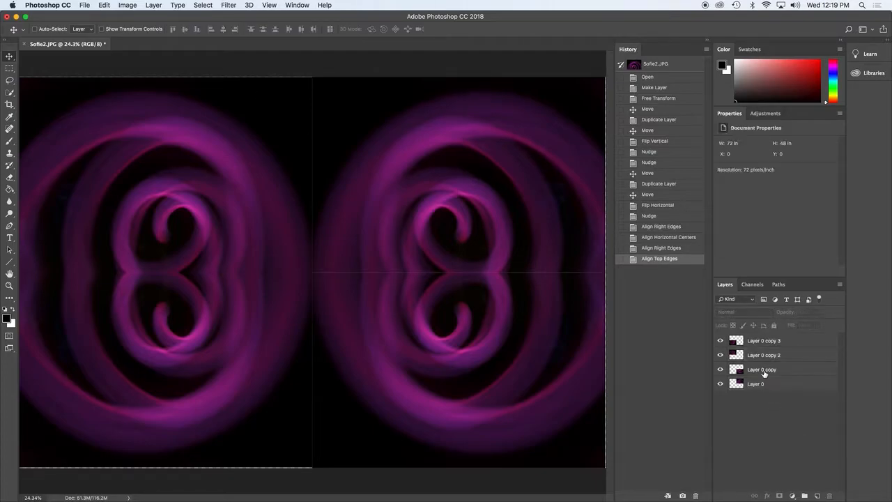
{"action": "left_click", "coordinate": [761, 369]}
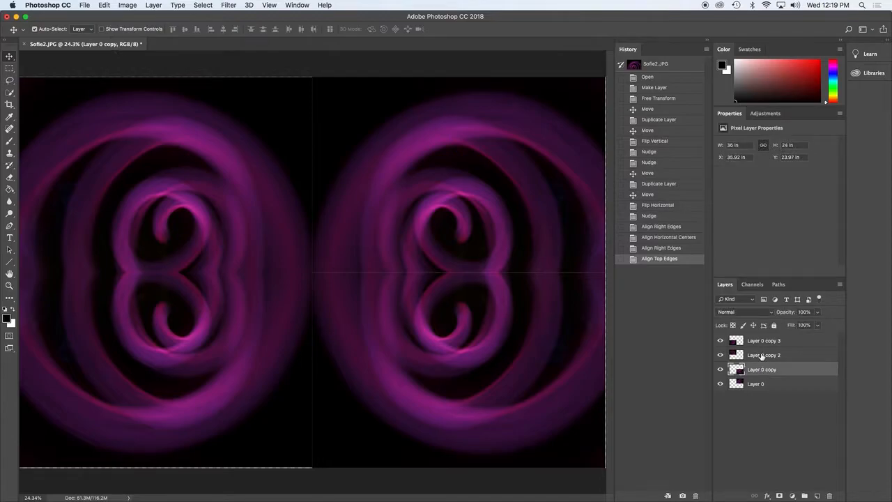
{"action": "left_click", "coordinate": [764, 340]}
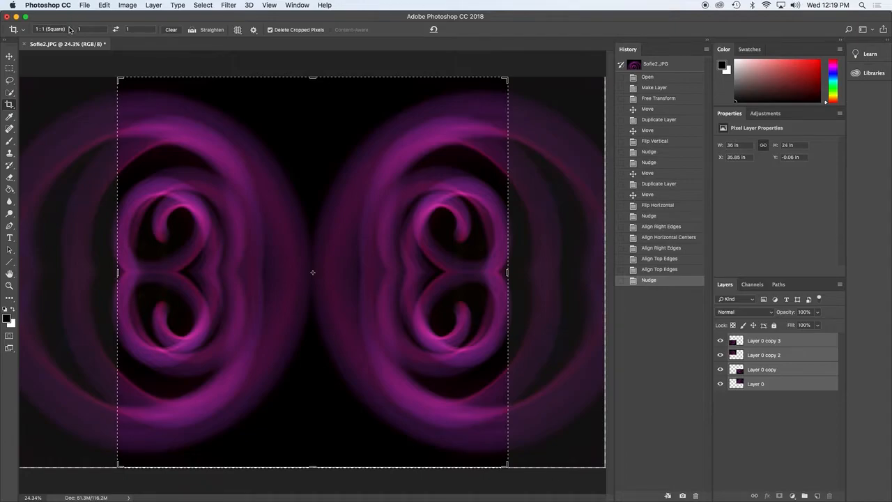
- Crop with a free Ratio box so the four mirrored swirls fill the canvas with no borders
{"action": "left_click", "coordinate": [54, 30]}
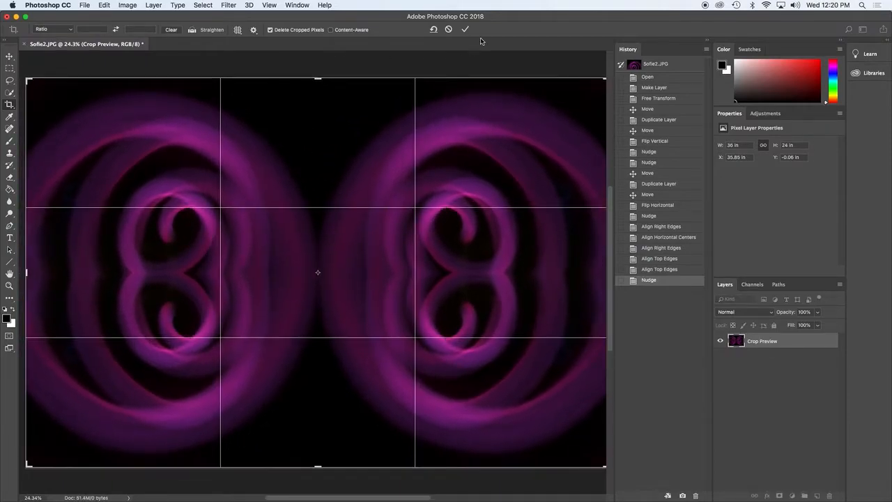
{"action": "left_click", "coordinate": [466, 29]}
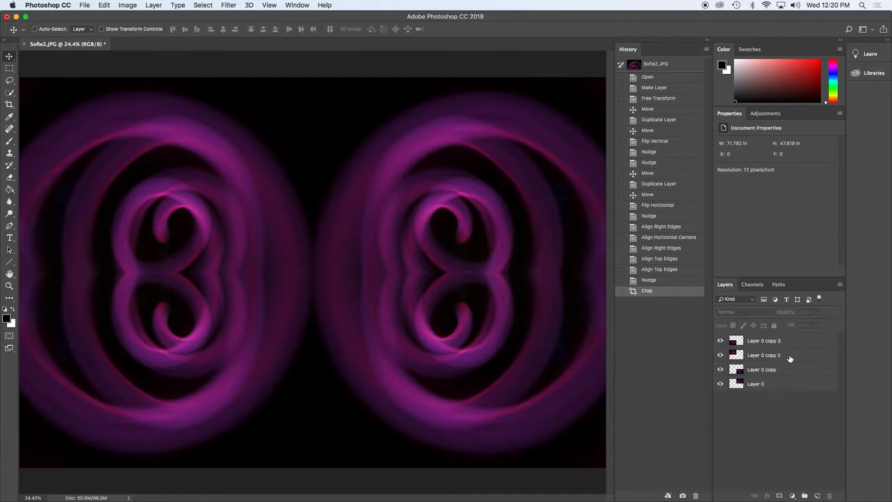
- Save As Blending-Modes-Bowen.psd in Photoshop format with Maximize Compatibility
{"action": "left_click", "coordinate": [84, 6]}
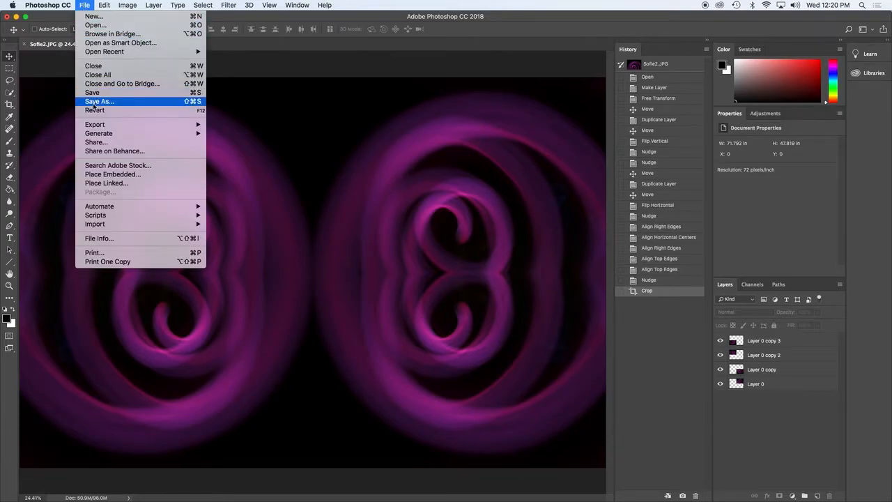
{"action": "left_click", "coordinate": [98, 100]}
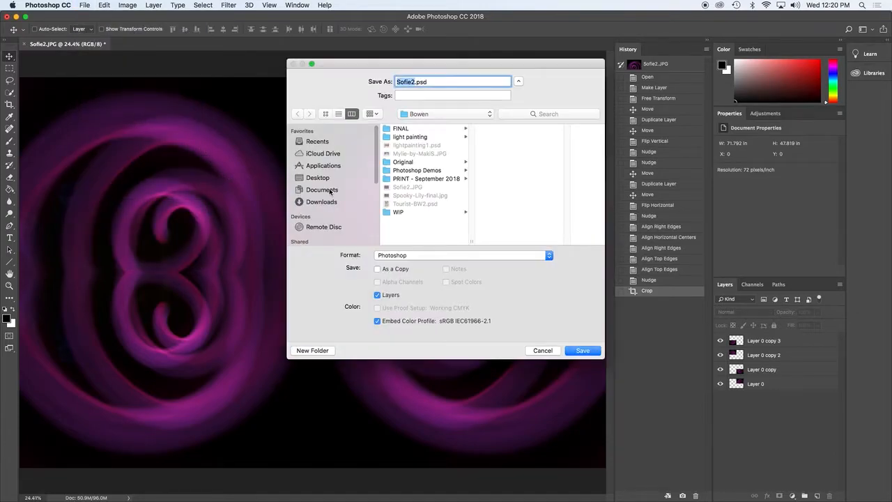
{"action": "left_click", "coordinate": [446, 114]}
{"action": "type", "text": "Blending-Modes"}
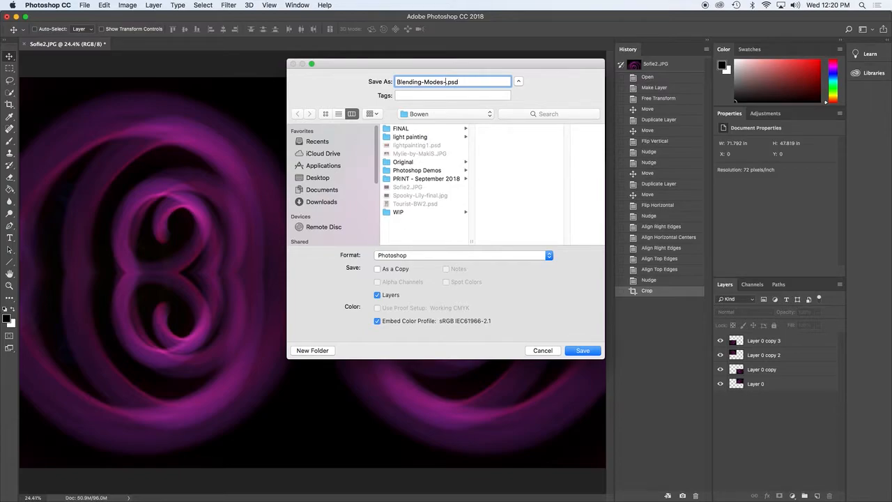
{"action": "type", "text": "-Bowen"}
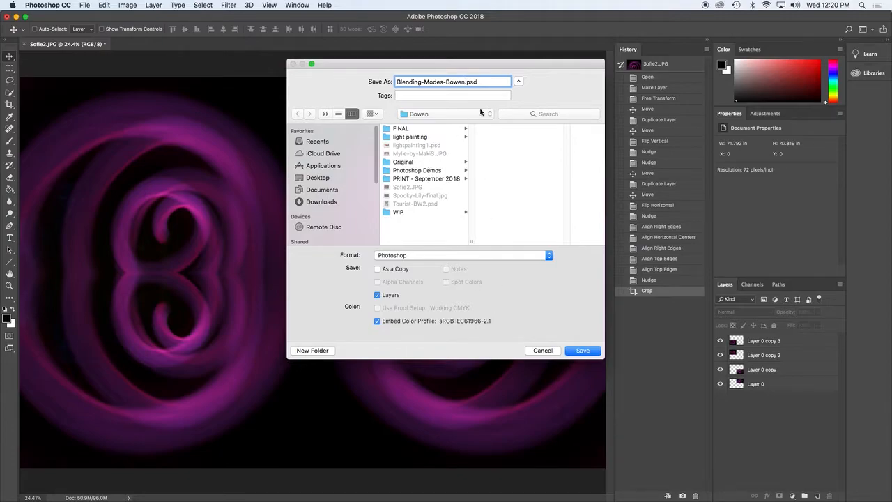
{"action": "left_click", "coordinate": [463, 254]}
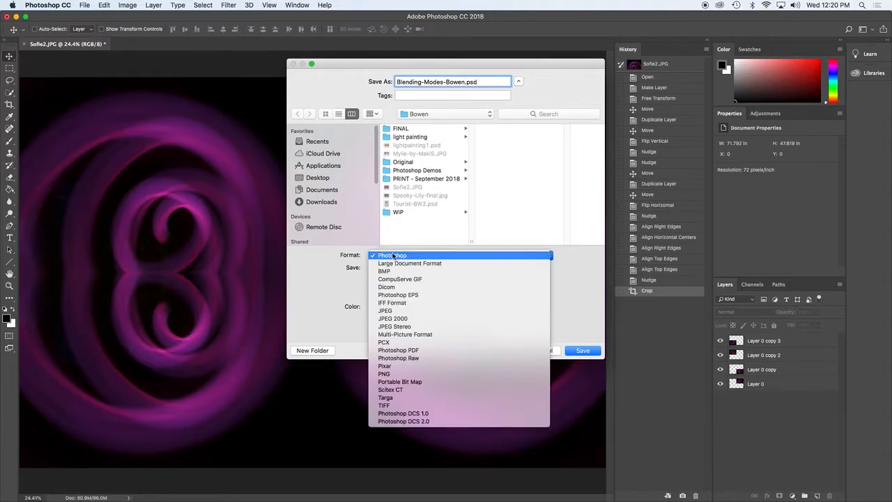
{"action": "mouse_move", "coordinate": [435, 258]}
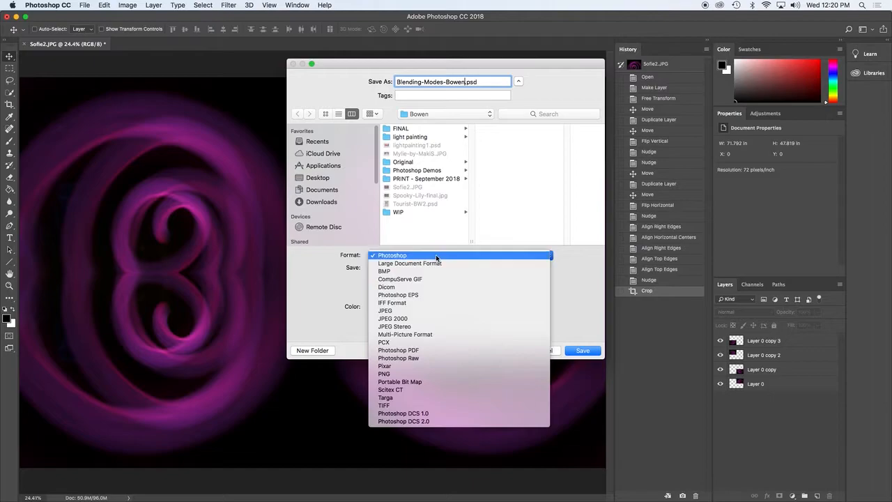
{"action": "left_click", "coordinate": [392, 255]}
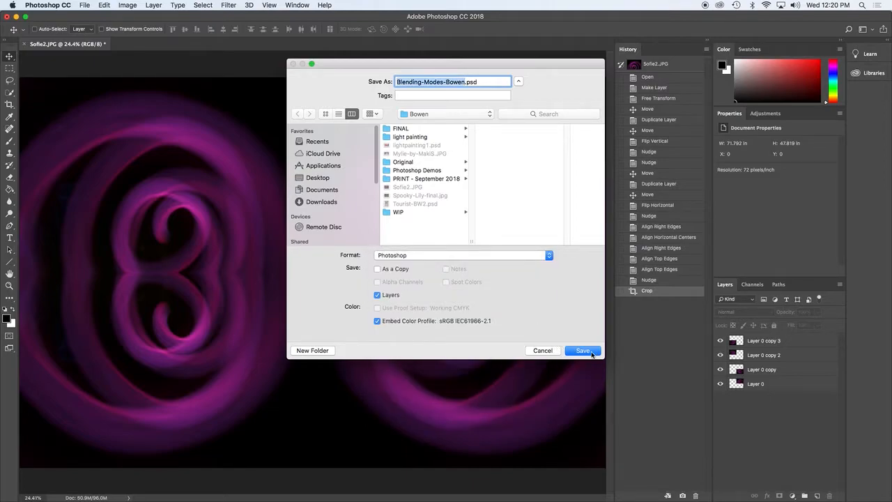
{"action": "left_click", "coordinate": [583, 351]}
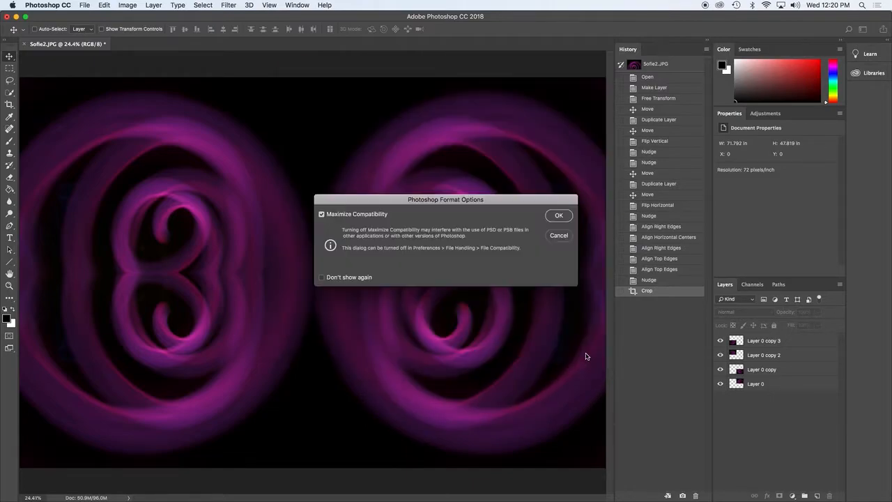
{"action": "left_click", "coordinate": [560, 215]}
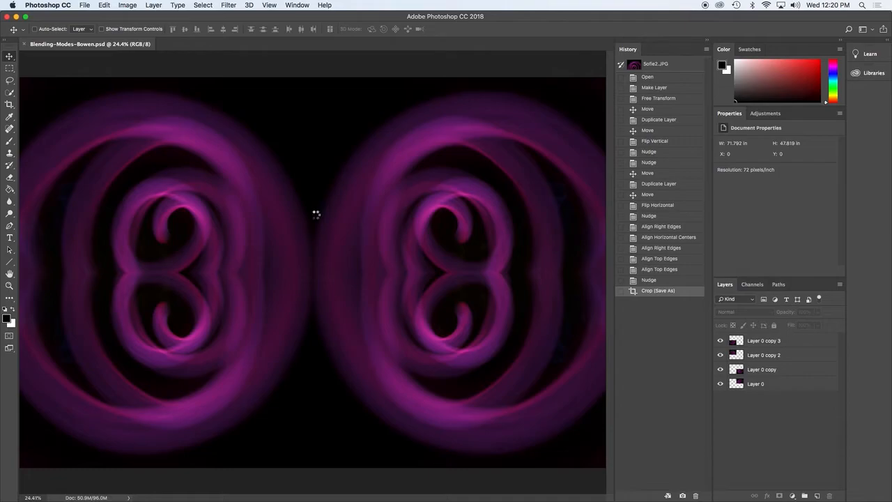
{"action": "mouse_move", "coordinate": [359, 327]}
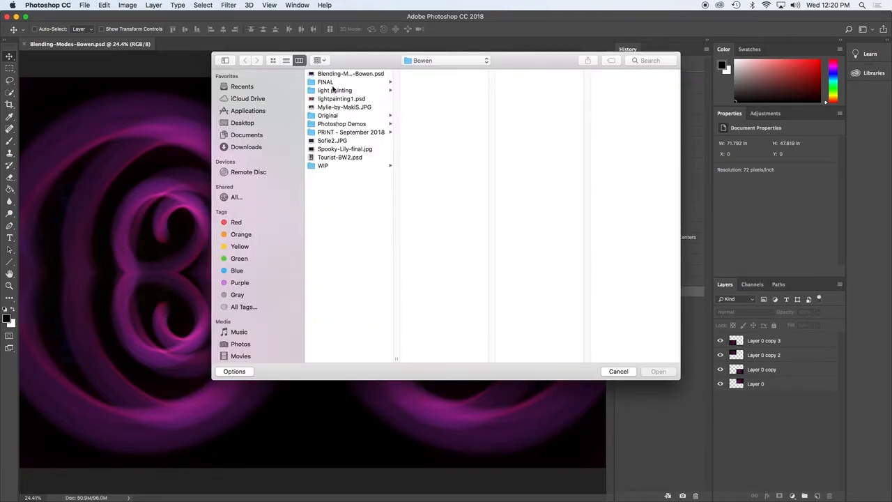
- Browse the light painting folder's photos and open the orange-and-blue IMG_9397.jpg
{"action": "left_click", "coordinate": [335, 89]}
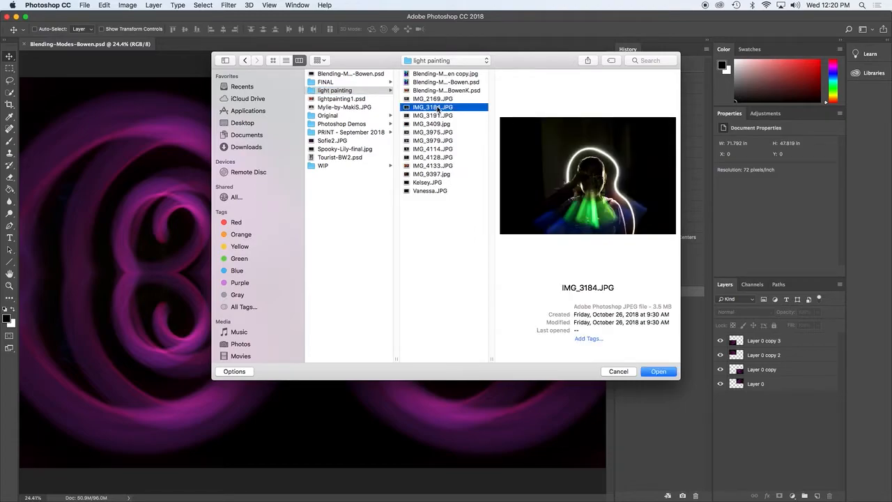
{"action": "left_click", "coordinate": [432, 140]}
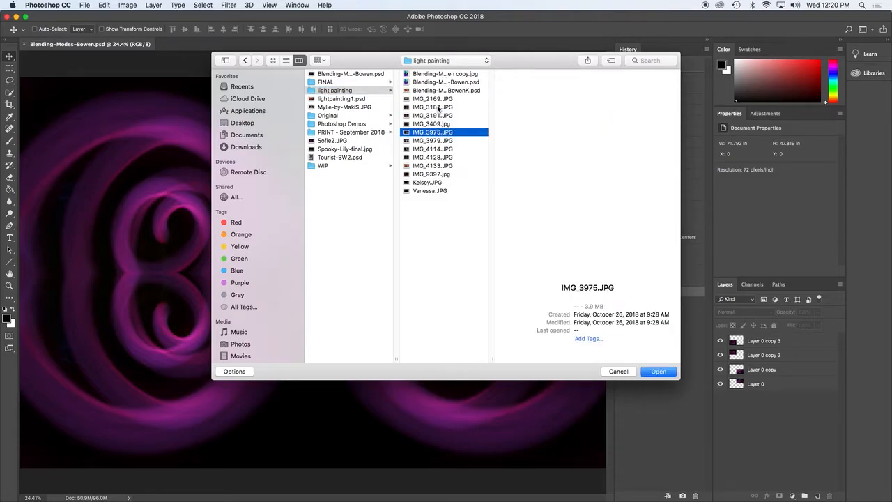
{"action": "left_click", "coordinate": [433, 148]}
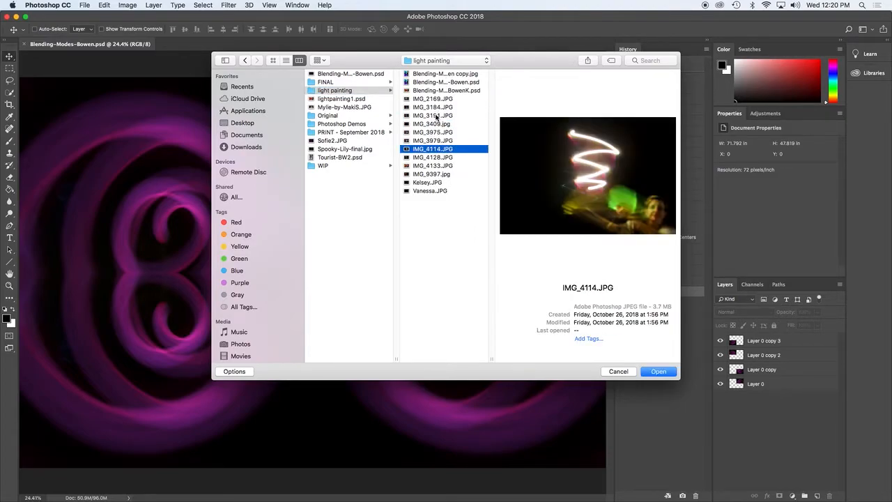
{"action": "left_click", "coordinate": [432, 165]}
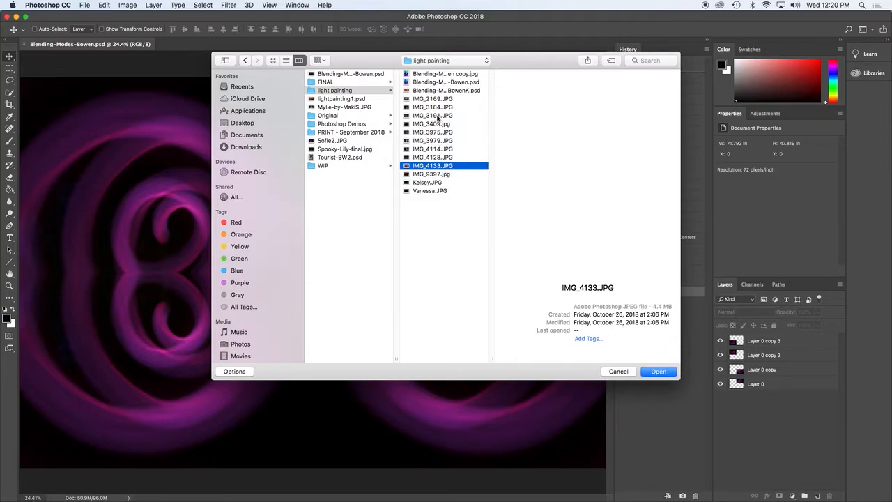
{"action": "left_click", "coordinate": [432, 173]}
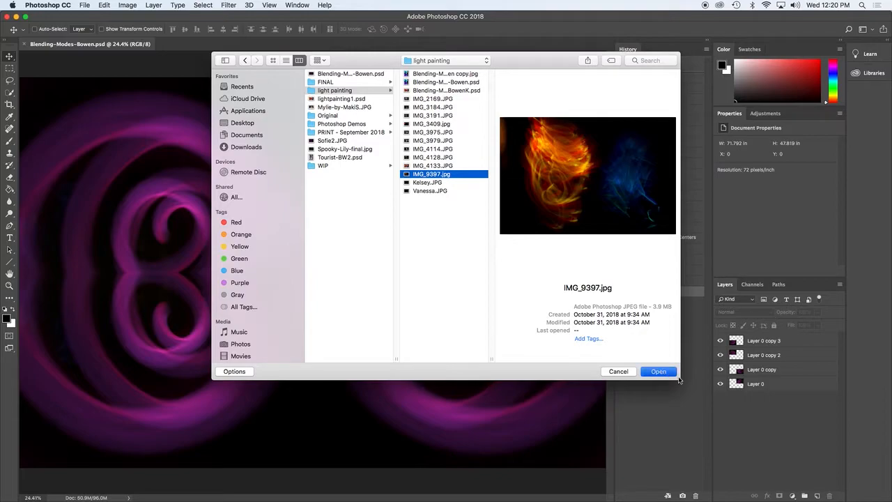
{"action": "left_click", "coordinate": [659, 371]}
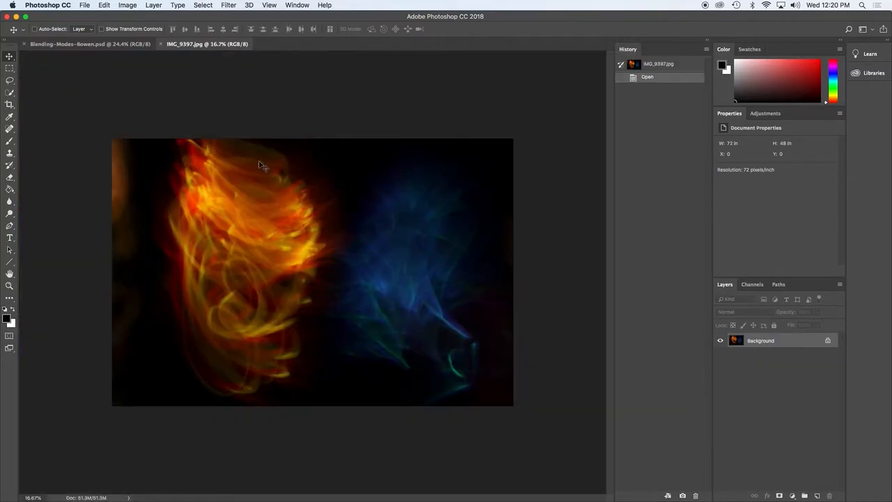
{"action": "mouse_move", "coordinate": [608, 485]}
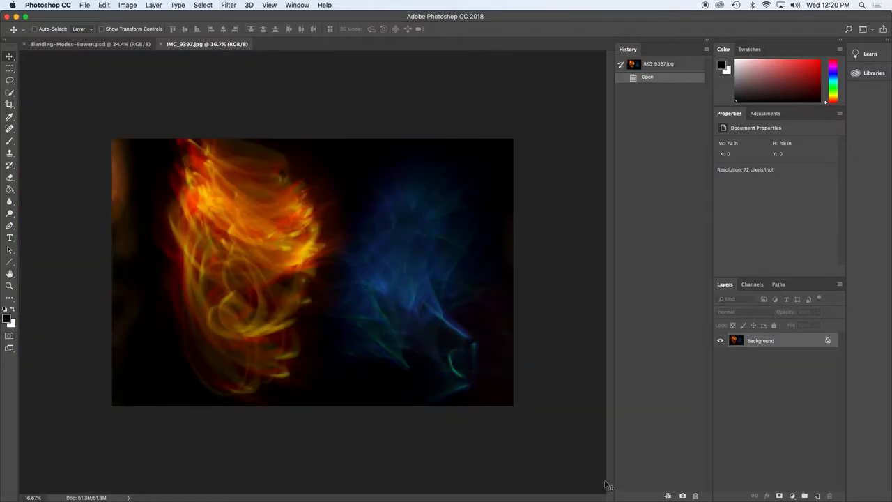
{"action": "mouse_move", "coordinate": [170, 89]}
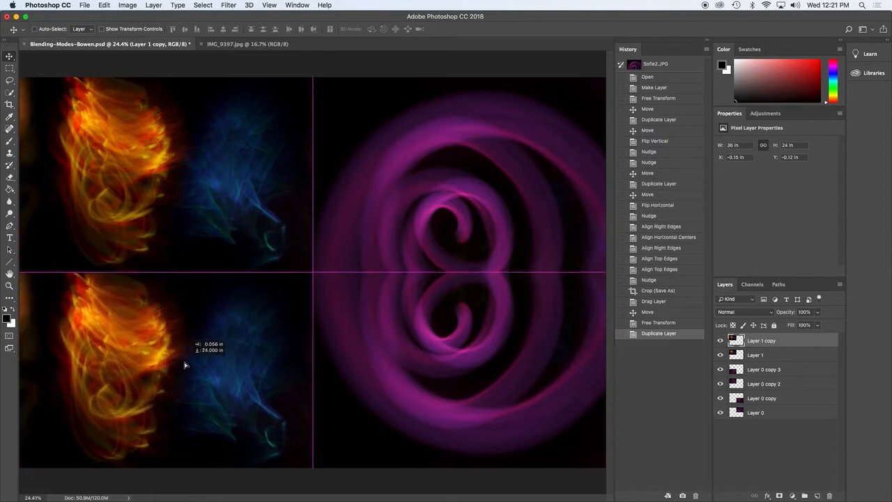
- Duplicate the orange-and-blue flame image layers
{"action": "left_click", "coordinate": [103, 5]}
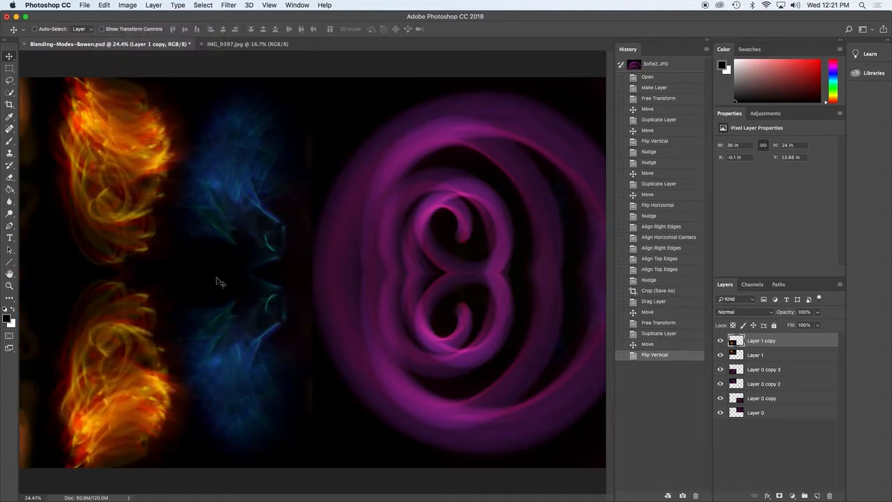
{"action": "left_click", "coordinate": [756, 356]}
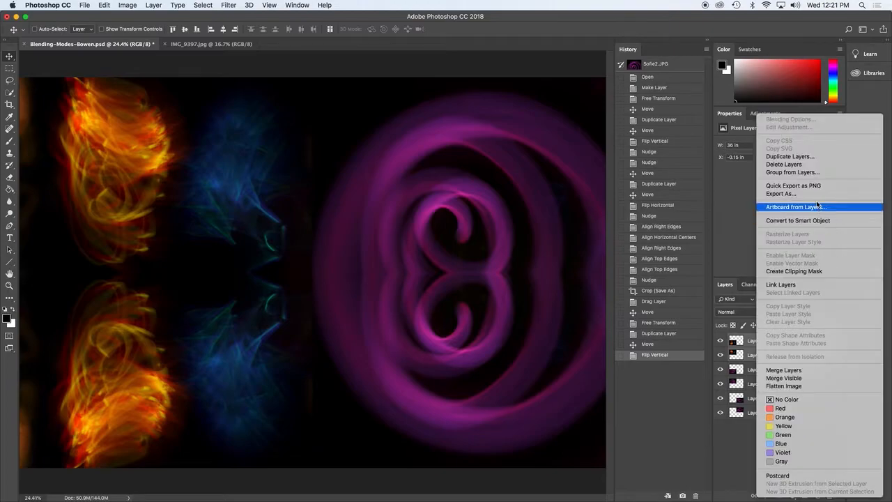
{"action": "left_click", "coordinate": [790, 156]}
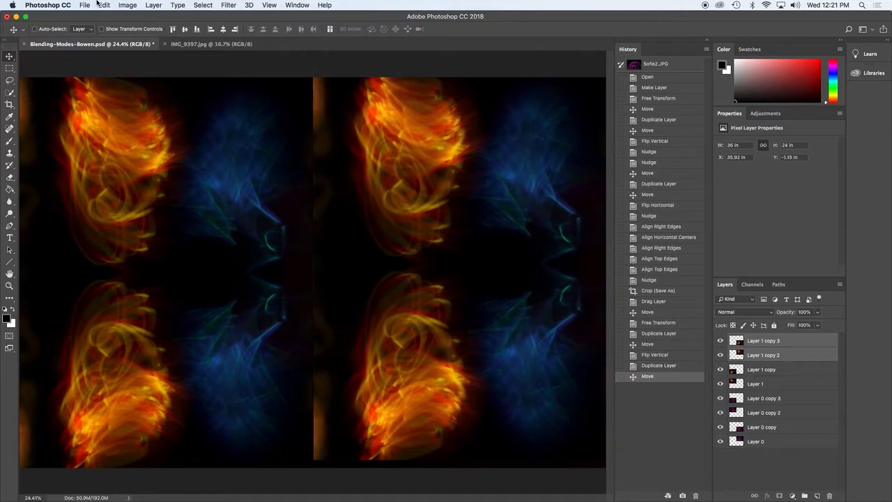
- Flip the copied flame layers horizontally so they mirror across the centre
{"action": "left_click", "coordinate": [104, 6]}
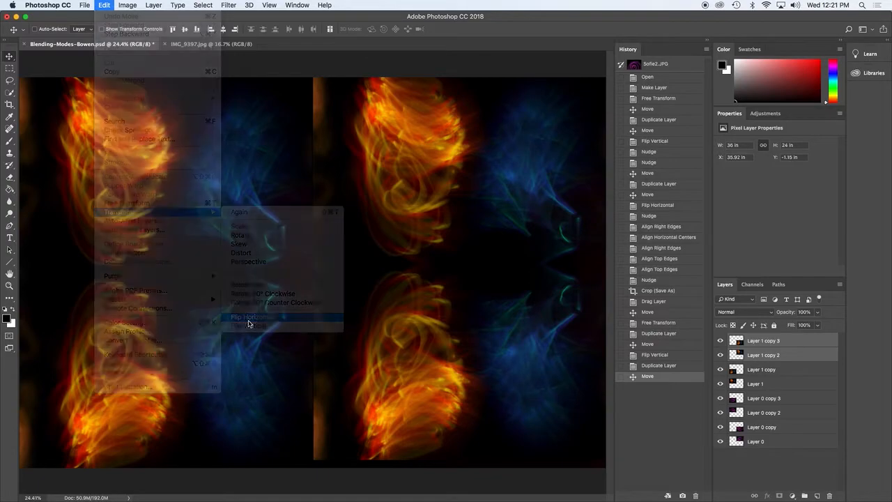
{"action": "left_click", "coordinate": [248, 317]}
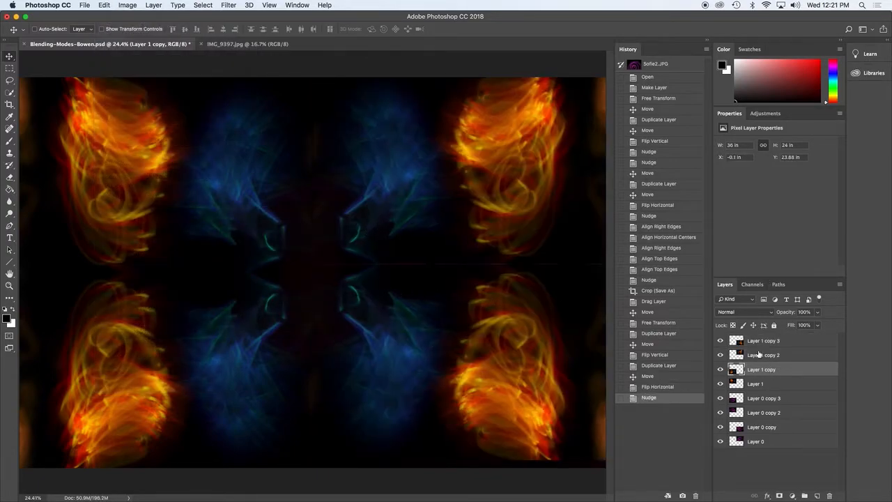
{"action": "left_click", "coordinate": [764, 355]}
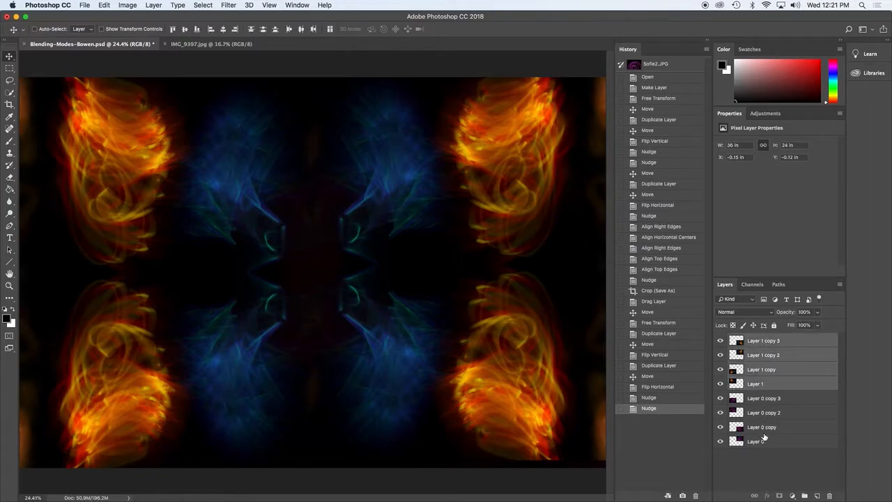
- Try Multiply, Soft Light, Hard Light, Linear Light and Pin Light blending on the flame layers
{"action": "left_click", "coordinate": [742, 312]}
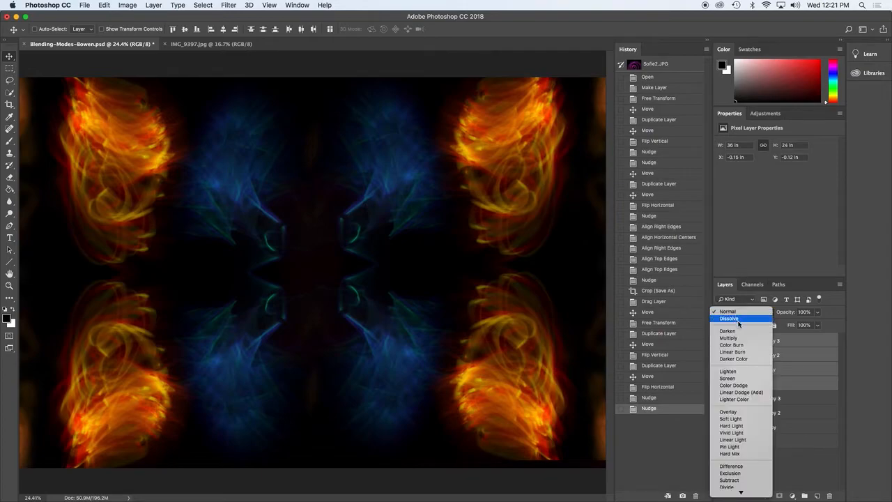
{"action": "left_click", "coordinate": [728, 338]}
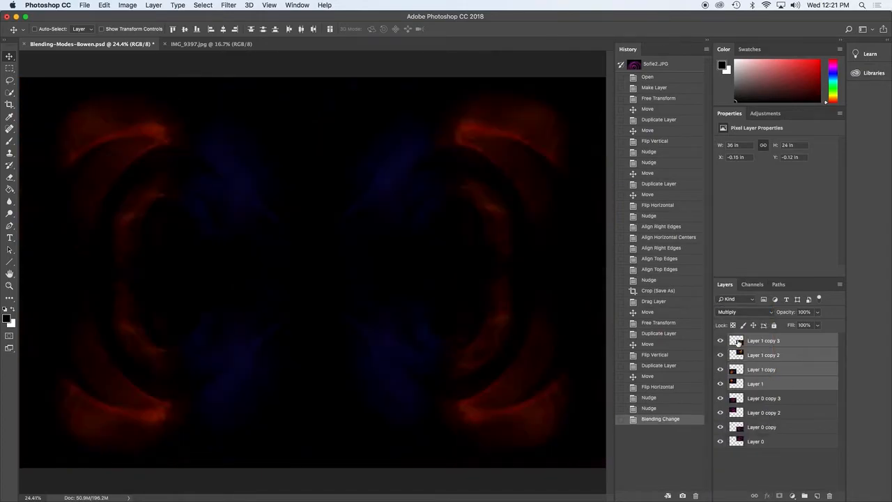
{"action": "left_click", "coordinate": [742, 312]}
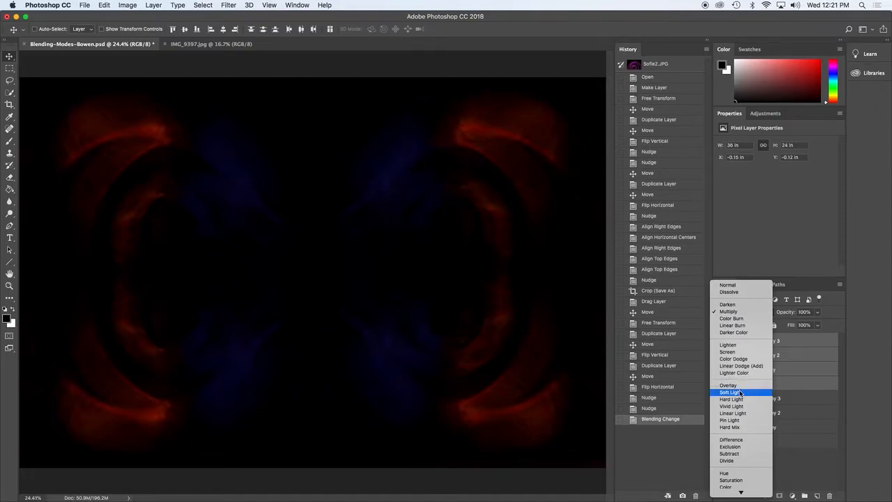
{"action": "left_click", "coordinate": [731, 392]}
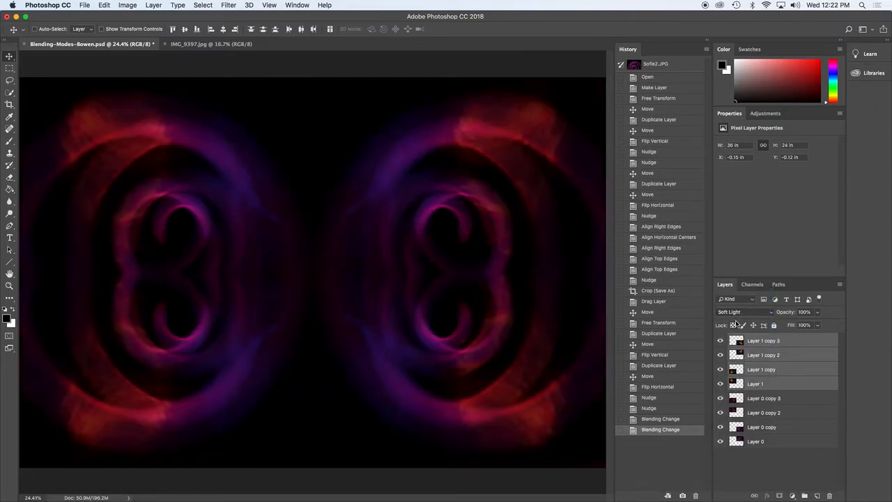
{"action": "left_click", "coordinate": [742, 313]}
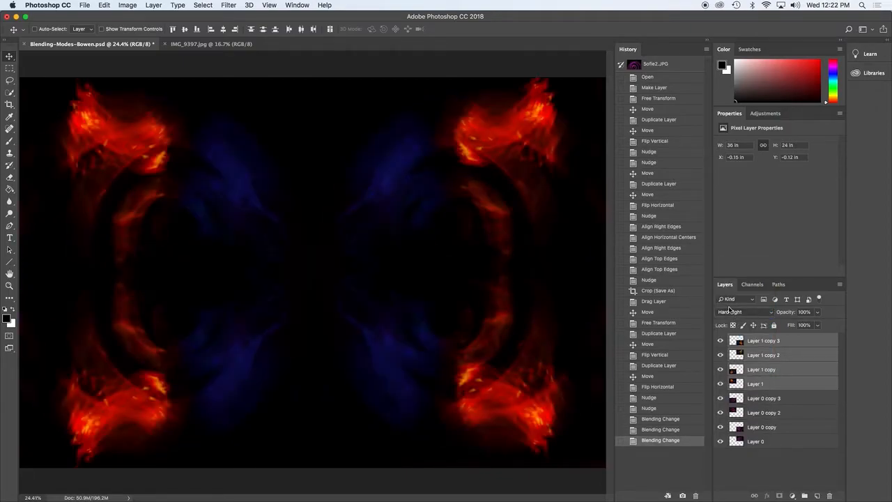
{"action": "left_click", "coordinate": [741, 312]}
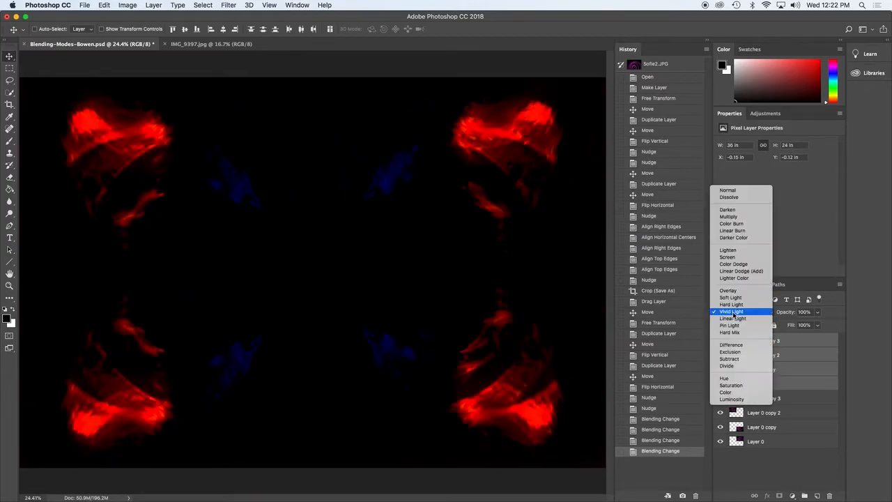
{"action": "left_click", "coordinate": [732, 318]}
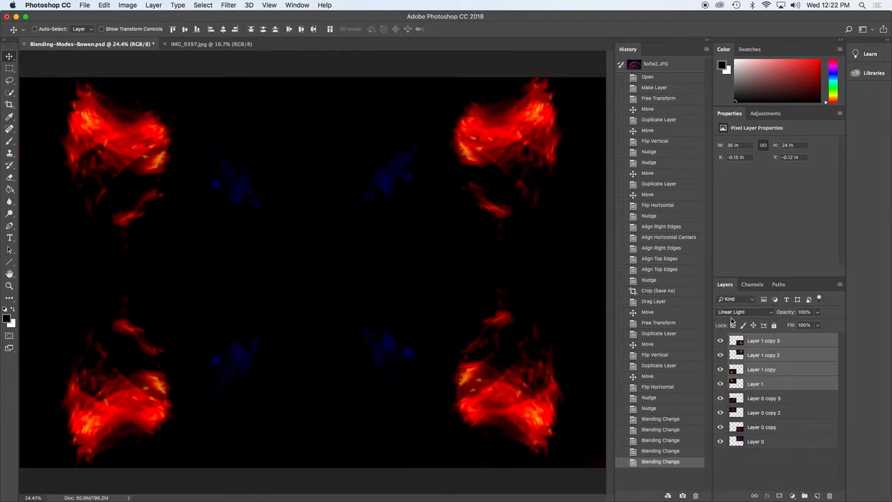
{"action": "left_click", "coordinate": [744, 313]}
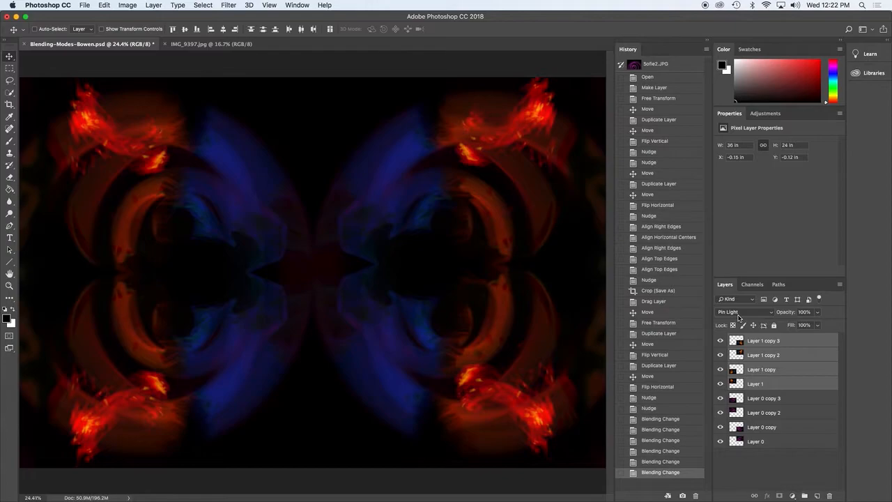
{"action": "mouse_move", "coordinate": [737, 314]}
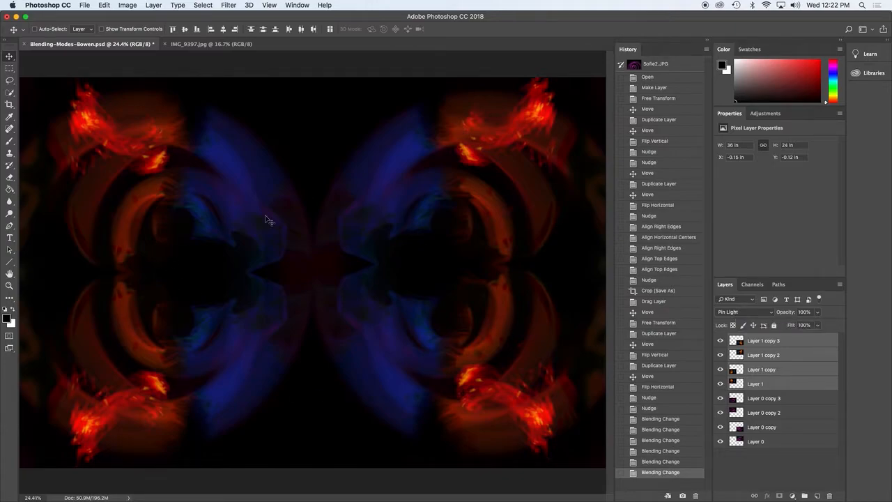
- Try Difference, Subtract and Multiply, then settle the flame layers on Exclusion blending
{"action": "left_click", "coordinate": [742, 312]}
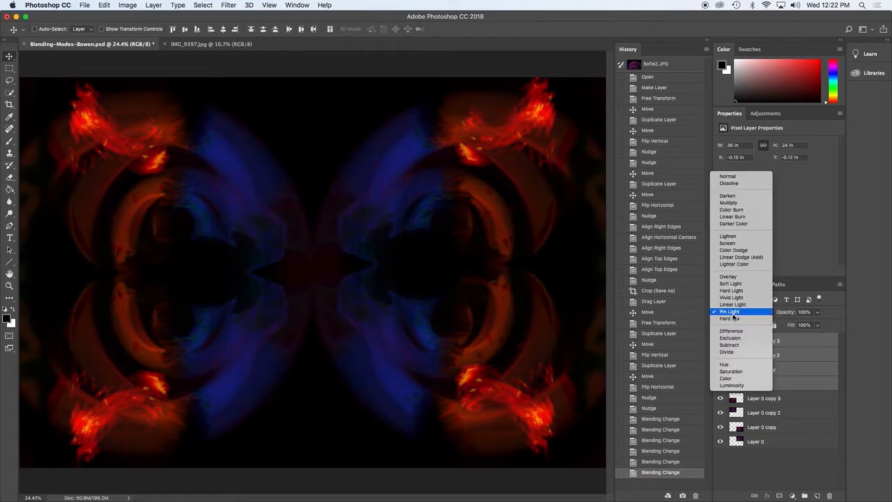
{"action": "left_click", "coordinate": [730, 330]}
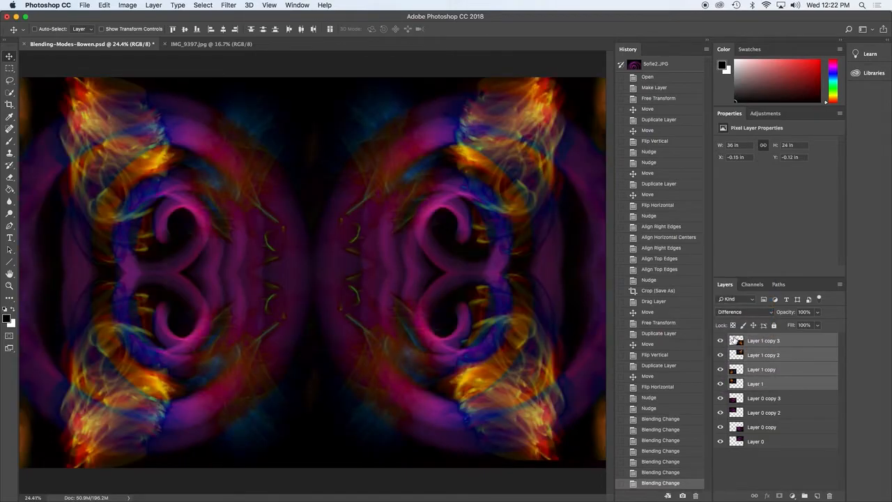
{"action": "mouse_move", "coordinate": [744, 313]}
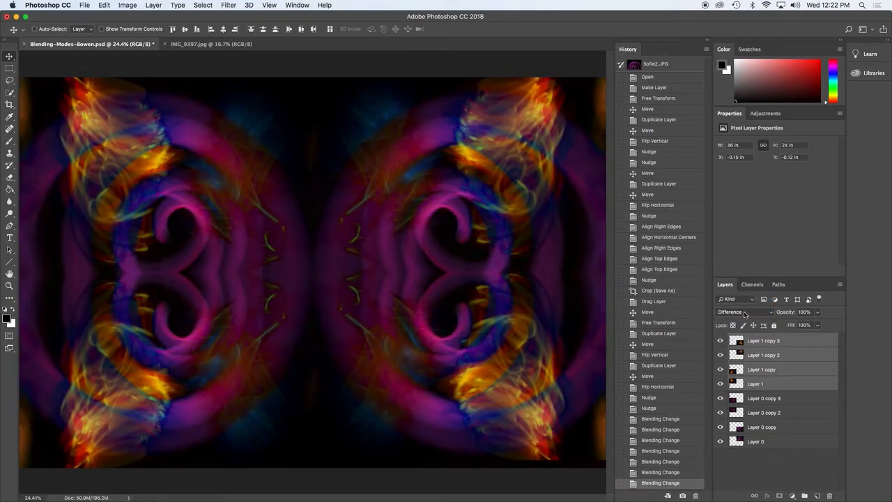
{"action": "left_click", "coordinate": [745, 312]}
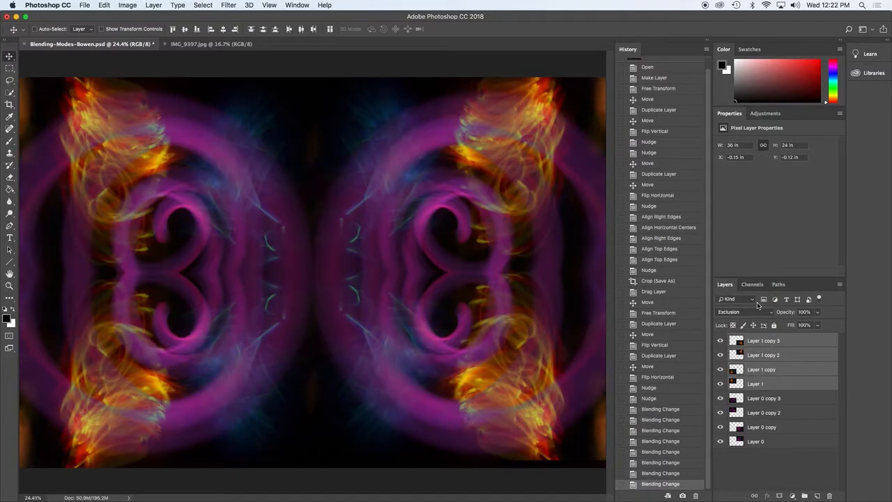
{"action": "left_click", "coordinate": [742, 312]}
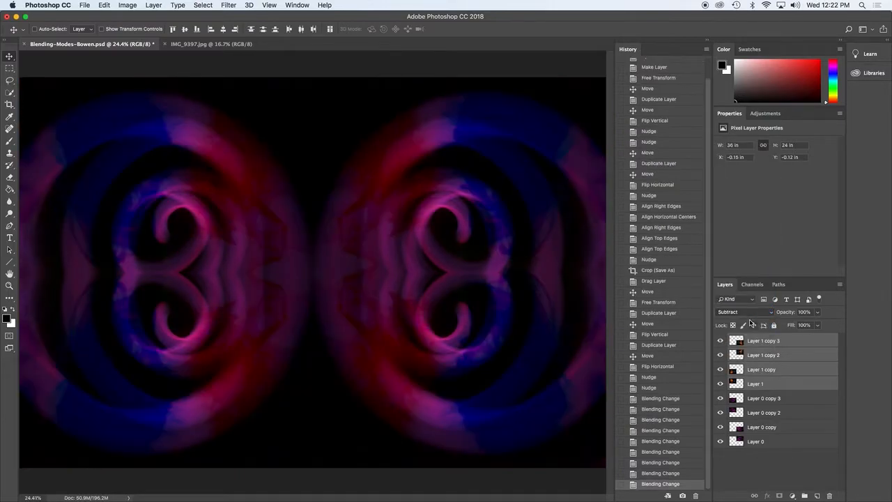
{"action": "left_click", "coordinate": [744, 313]}
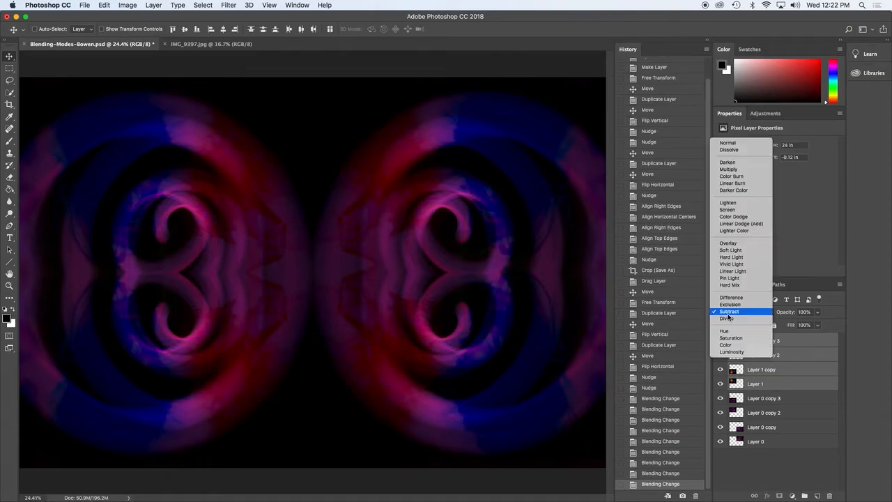
{"action": "left_click", "coordinate": [728, 170]}
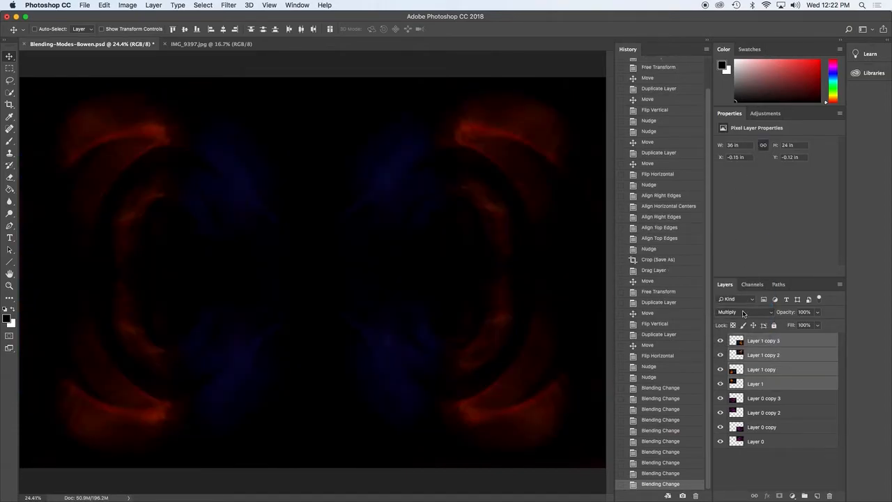
{"action": "left_click", "coordinate": [745, 312]}
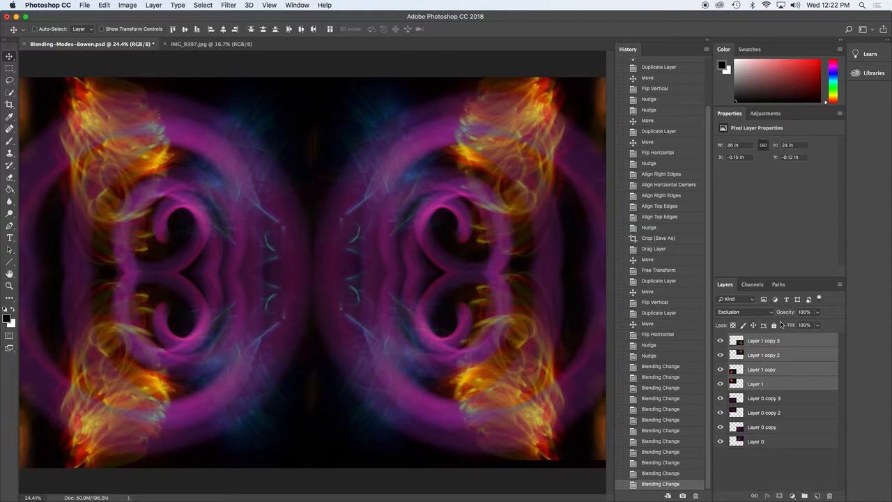
{"action": "left_click", "coordinate": [764, 399]}
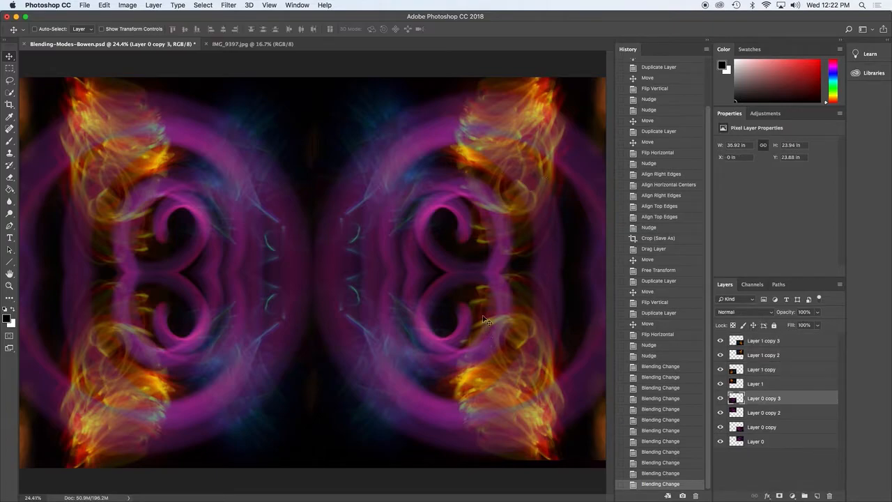
{"action": "mouse_move", "coordinate": [562, 165]}
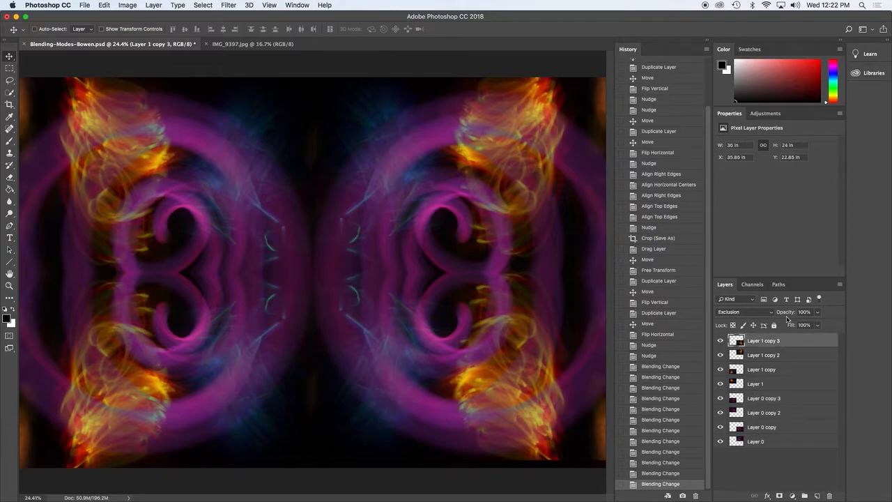
- Add a Color Balance adjustment layer and clip it to the image layer below
{"action": "left_click", "coordinate": [765, 113]}
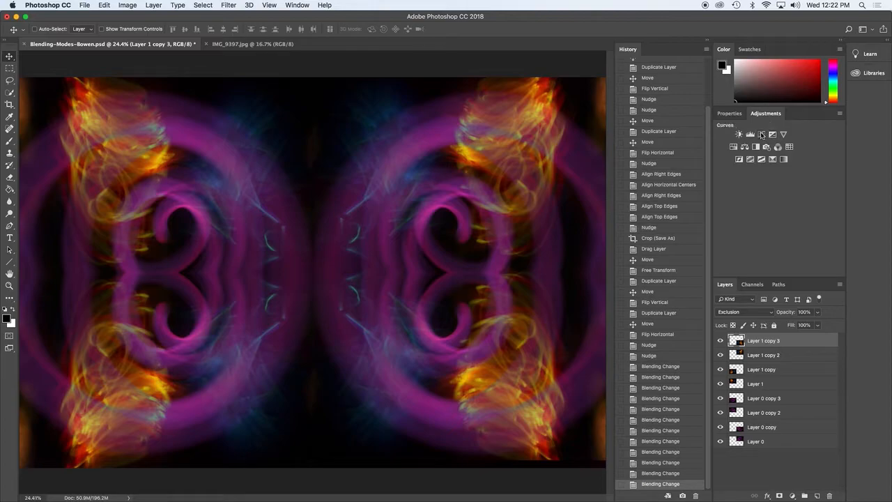
{"action": "left_click", "coordinate": [734, 146]}
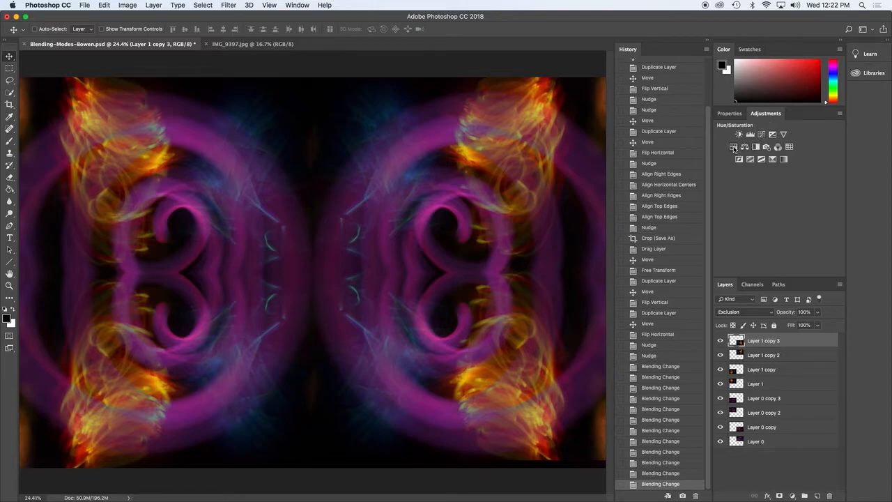
{"action": "mouse_move", "coordinate": [741, 150]}
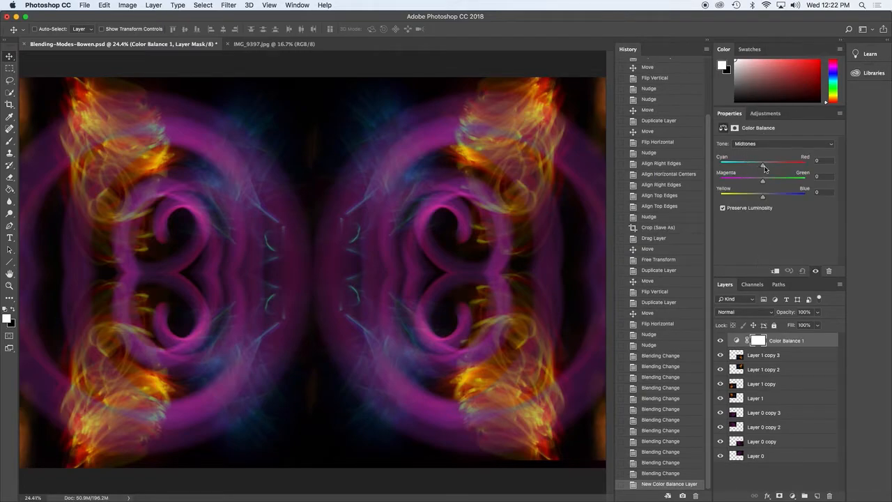
{"action": "left_click_drag", "start_coordinate": [764, 163], "coordinate": [725, 164]}
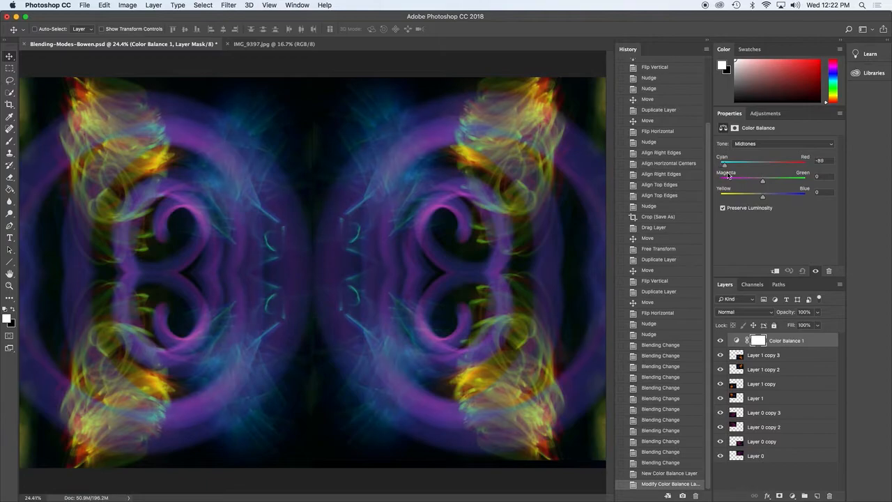
{"action": "left_click_drag", "start_coordinate": [725, 165], "coordinate": [738, 164]}
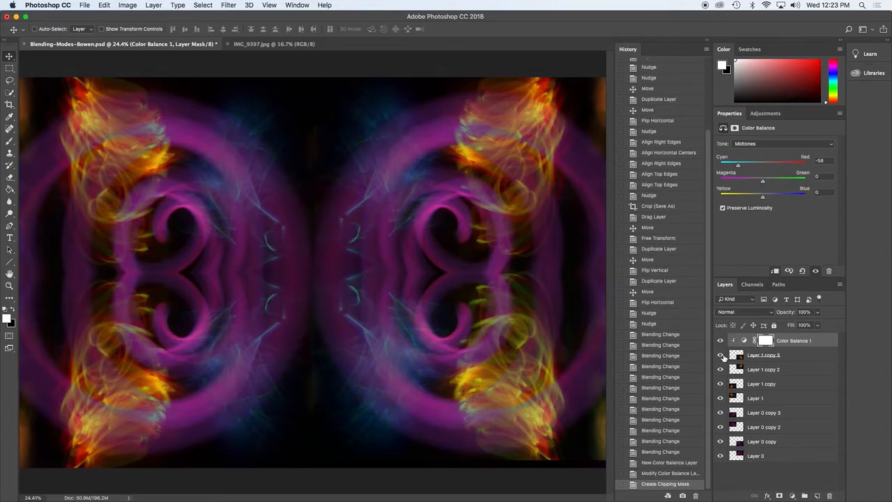
{"action": "left_click", "coordinate": [719, 340]}
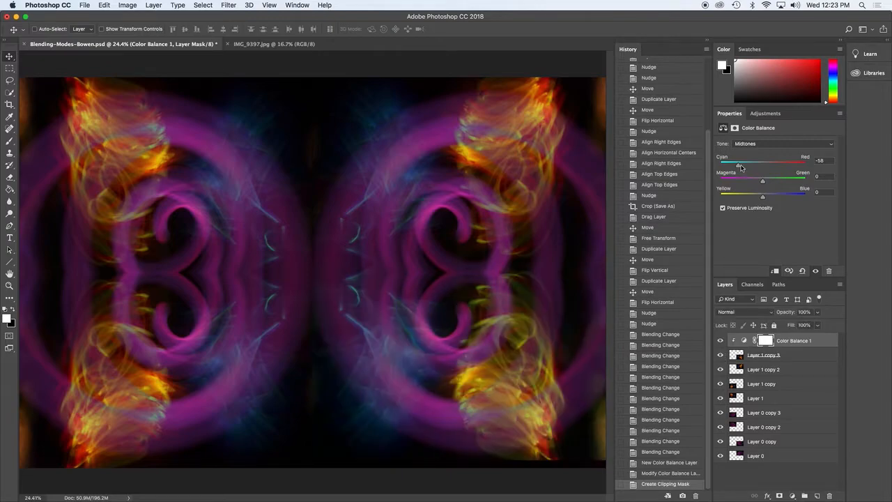
- Push the Color Balance midtones toward red, magenta and blue with the three sliders
{"action": "left_click_drag", "start_coordinate": [739, 162], "coordinate": [732, 162]}
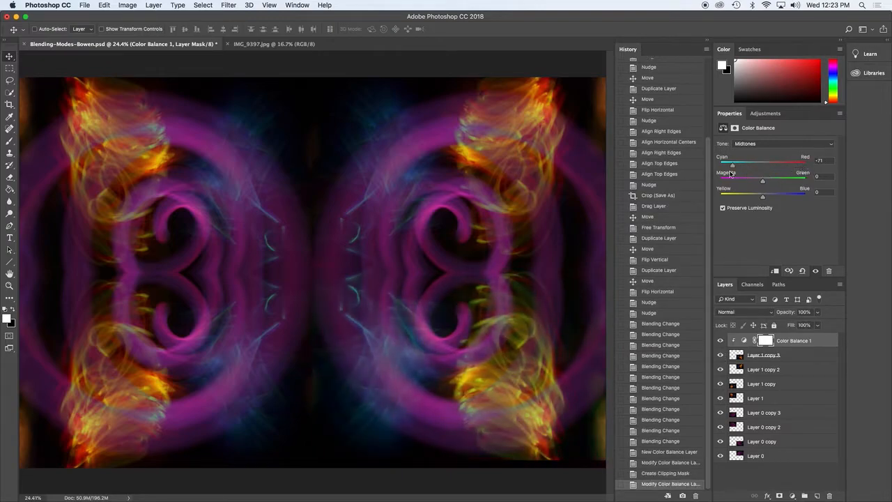
{"action": "left_click_drag", "start_coordinate": [733, 165], "coordinate": [786, 164]}
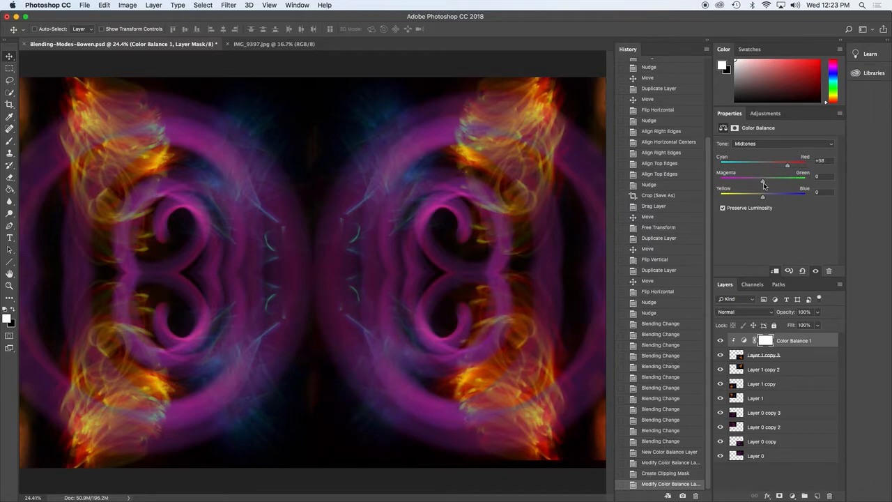
{"action": "left_click_drag", "start_coordinate": [763, 182], "coordinate": [788, 181]}
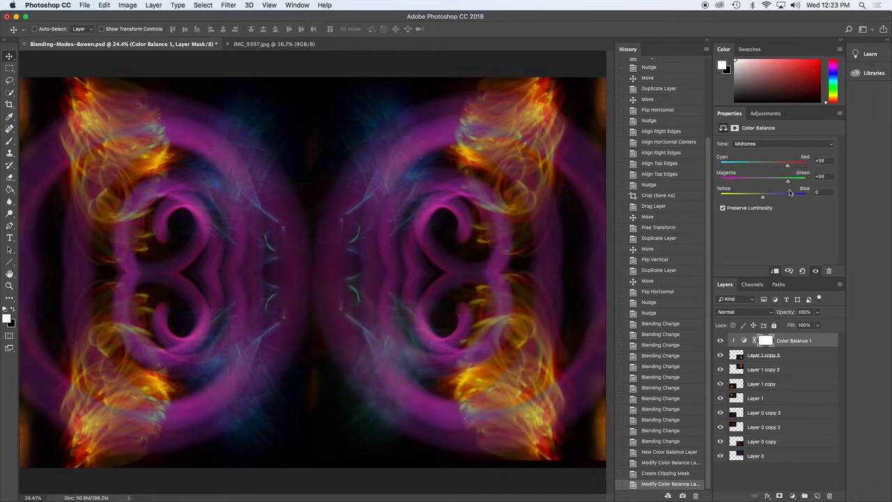
{"action": "left_click_drag", "start_coordinate": [788, 181], "coordinate": [745, 182]}
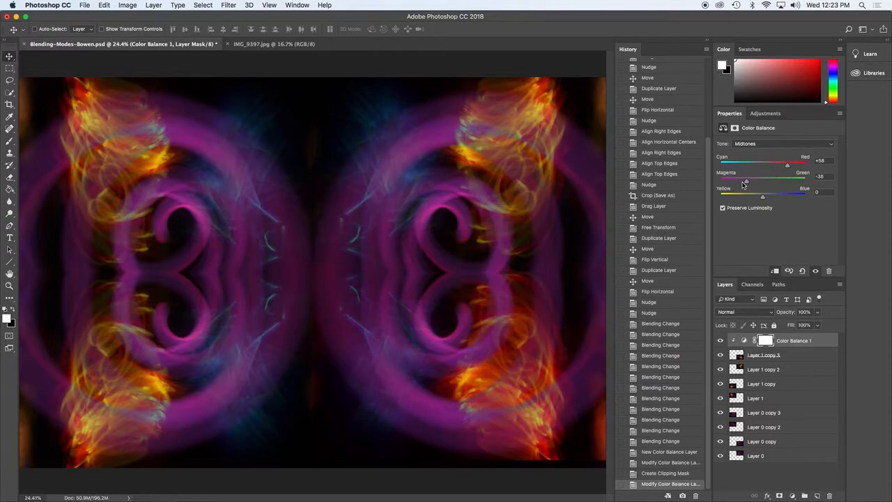
{"action": "left_click_drag", "start_coordinate": [764, 195], "coordinate": [806, 195]}
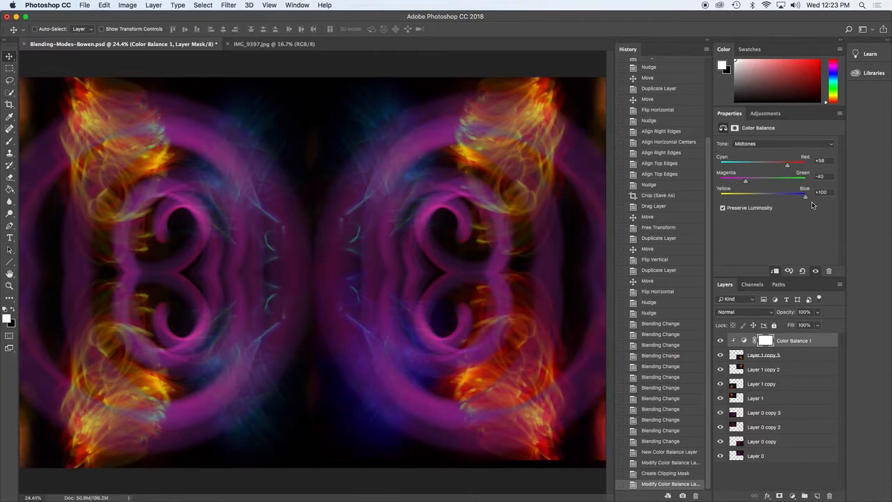
{"action": "left_click_drag", "start_coordinate": [806, 197], "coordinate": [726, 197]}
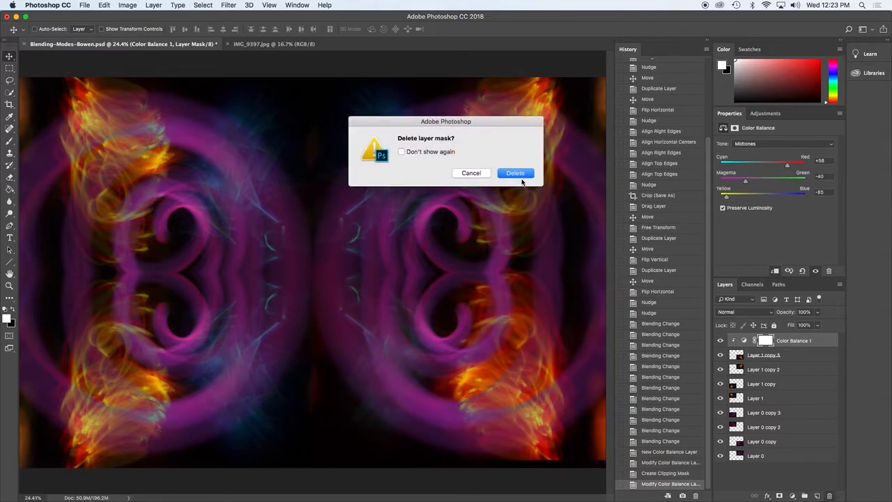
- Delete the Color Balance layer and add a clipped Hue/Saturation adjustment with a saturated tint
{"action": "left_click", "coordinate": [516, 173]}
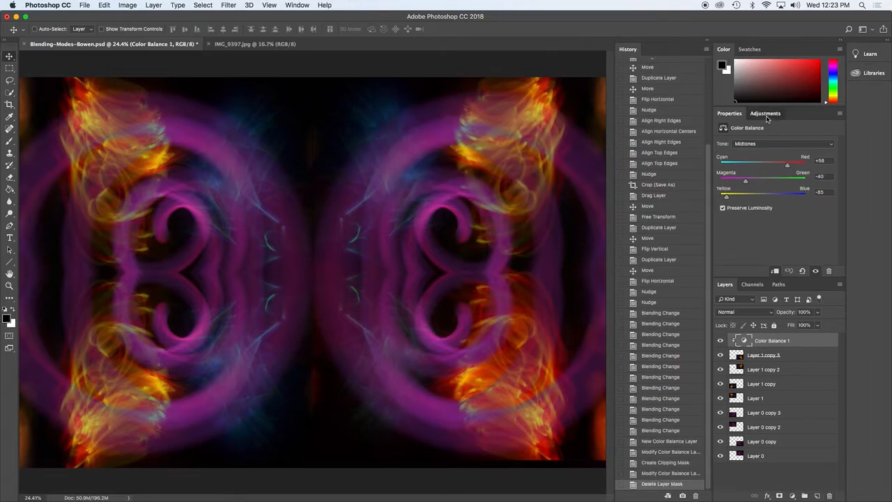
{"action": "left_click", "coordinate": [766, 113]}
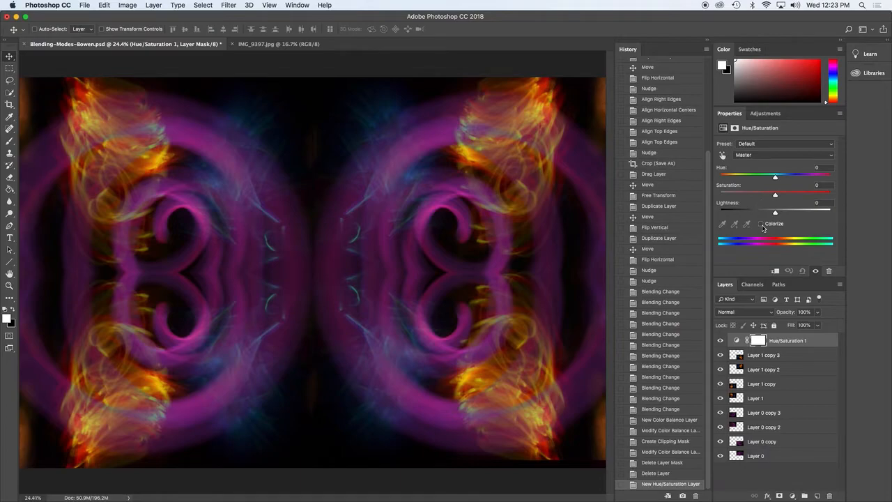
{"action": "left_click", "coordinate": [761, 223]}
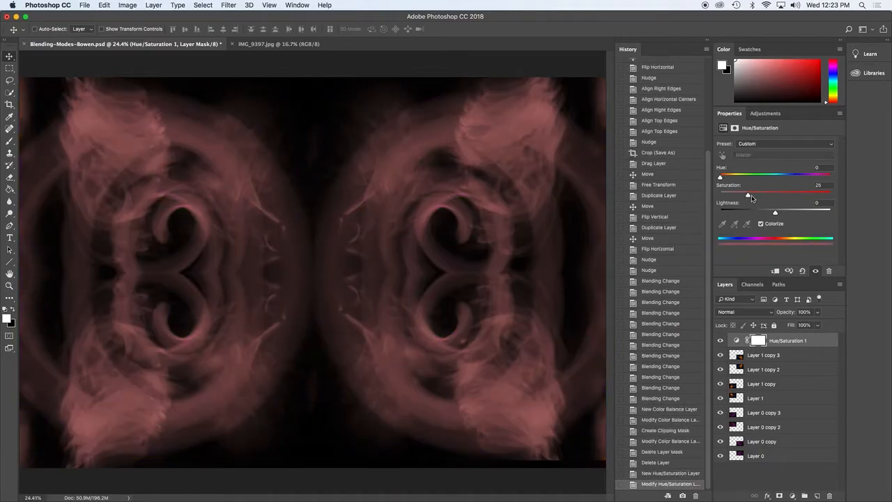
{"action": "left_click_drag", "start_coordinate": [750, 194], "coordinate": [769, 194]}
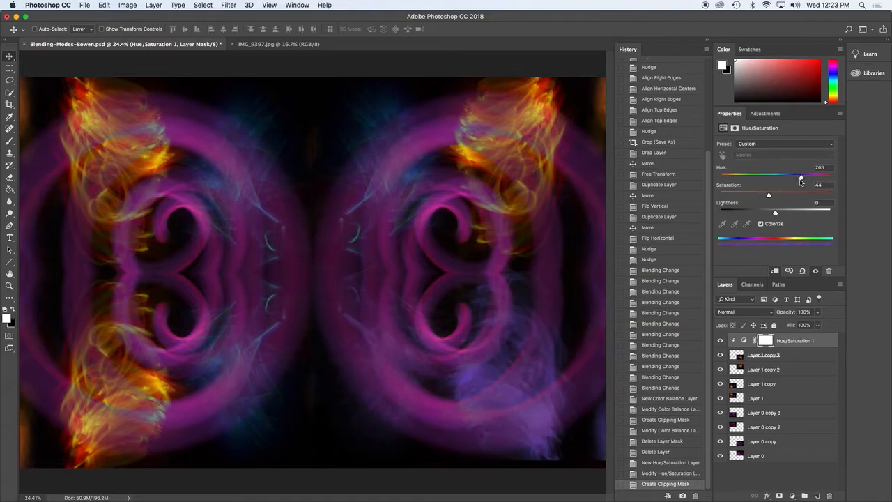
- Sweep the hue through green, blue and cyan, settling the lower-right trails on orange
{"action": "left_click_drag", "start_coordinate": [800, 176], "coordinate": [767, 176]}
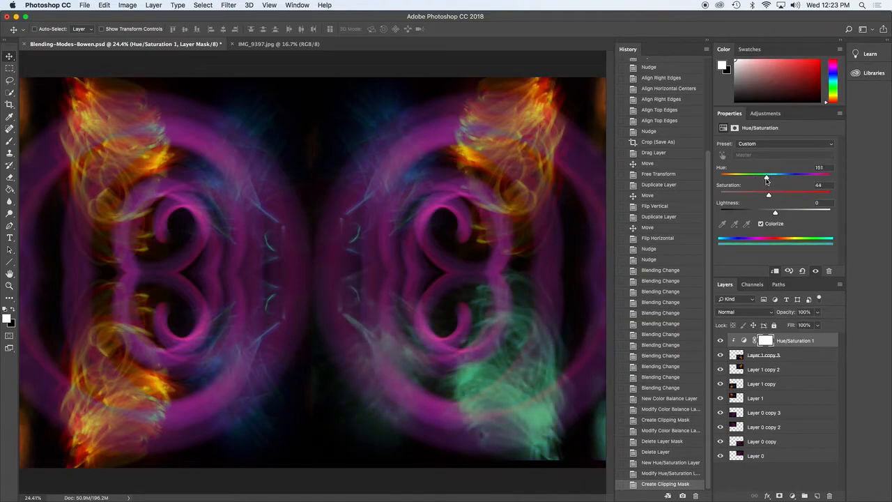
{"action": "left_click_drag", "start_coordinate": [768, 193], "coordinate": [822, 192]}
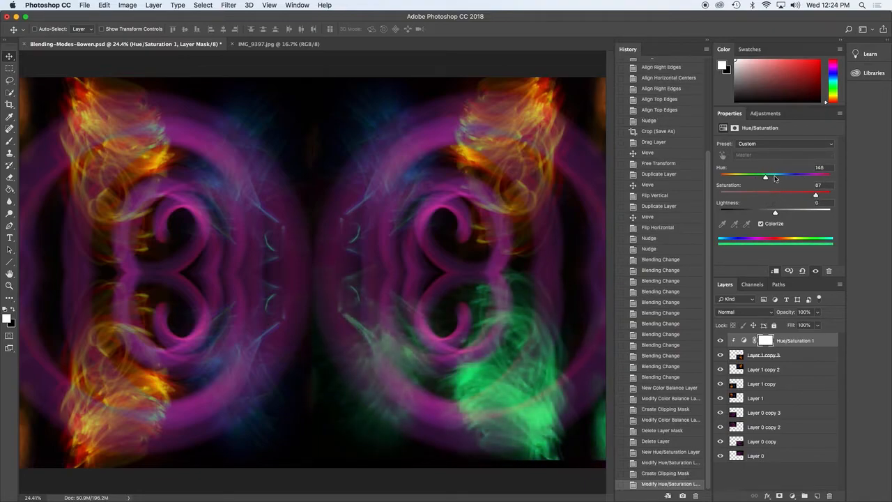
{"action": "left_click_drag", "start_coordinate": [765, 175], "coordinate": [789, 176]}
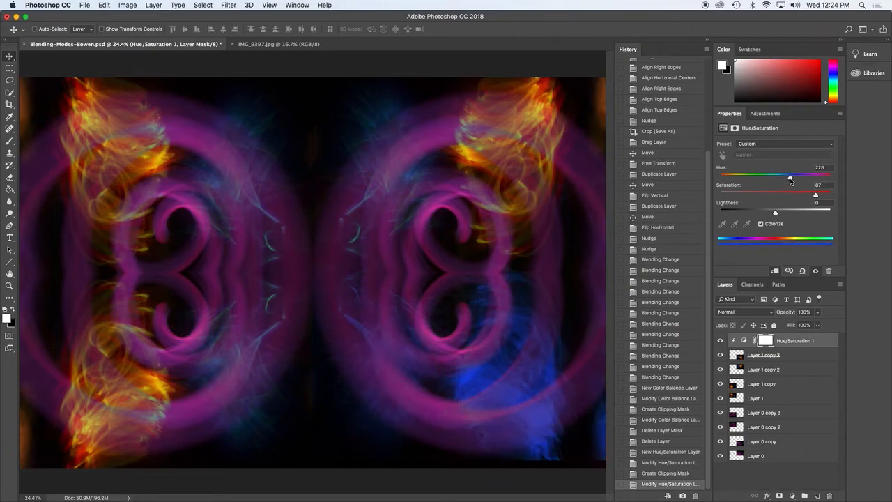
{"action": "left_click_drag", "start_coordinate": [790, 176], "coordinate": [795, 176]}
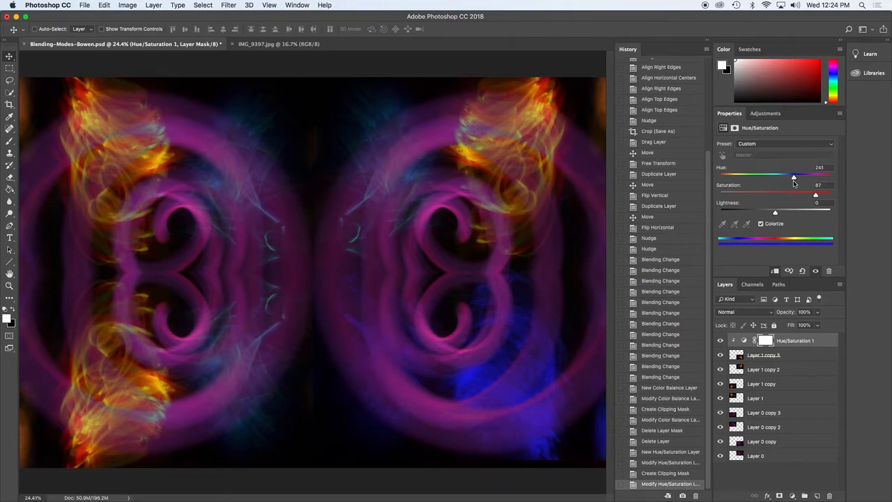
{"action": "left_click_drag", "start_coordinate": [795, 175], "coordinate": [776, 176]}
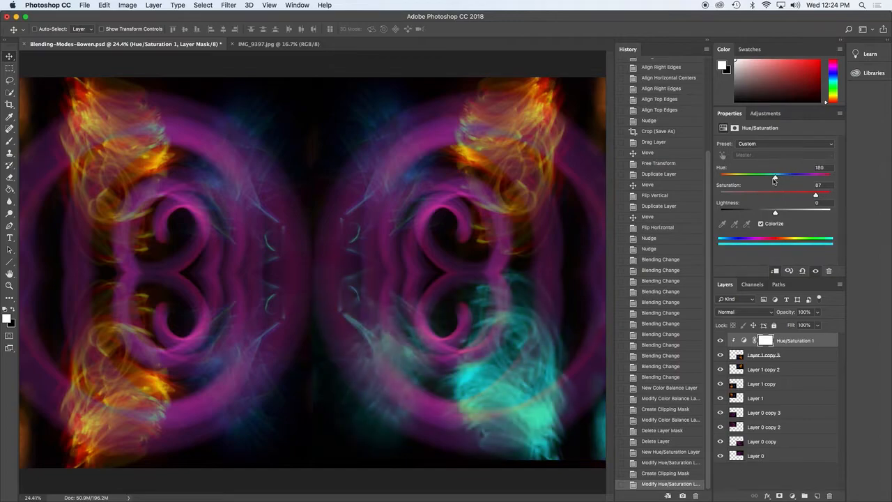
{"action": "left_click_drag", "start_coordinate": [774, 175], "coordinate": [725, 174]}
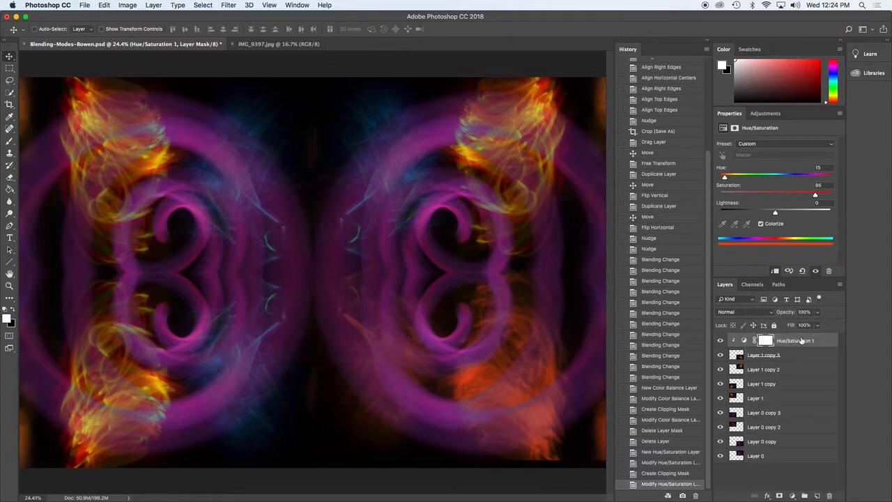
- Duplicate the Hue/Saturation adjustment and clip a copy above each flame image layer
{"action": "right_click", "coordinate": [795, 341]}
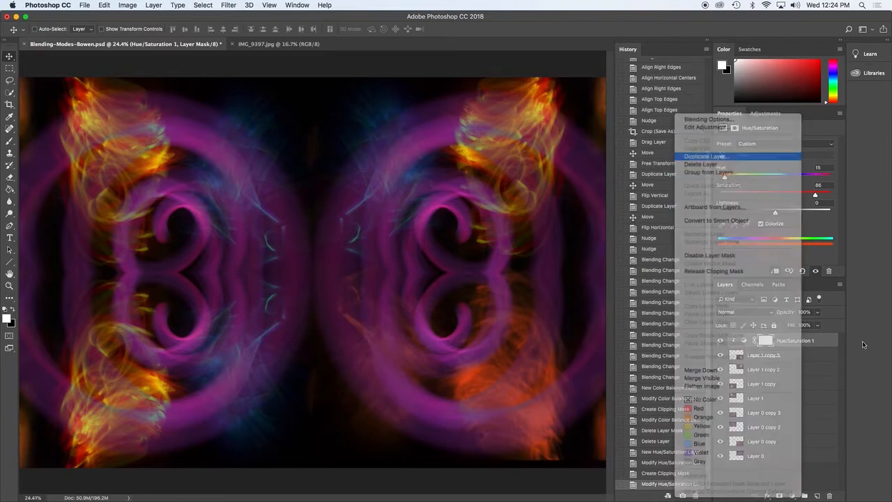
{"action": "left_click", "coordinate": [705, 157]}
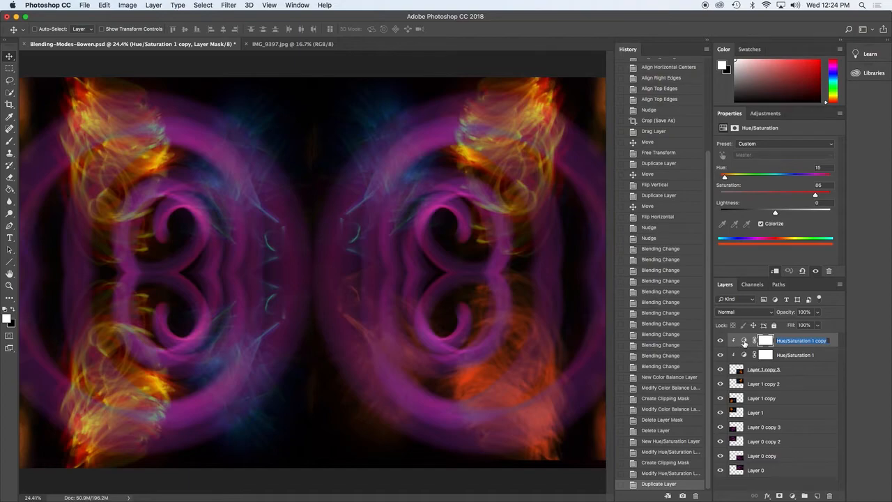
{"action": "left_click", "coordinate": [765, 383]}
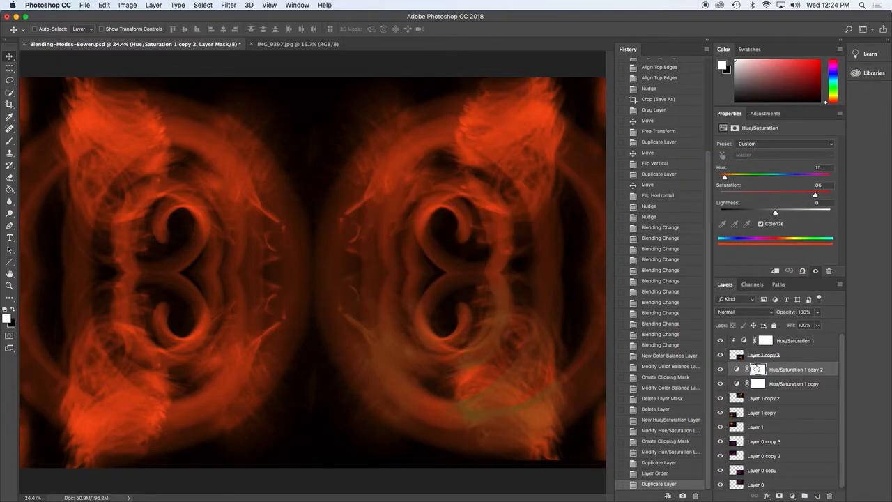
{"action": "left_click", "coordinate": [793, 384]}
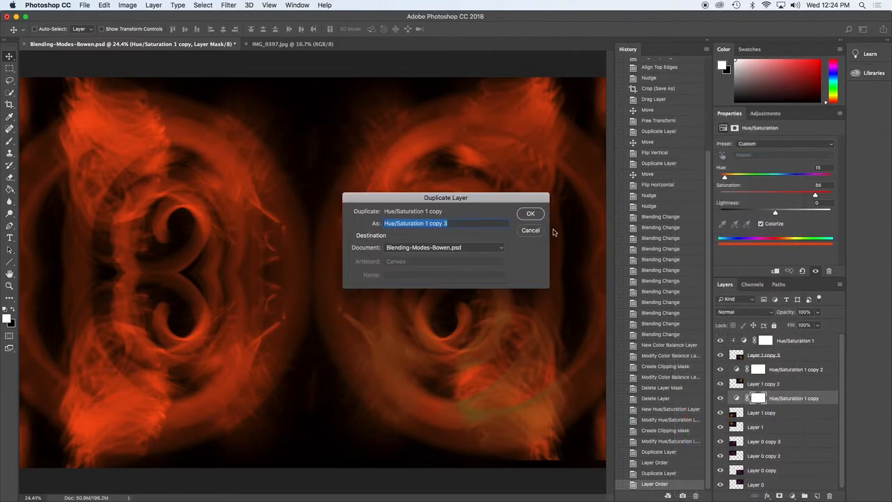
{"action": "left_click", "coordinate": [530, 213]}
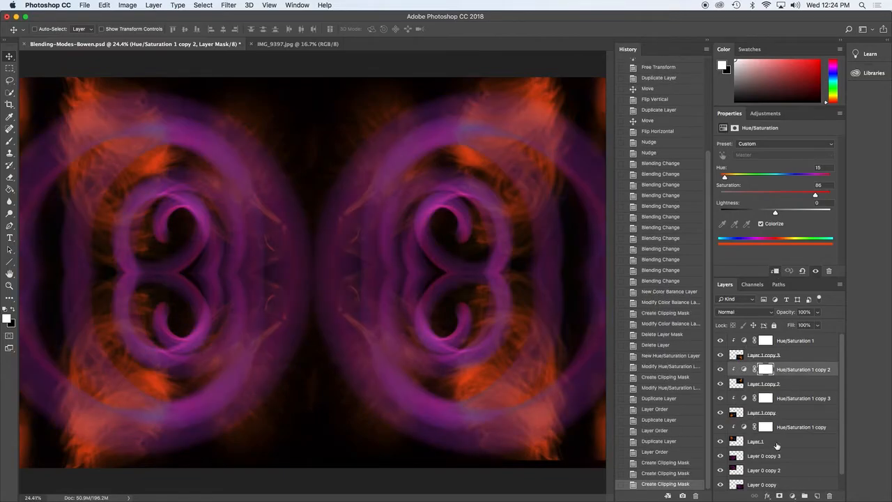
{"action": "scroll", "scroll_direction": "down", "scroll_amount": 3}
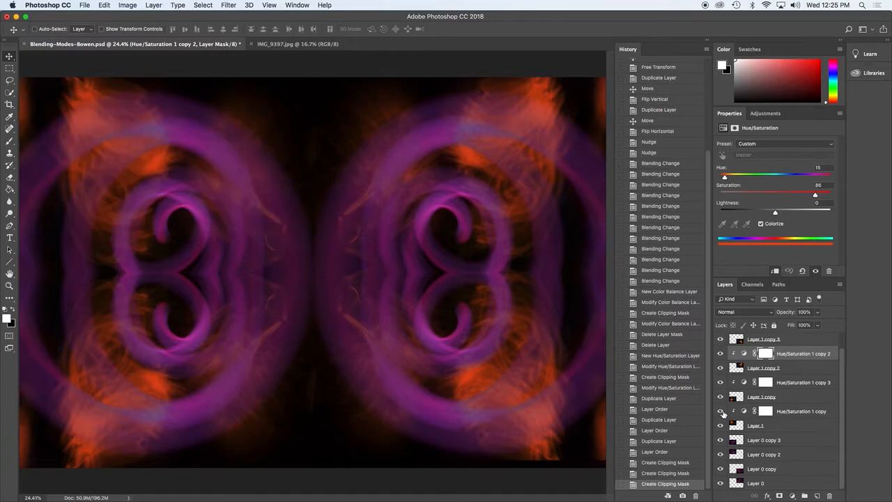
{"action": "left_click", "coordinate": [84, 6]}
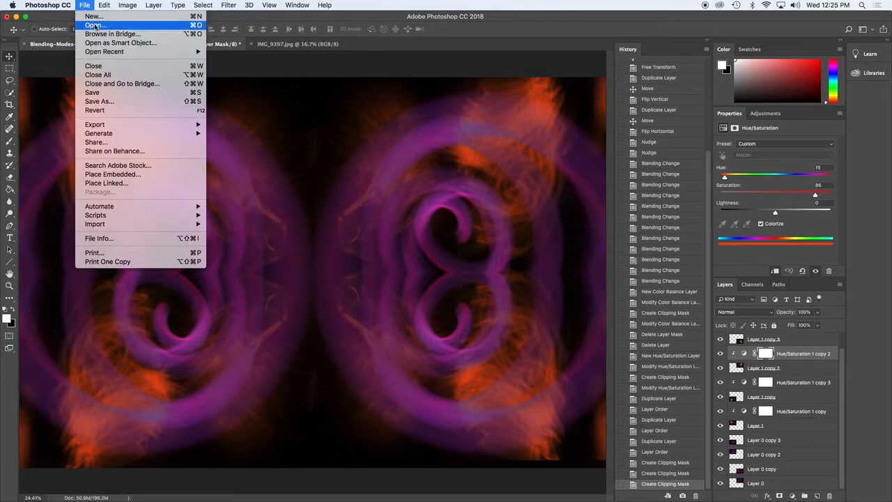
- Open the heart photo IMG_4133.JPG from the light painting folder into the composite
{"action": "left_click", "coordinate": [95, 25]}
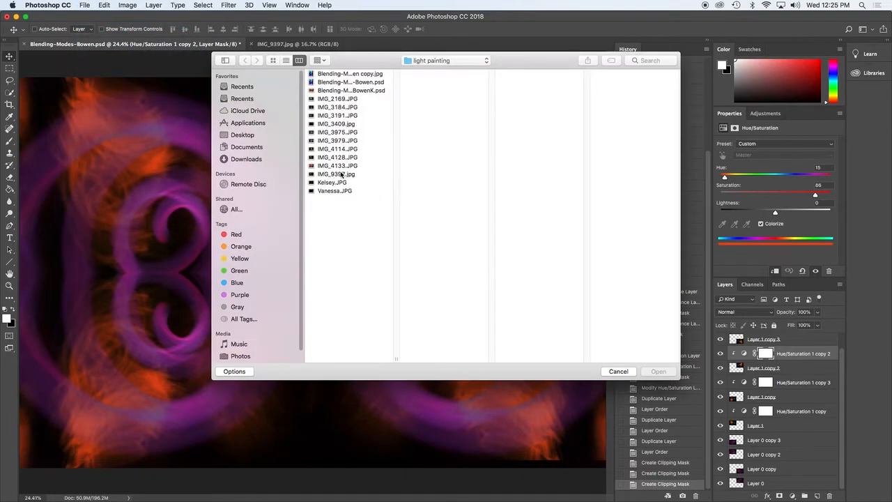
{"action": "left_click", "coordinate": [337, 173]}
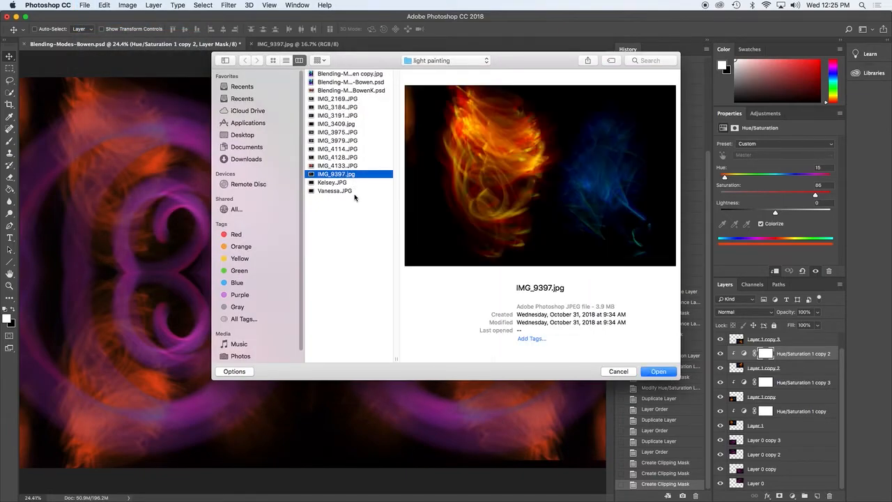
{"action": "left_click", "coordinate": [337, 164]}
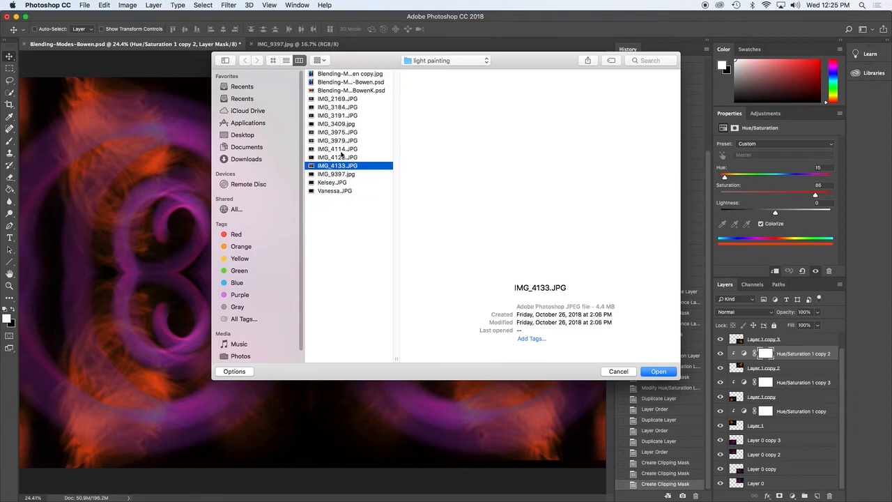
{"action": "left_click", "coordinate": [337, 157]}
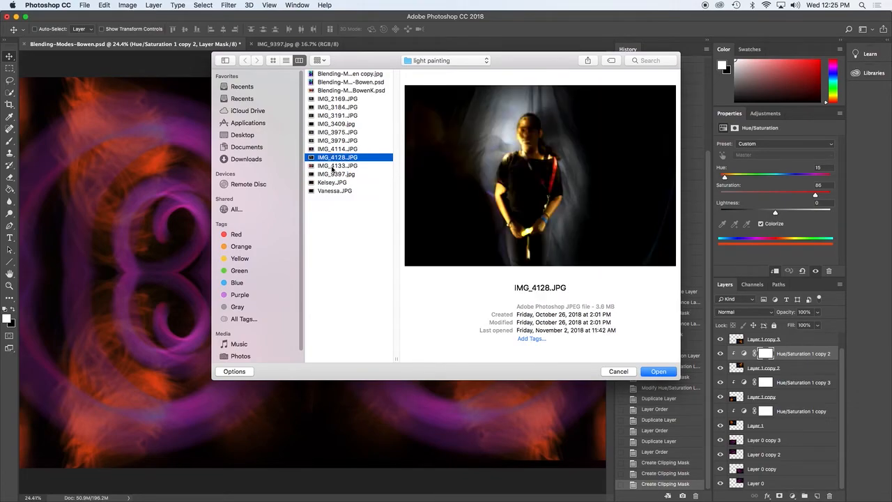
{"action": "left_click", "coordinate": [337, 165]}
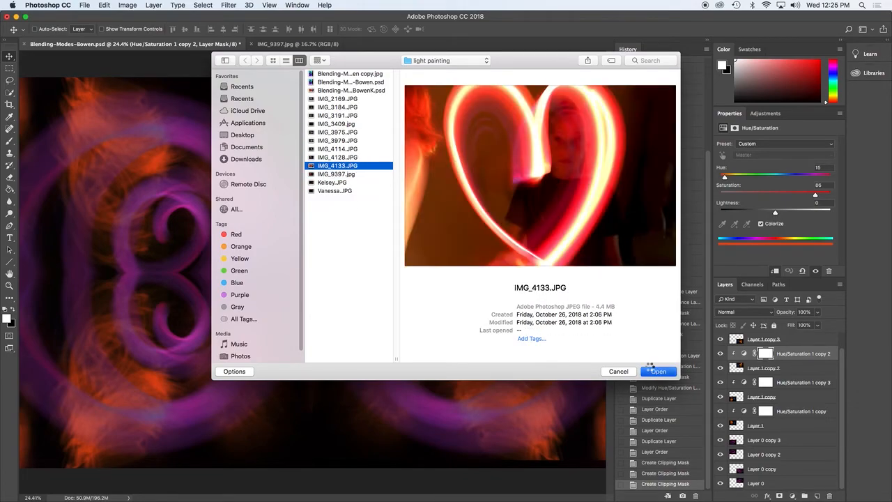
{"action": "left_click", "coordinate": [658, 371]}
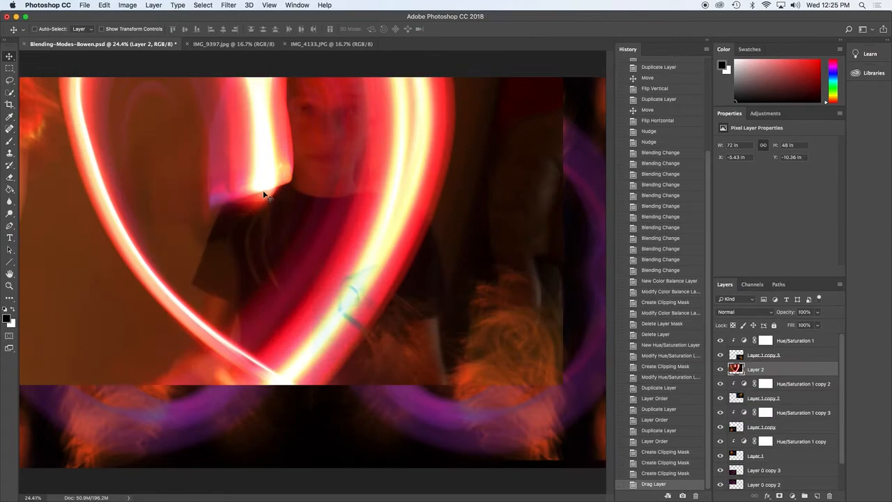
- Move the heart layer to the top of the stack and start Free Transform to shrink it
{"action": "left_click_drag", "start_coordinate": [265, 196], "coordinate": [342, 281]}
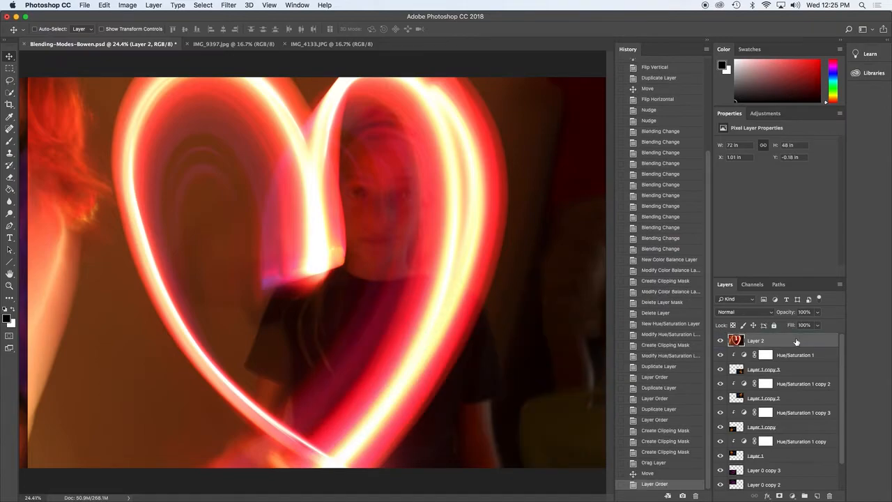
{"action": "mouse_move", "coordinate": [833, 370]}
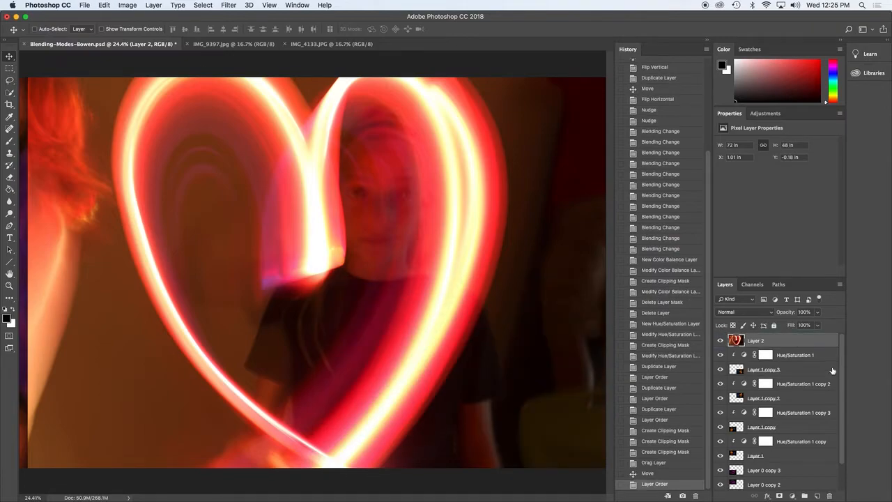
{"action": "left_click", "coordinate": [104, 6]}
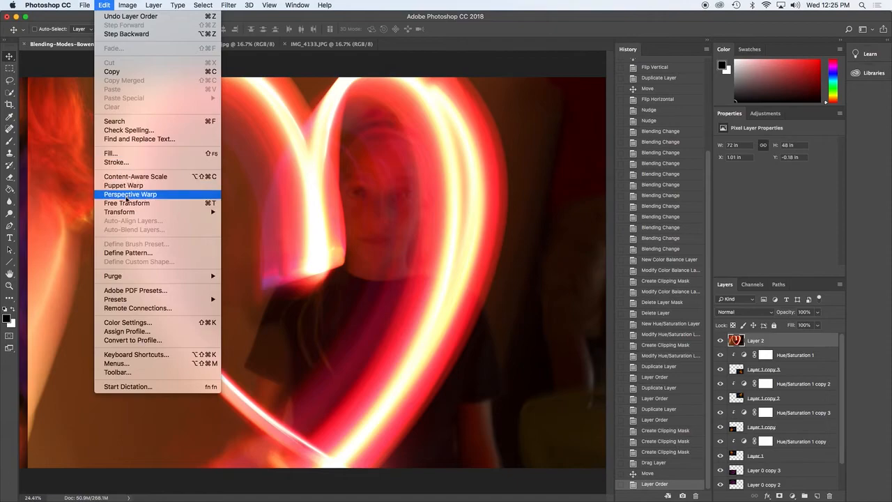
{"action": "left_click", "coordinate": [125, 203]}
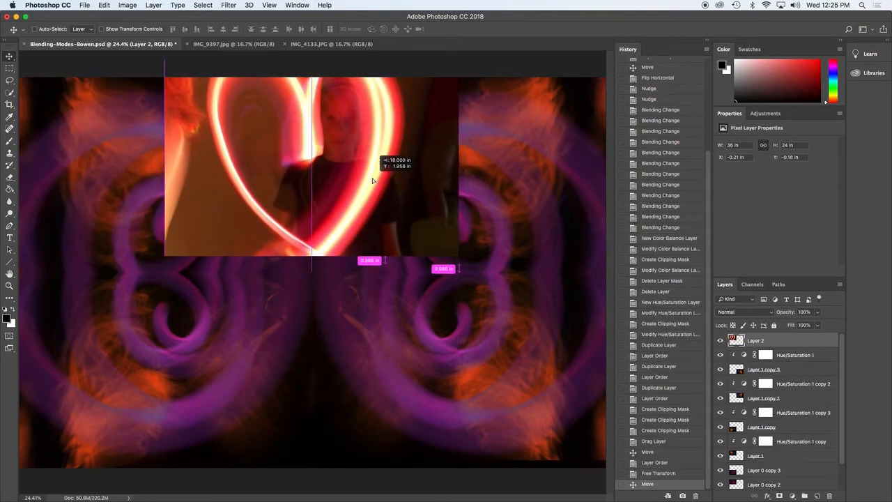
- Duplicate the heart layer, move the copy lower and flip it vertically to mirror the original
{"action": "right_click", "coordinate": [756, 340]}
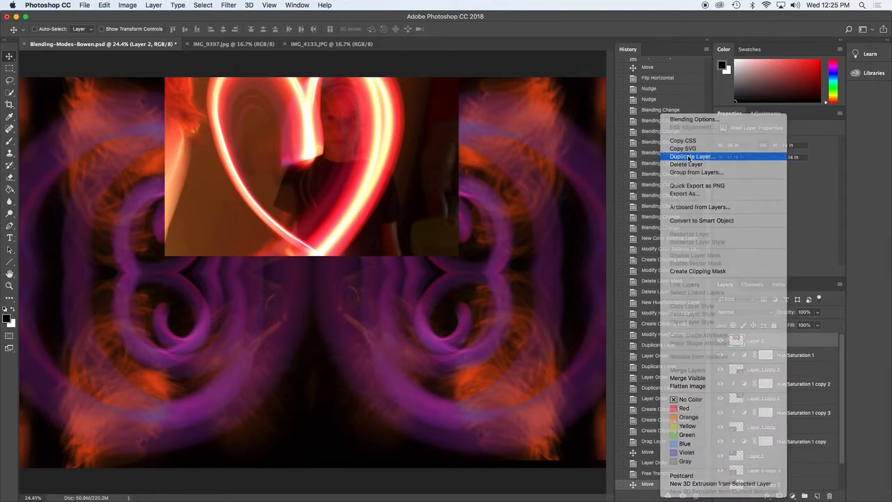
{"action": "left_click", "coordinate": [692, 156]}
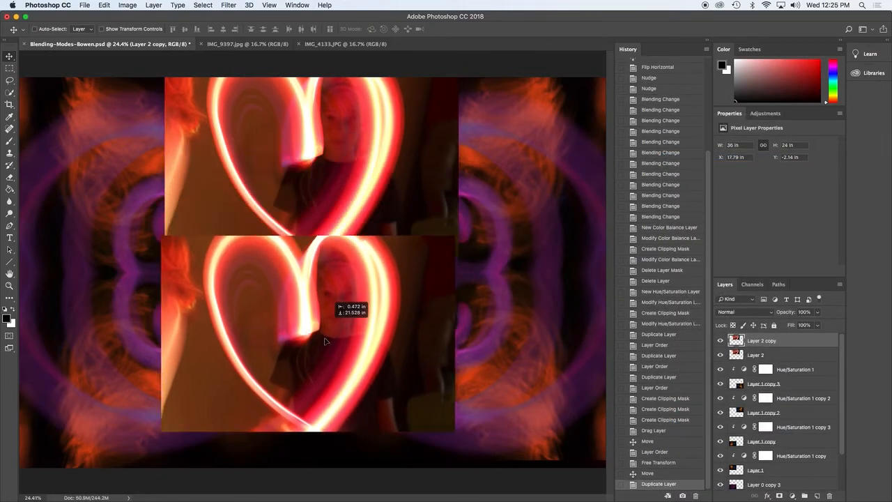
{"action": "left_click_drag", "start_coordinate": [323, 341], "coordinate": [324, 356]}
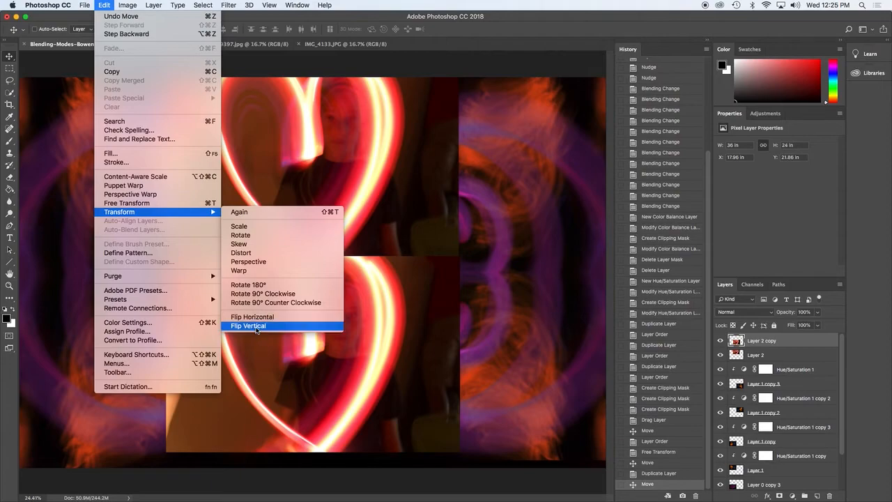
{"action": "left_click", "coordinate": [248, 327]}
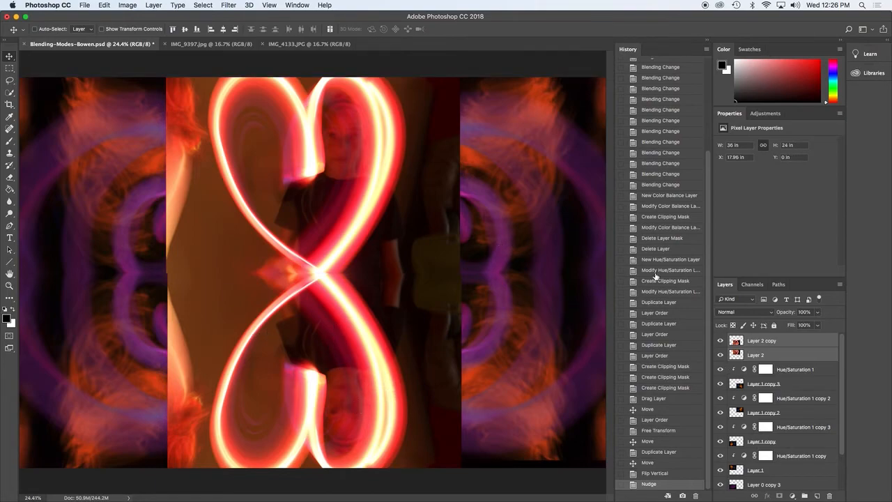
- Try Linear Light, Difference, colour-based modes and Linear Burn, then set the hearts to Darker Color
{"action": "left_click", "coordinate": [742, 313]}
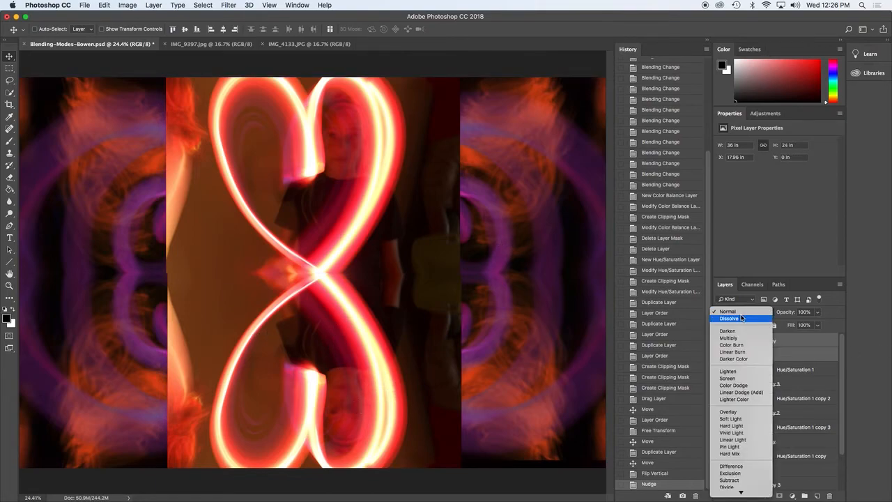
{"action": "mouse_move", "coordinate": [729, 446]}
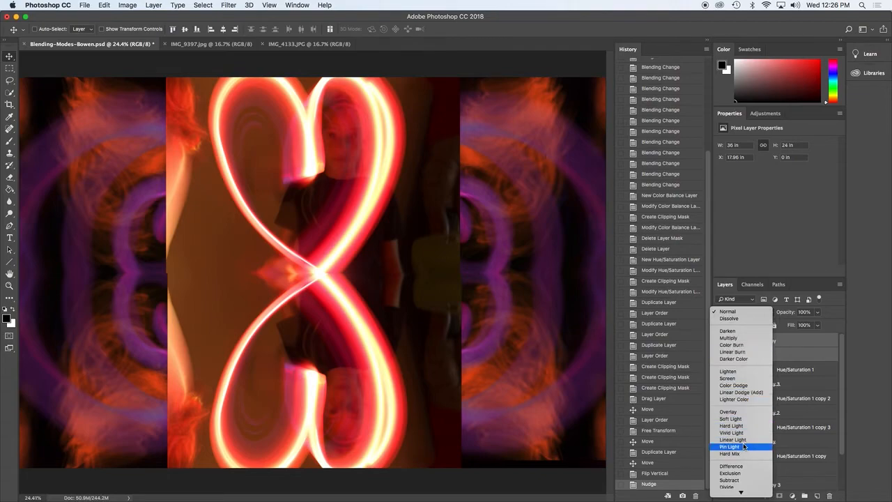
{"action": "left_click", "coordinate": [733, 439]}
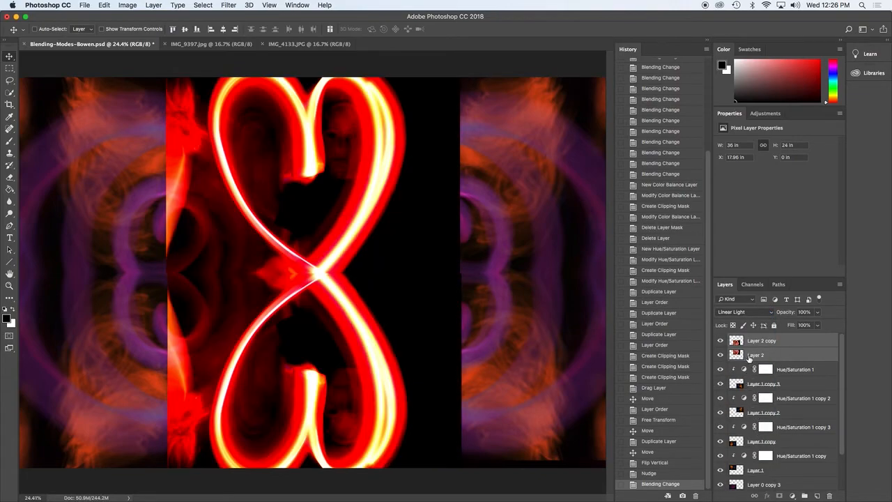
{"action": "left_click", "coordinate": [742, 312]}
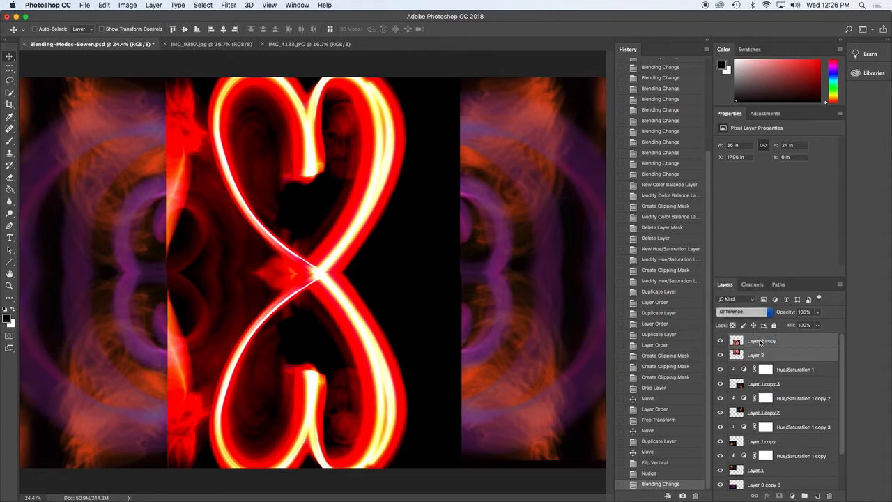
{"action": "left_click", "coordinate": [742, 313]}
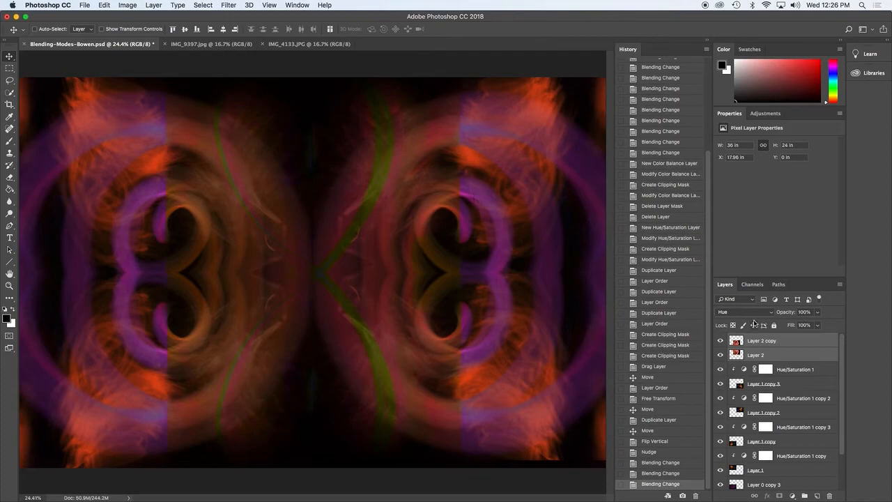
{"action": "left_click", "coordinate": [746, 312]}
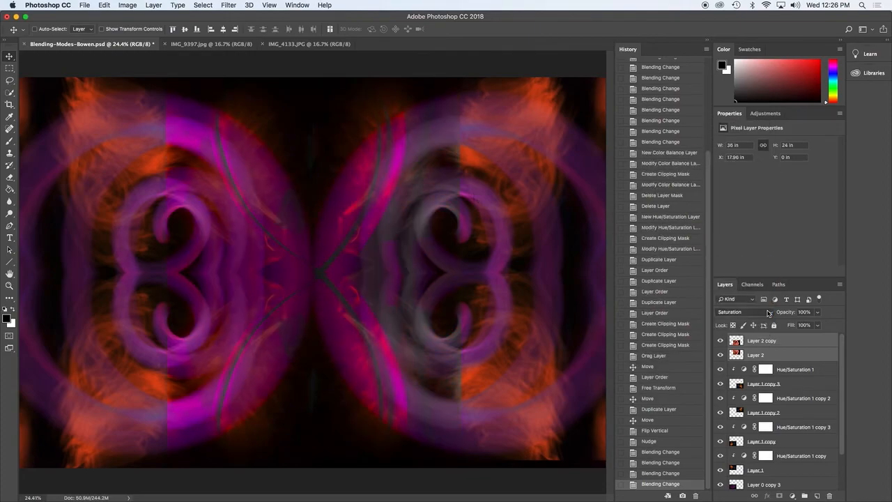
{"action": "left_click", "coordinate": [745, 312]}
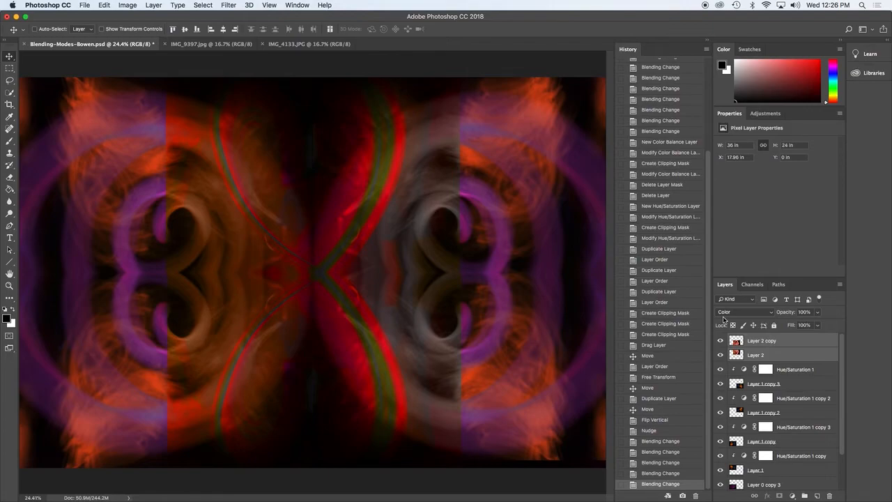
{"action": "left_click", "coordinate": [744, 312]}
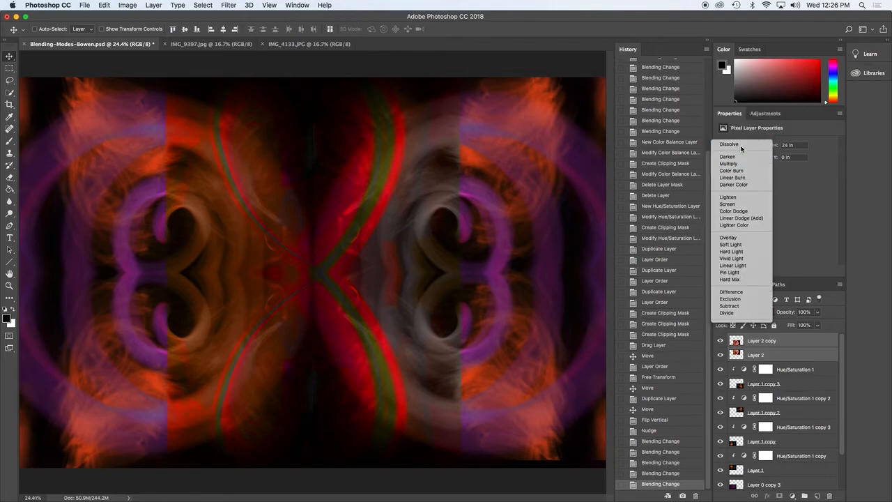
{"action": "left_click", "coordinate": [734, 312]}
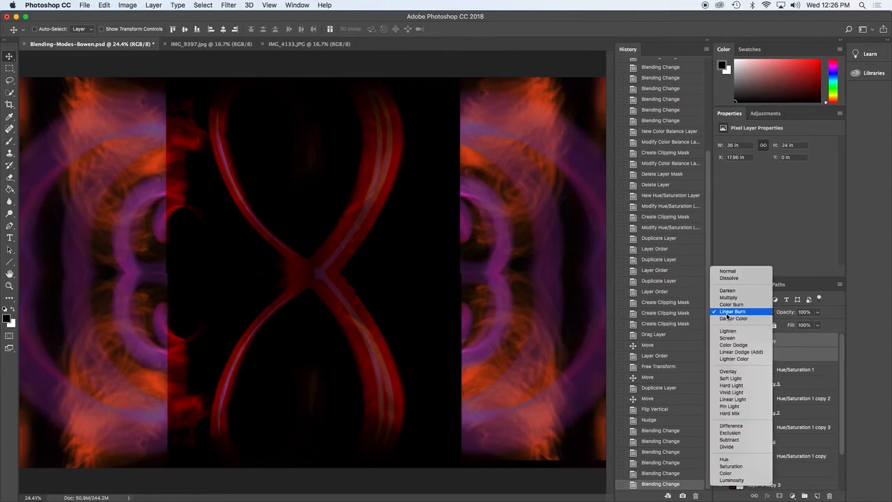
{"action": "left_click", "coordinate": [734, 318]}
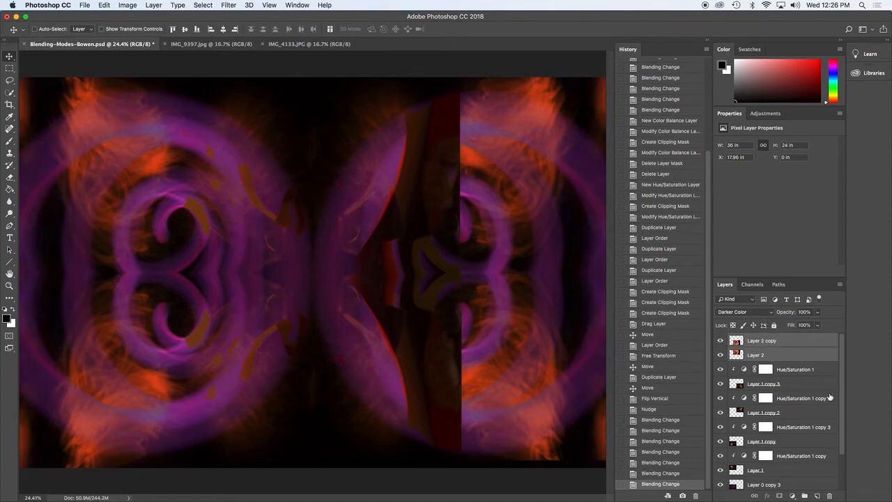
{"action": "scroll", "scroll_direction": "down", "scroll_amount": 3}
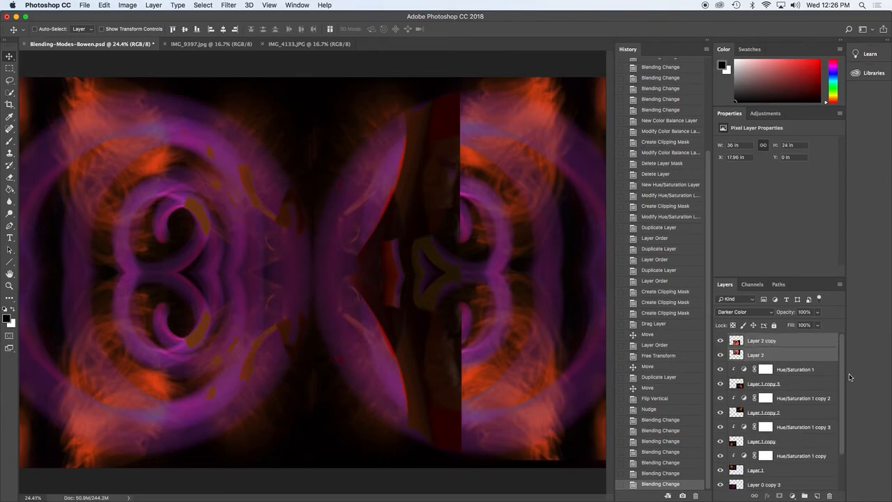
{"action": "mouse_move", "coordinate": [654, 373]}
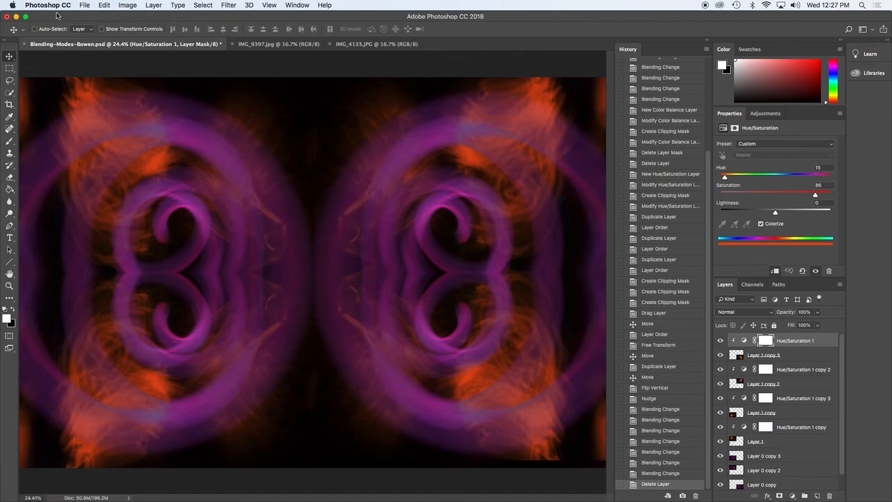
- Save Blending-Modes-Bowen.psd via File > Save after removing the heart layers
{"action": "left_click", "coordinate": [84, 5]}
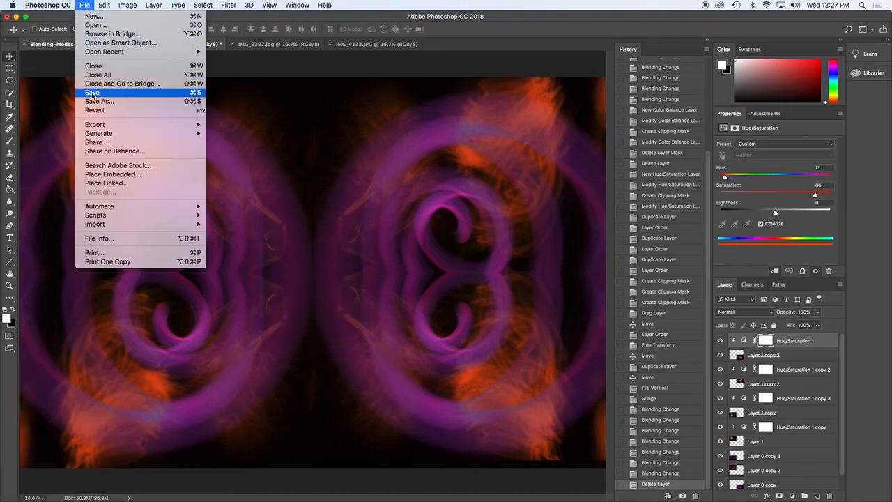
{"action": "left_click", "coordinate": [92, 92]}
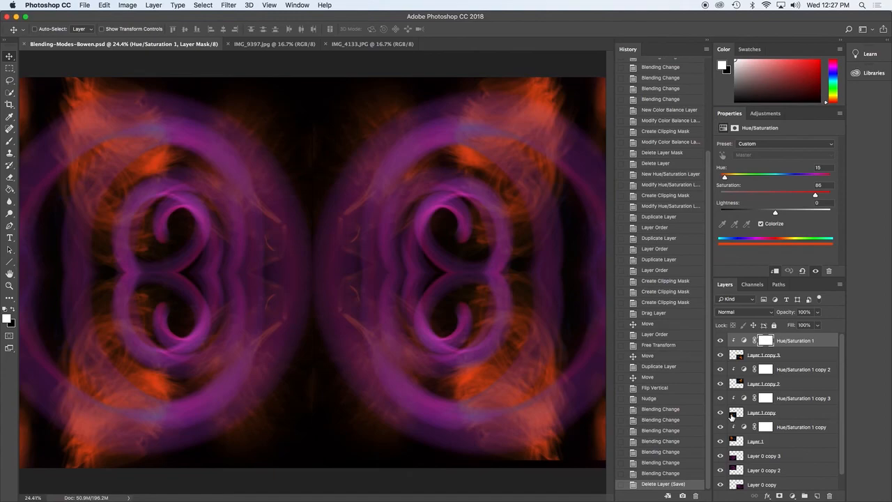
{"action": "mouse_move", "coordinate": [728, 318]}
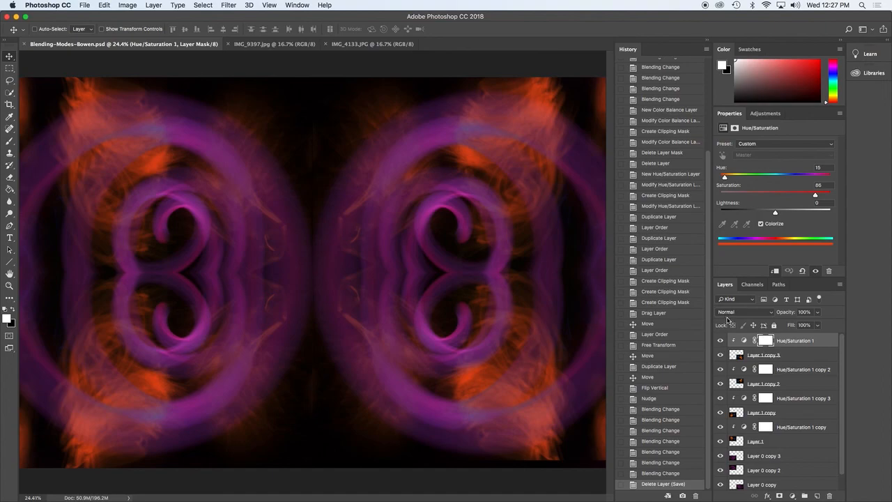
{"action": "mouse_move", "coordinate": [728, 318]}
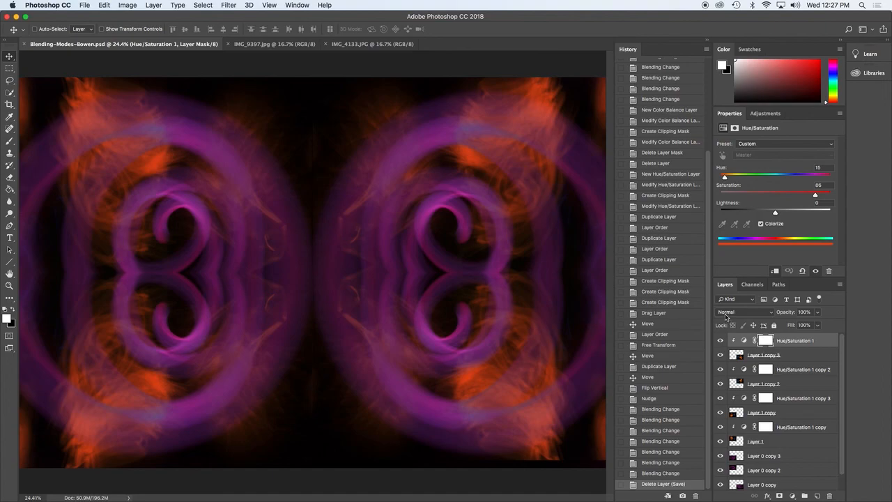